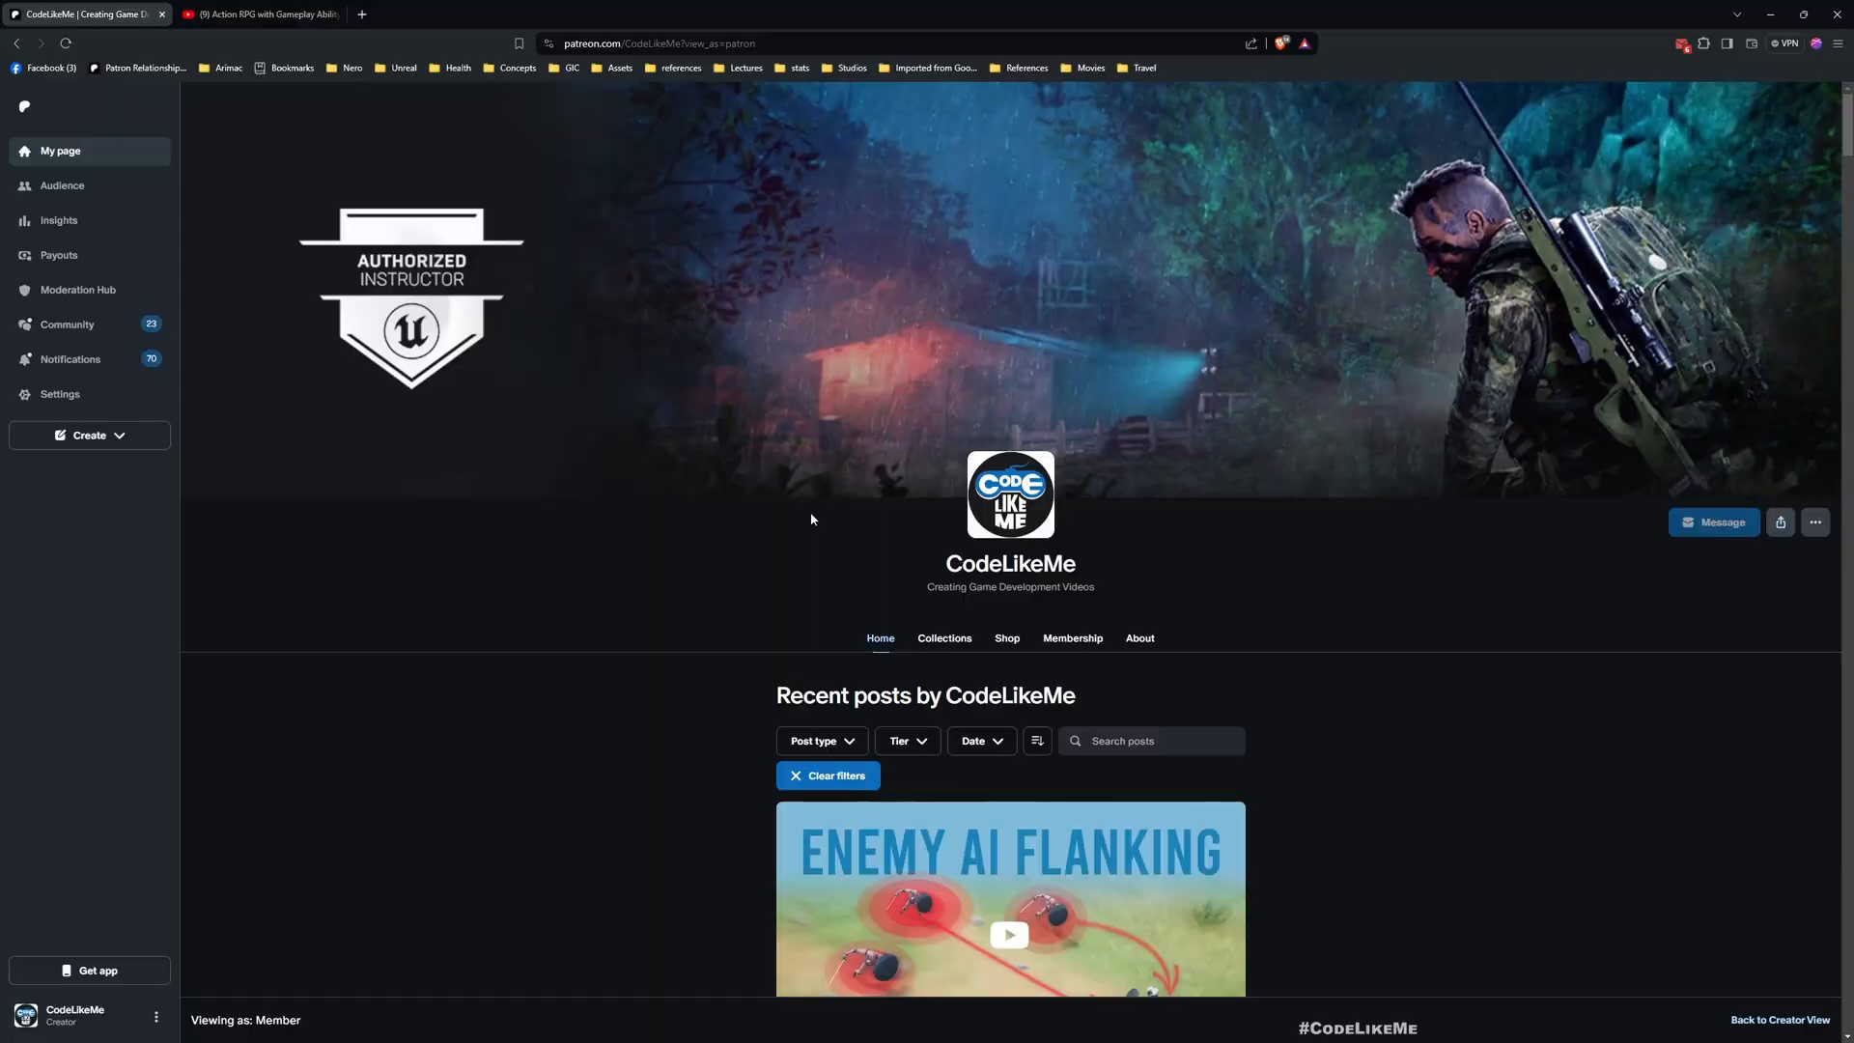
Switch to the YouTube playlist tab and scroll to the end, showing episode #48
scroll(down, 3)
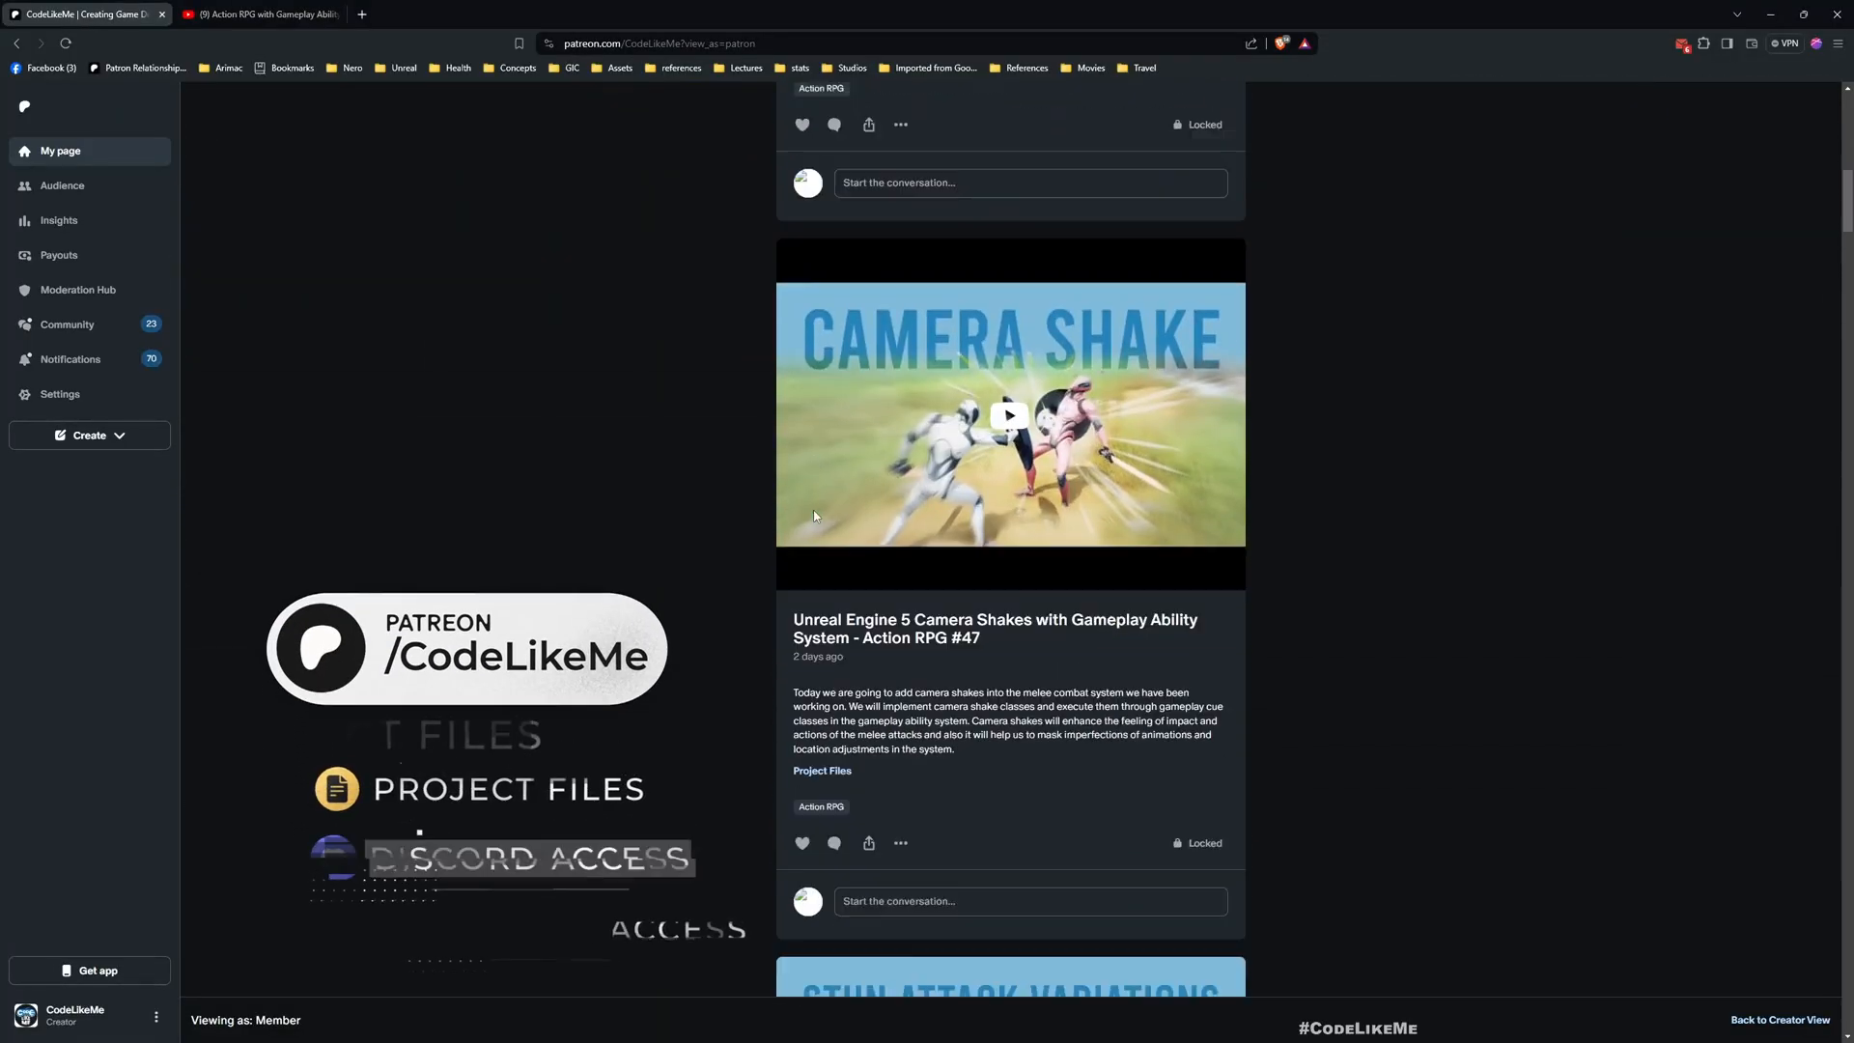
scroll(down, 3)
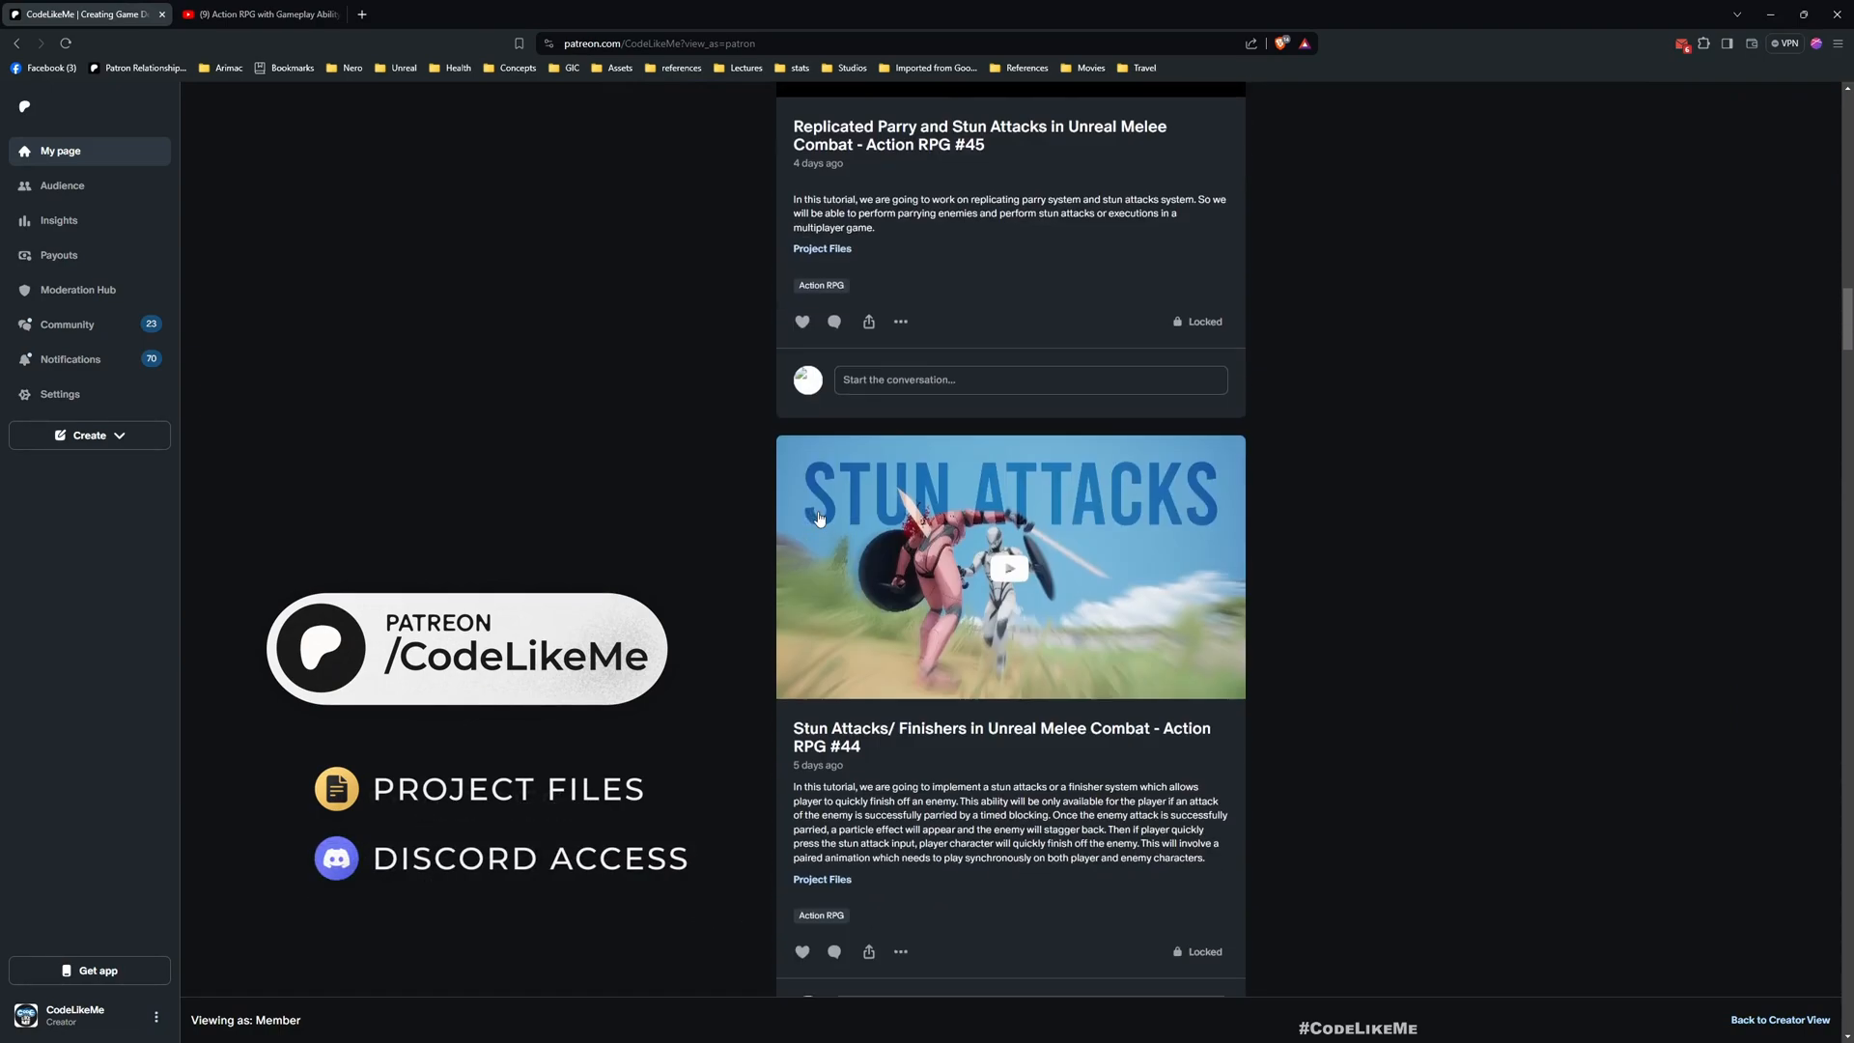
scroll(down, 3)
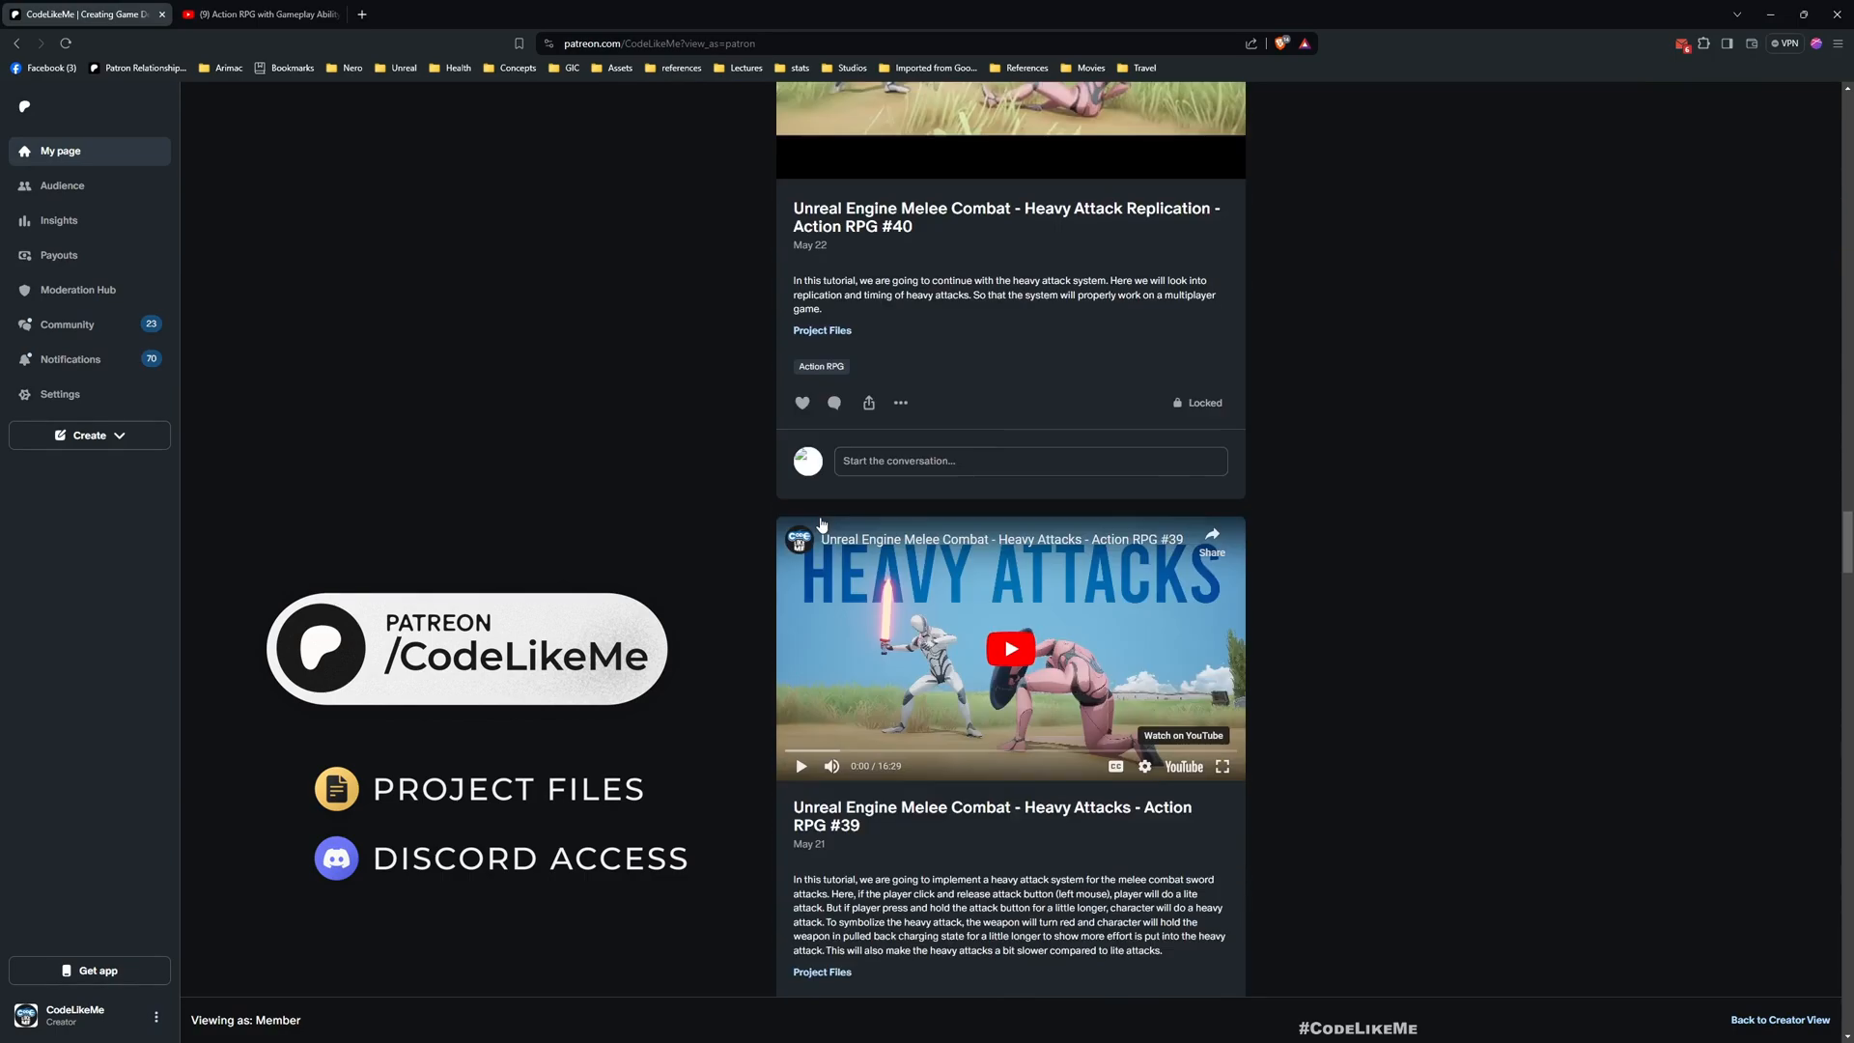
scroll(down, 3)
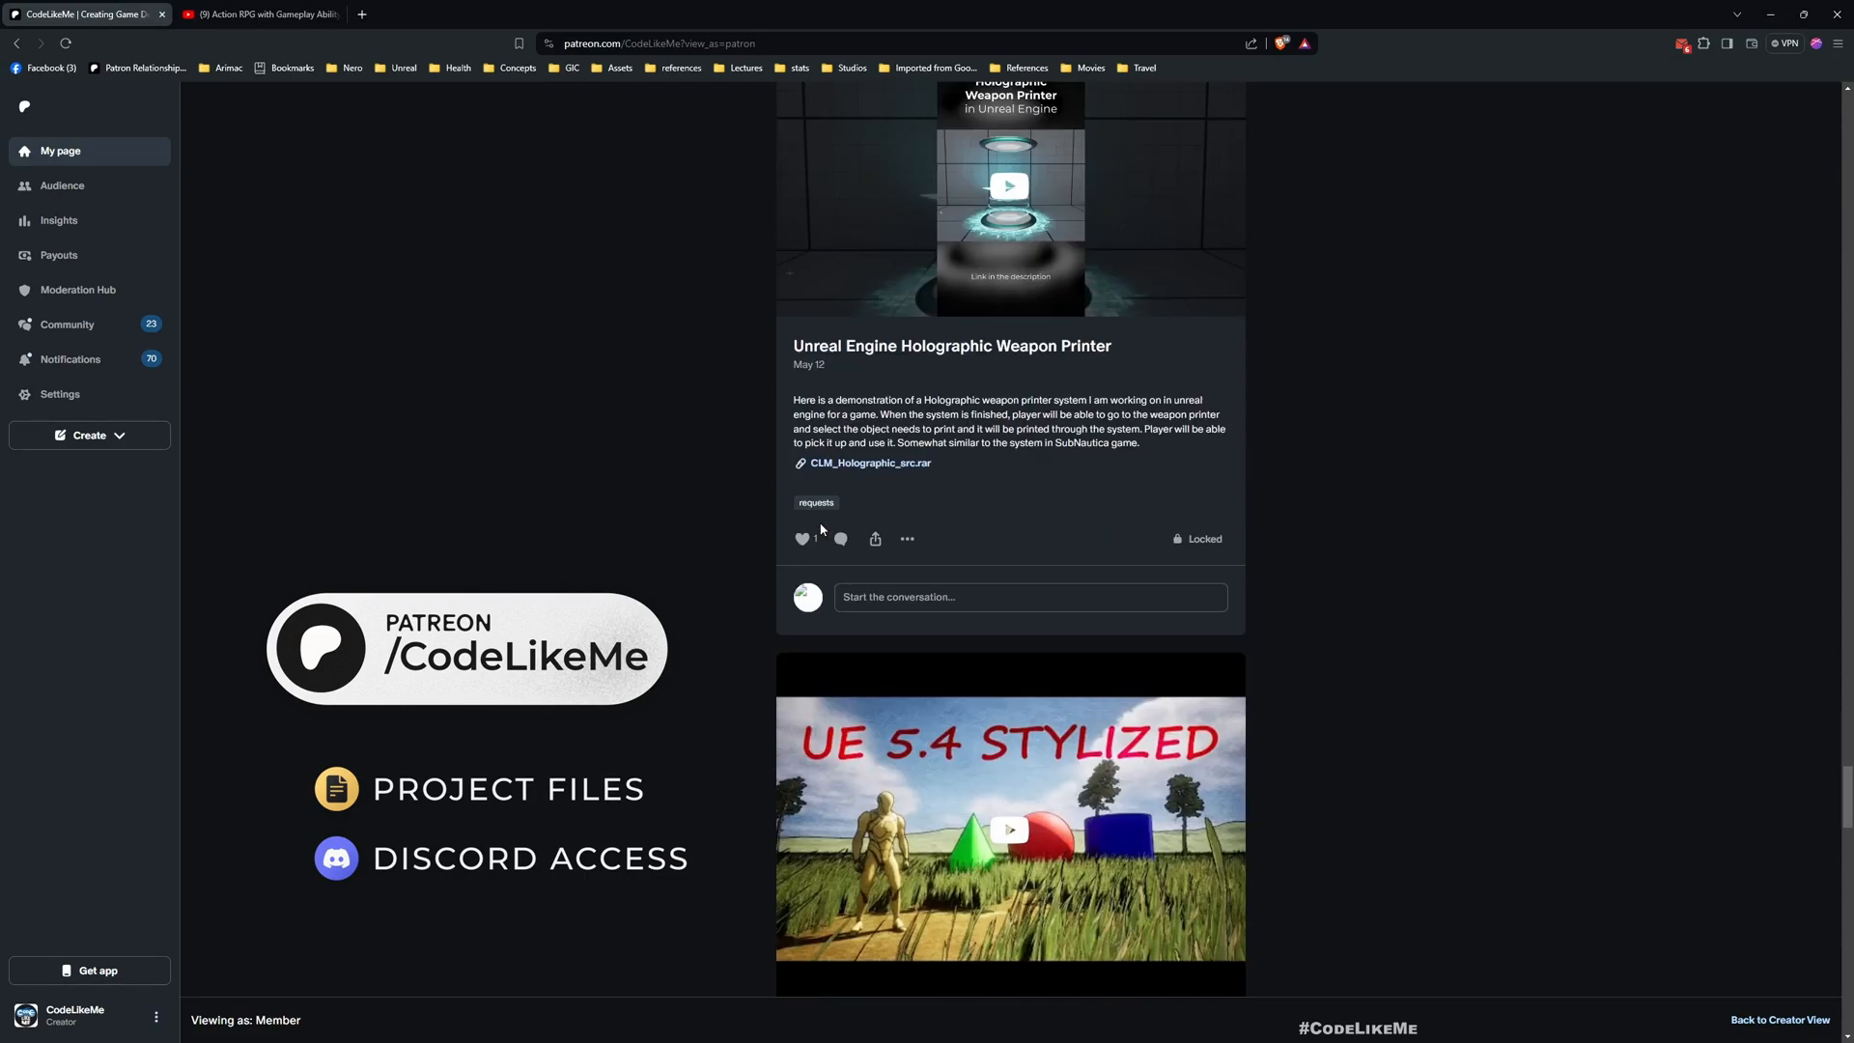
scroll(down, 3)
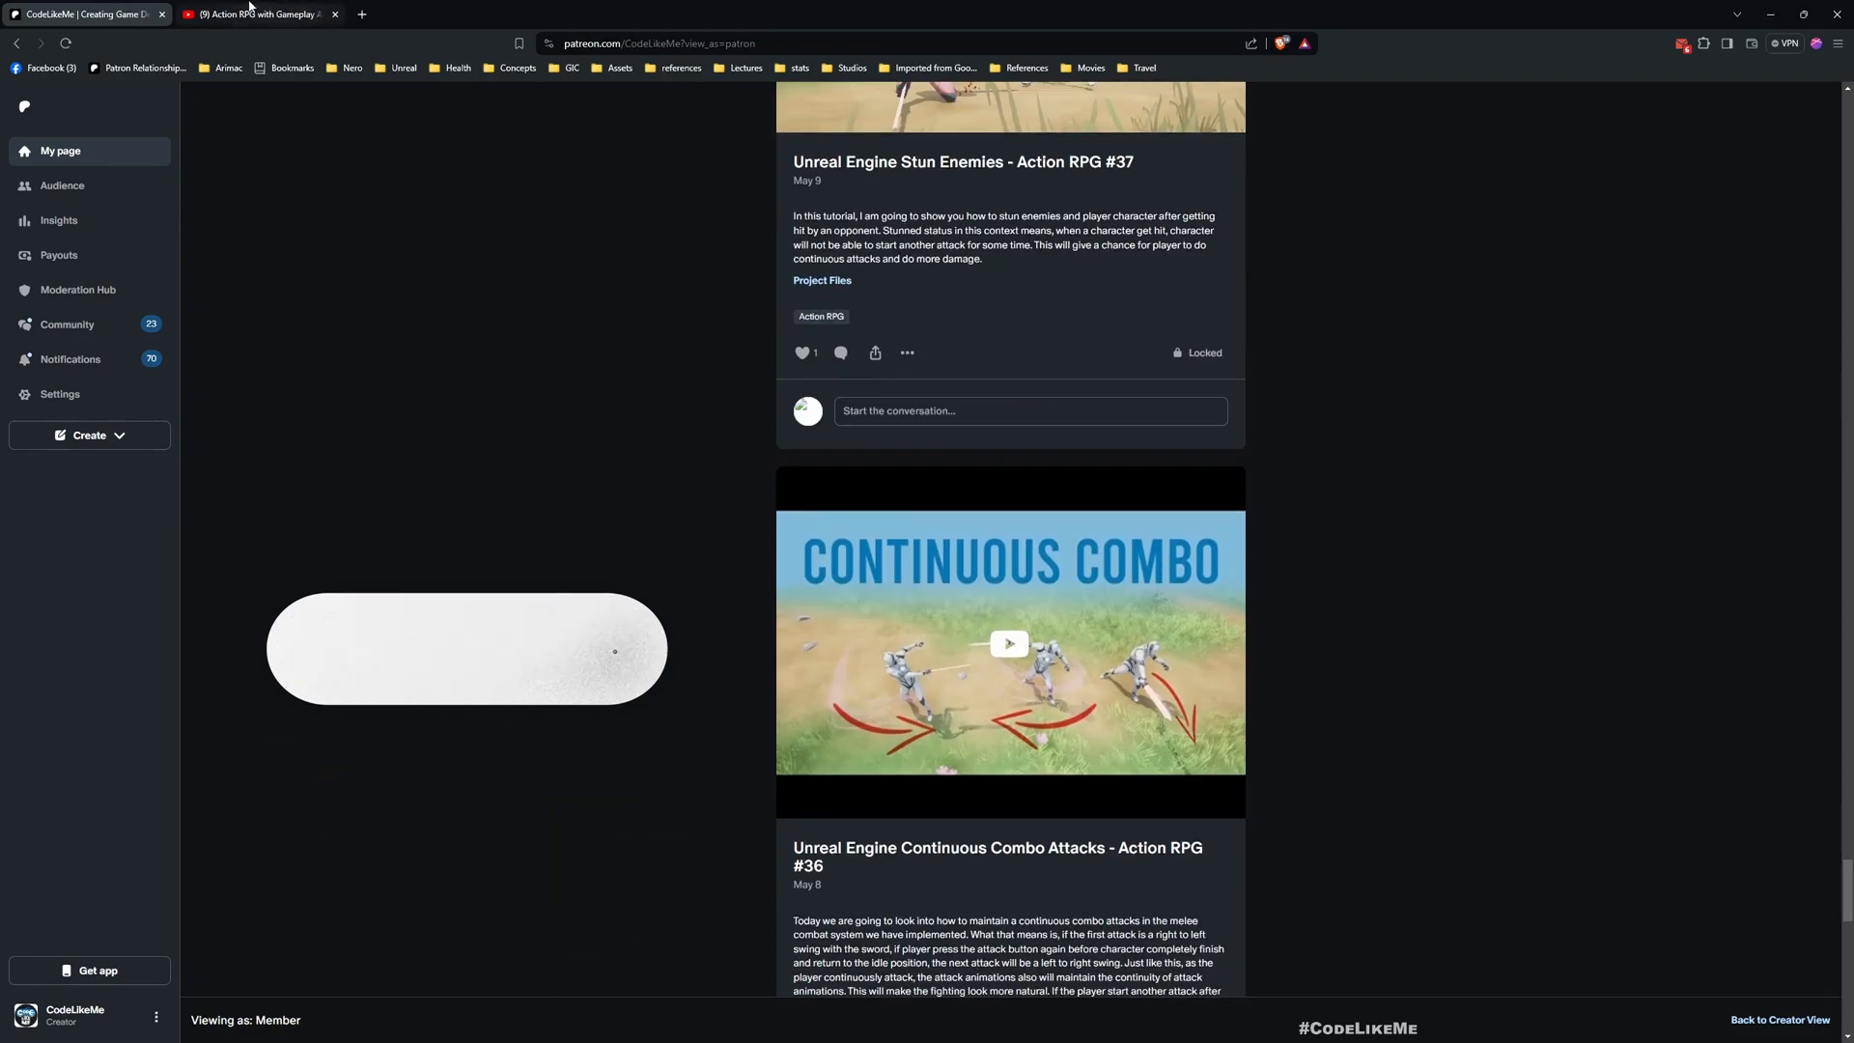
click(252, 14)
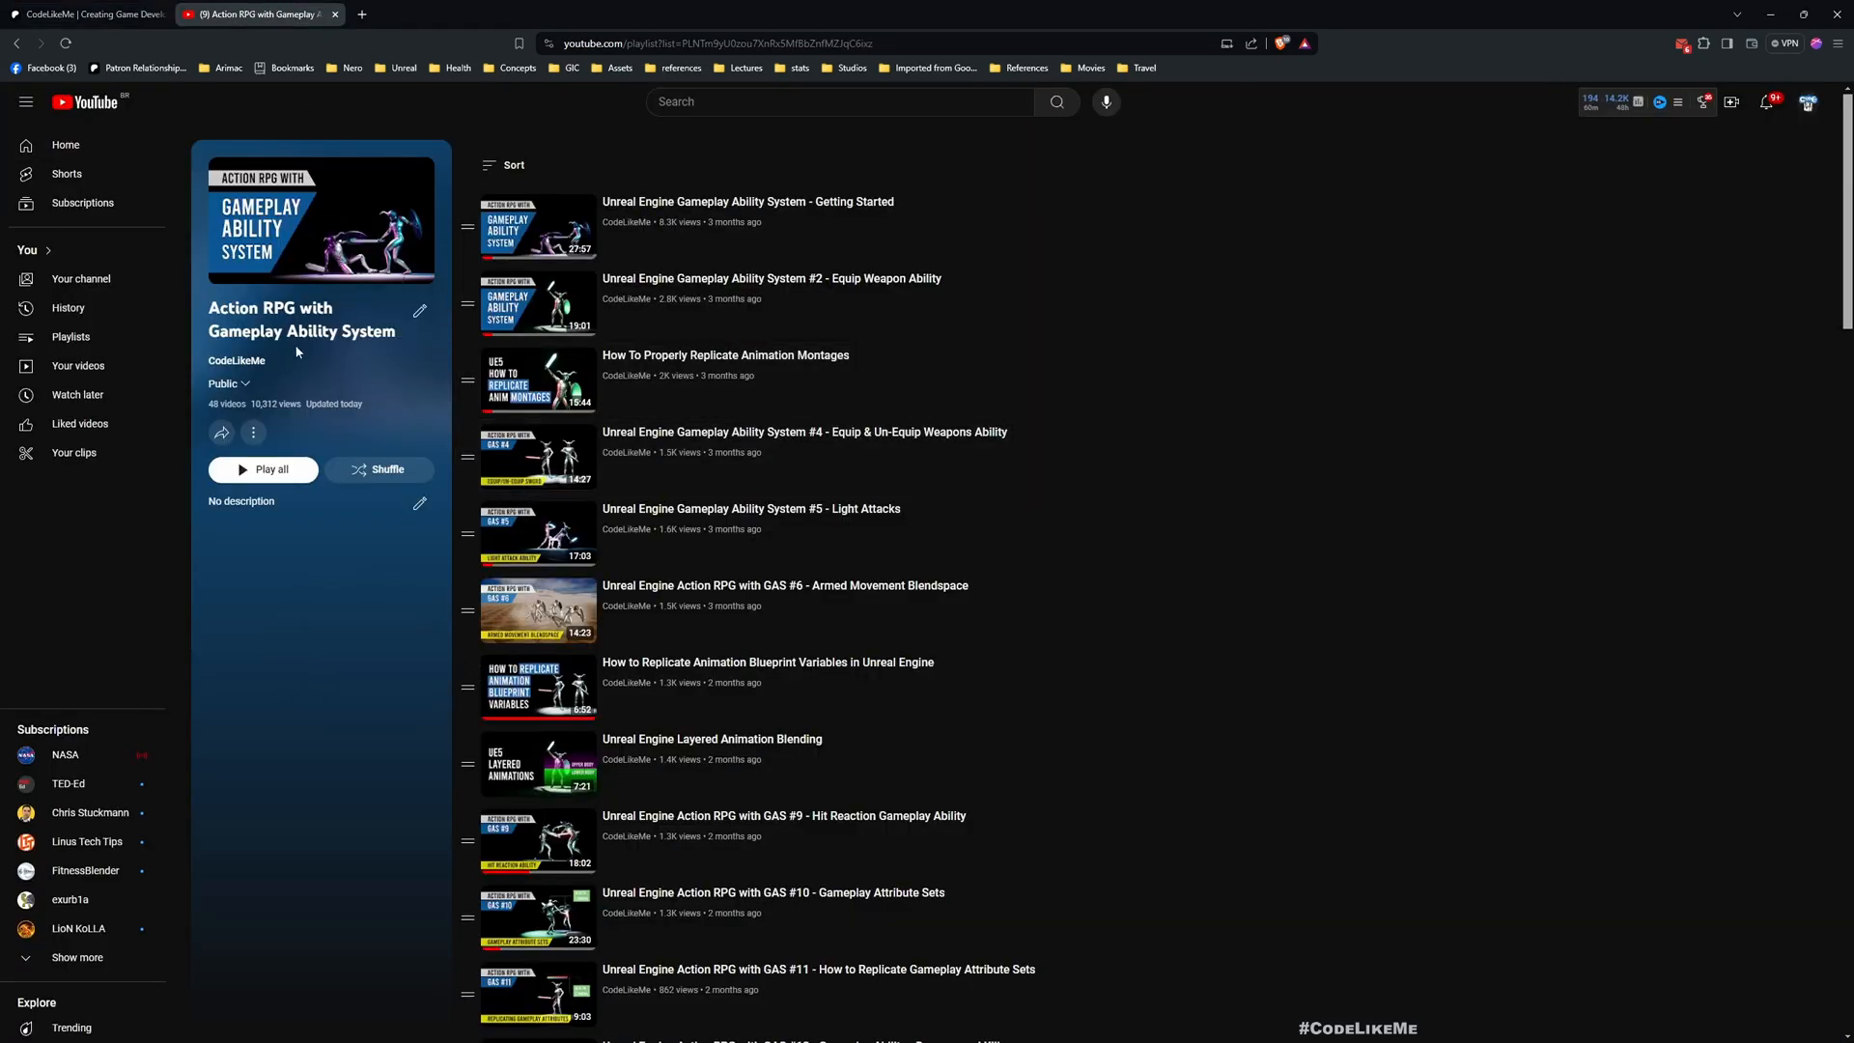
scroll(down, 3)
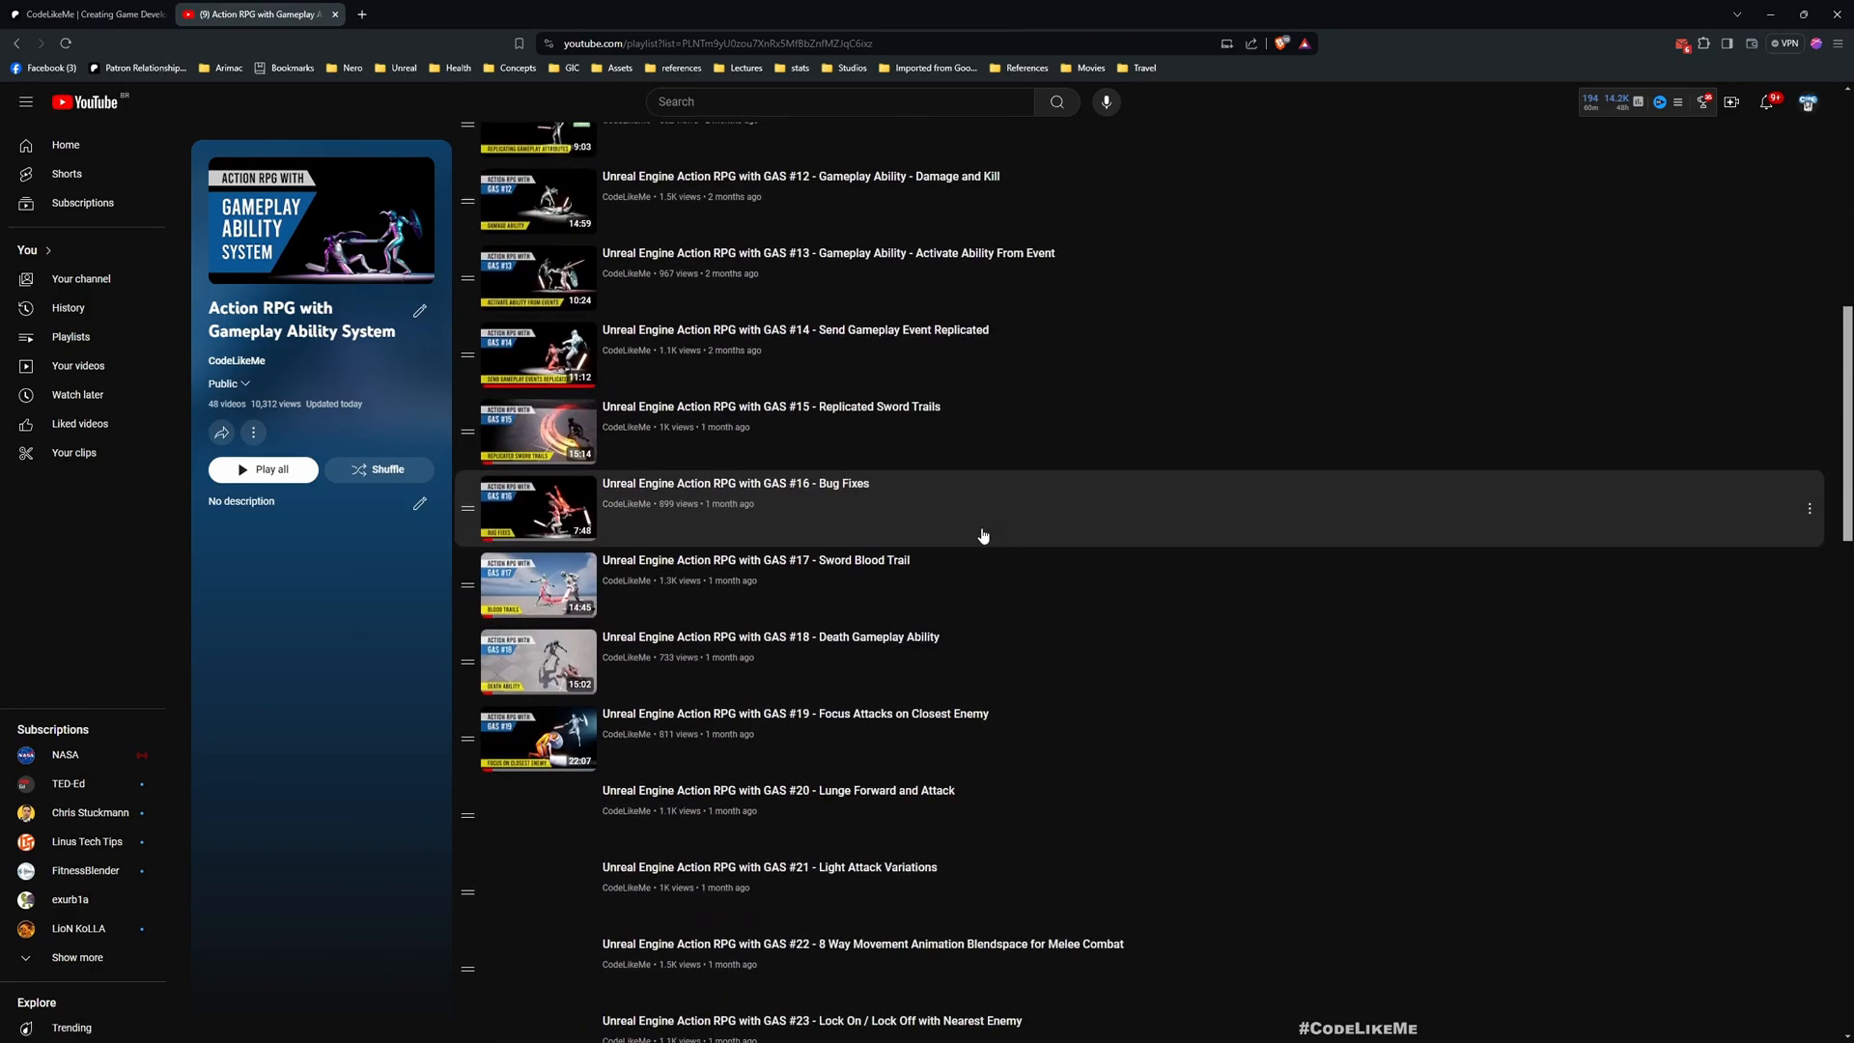
scroll(down, 3)
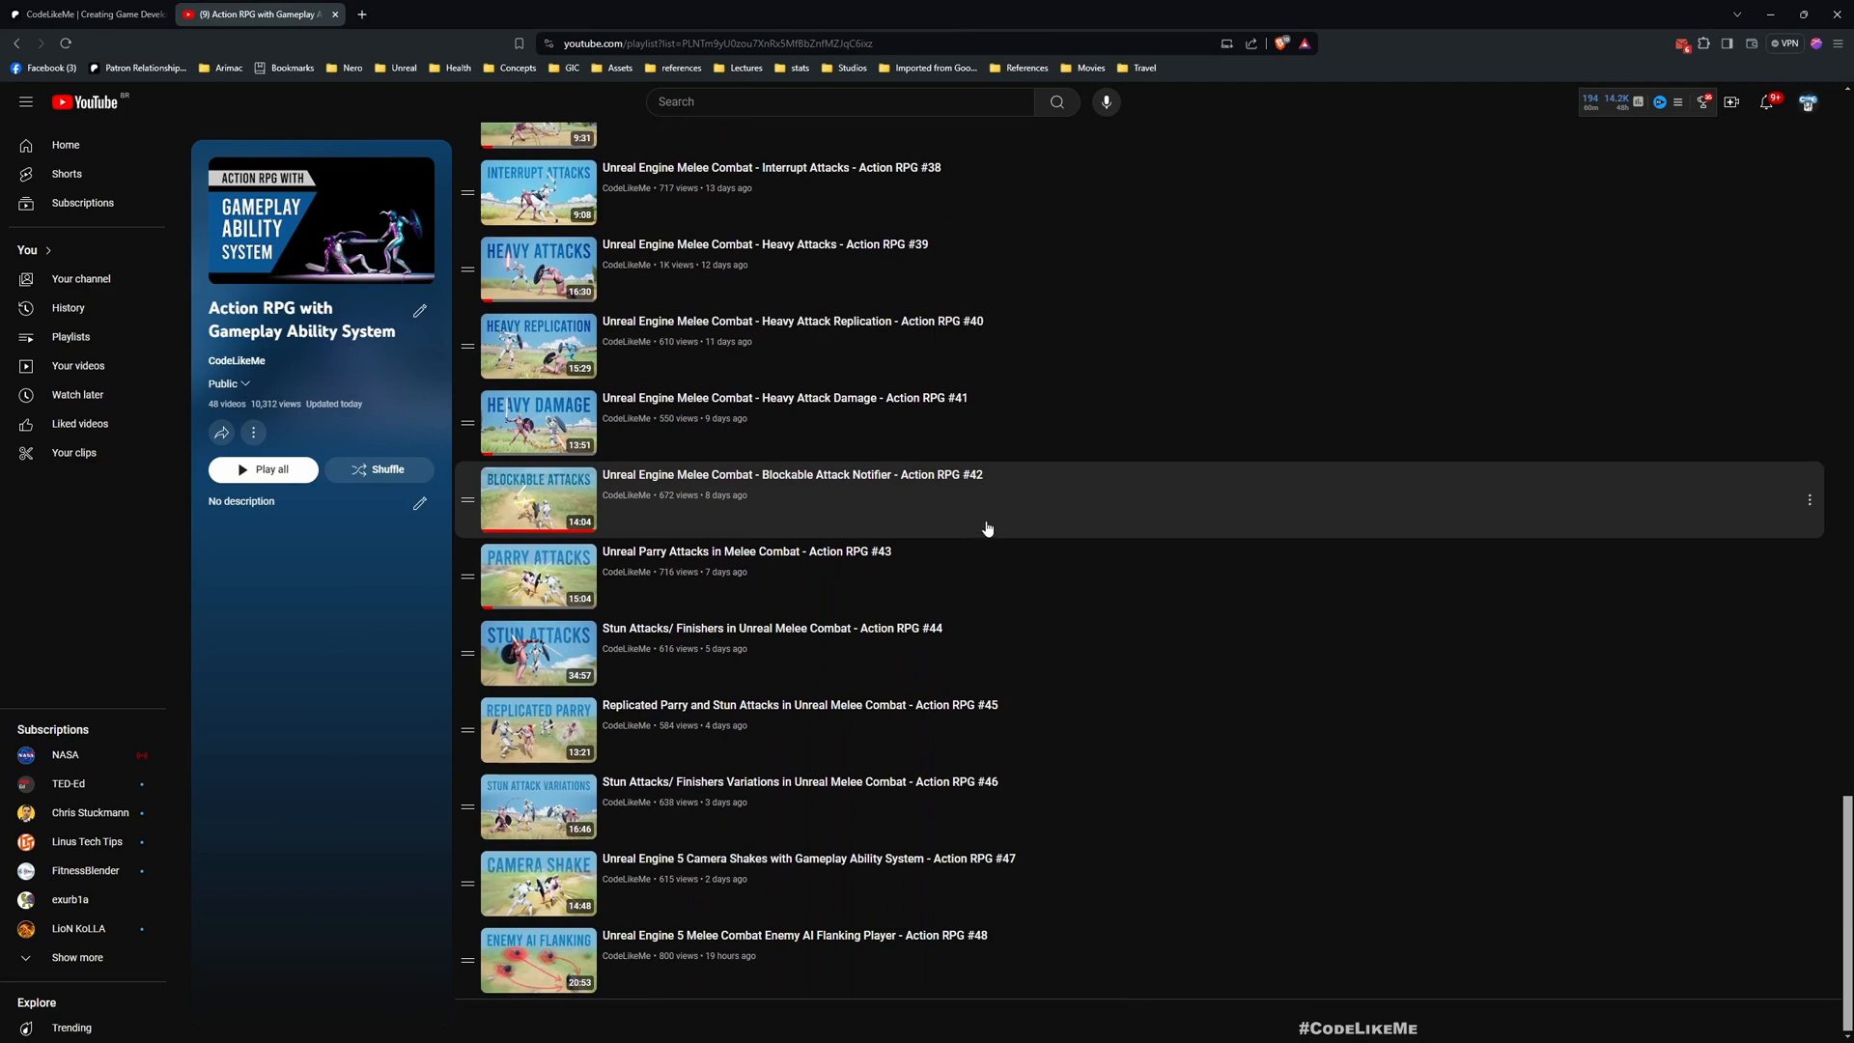
mouse_move(963, 452)
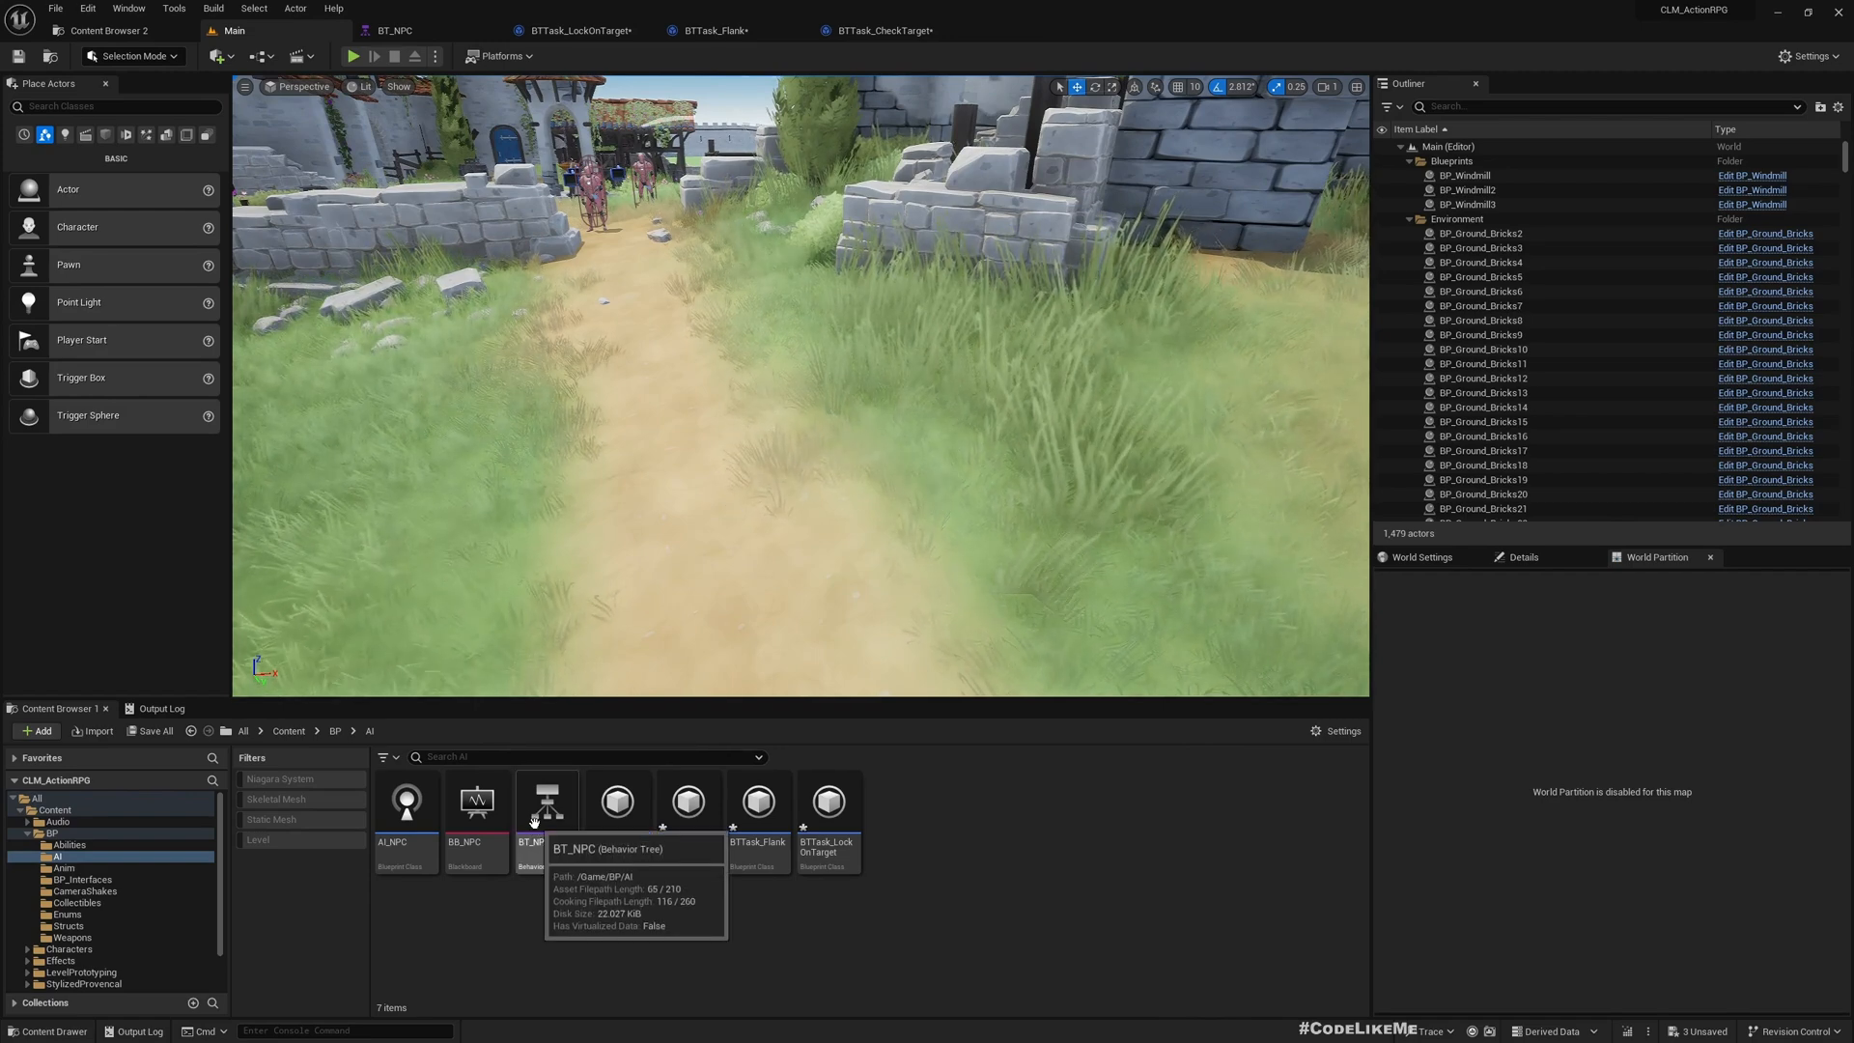
In Abilities, create a Blueprint Class with a GameplayEffect parent, named GE_UnderAttack
click(66, 844)
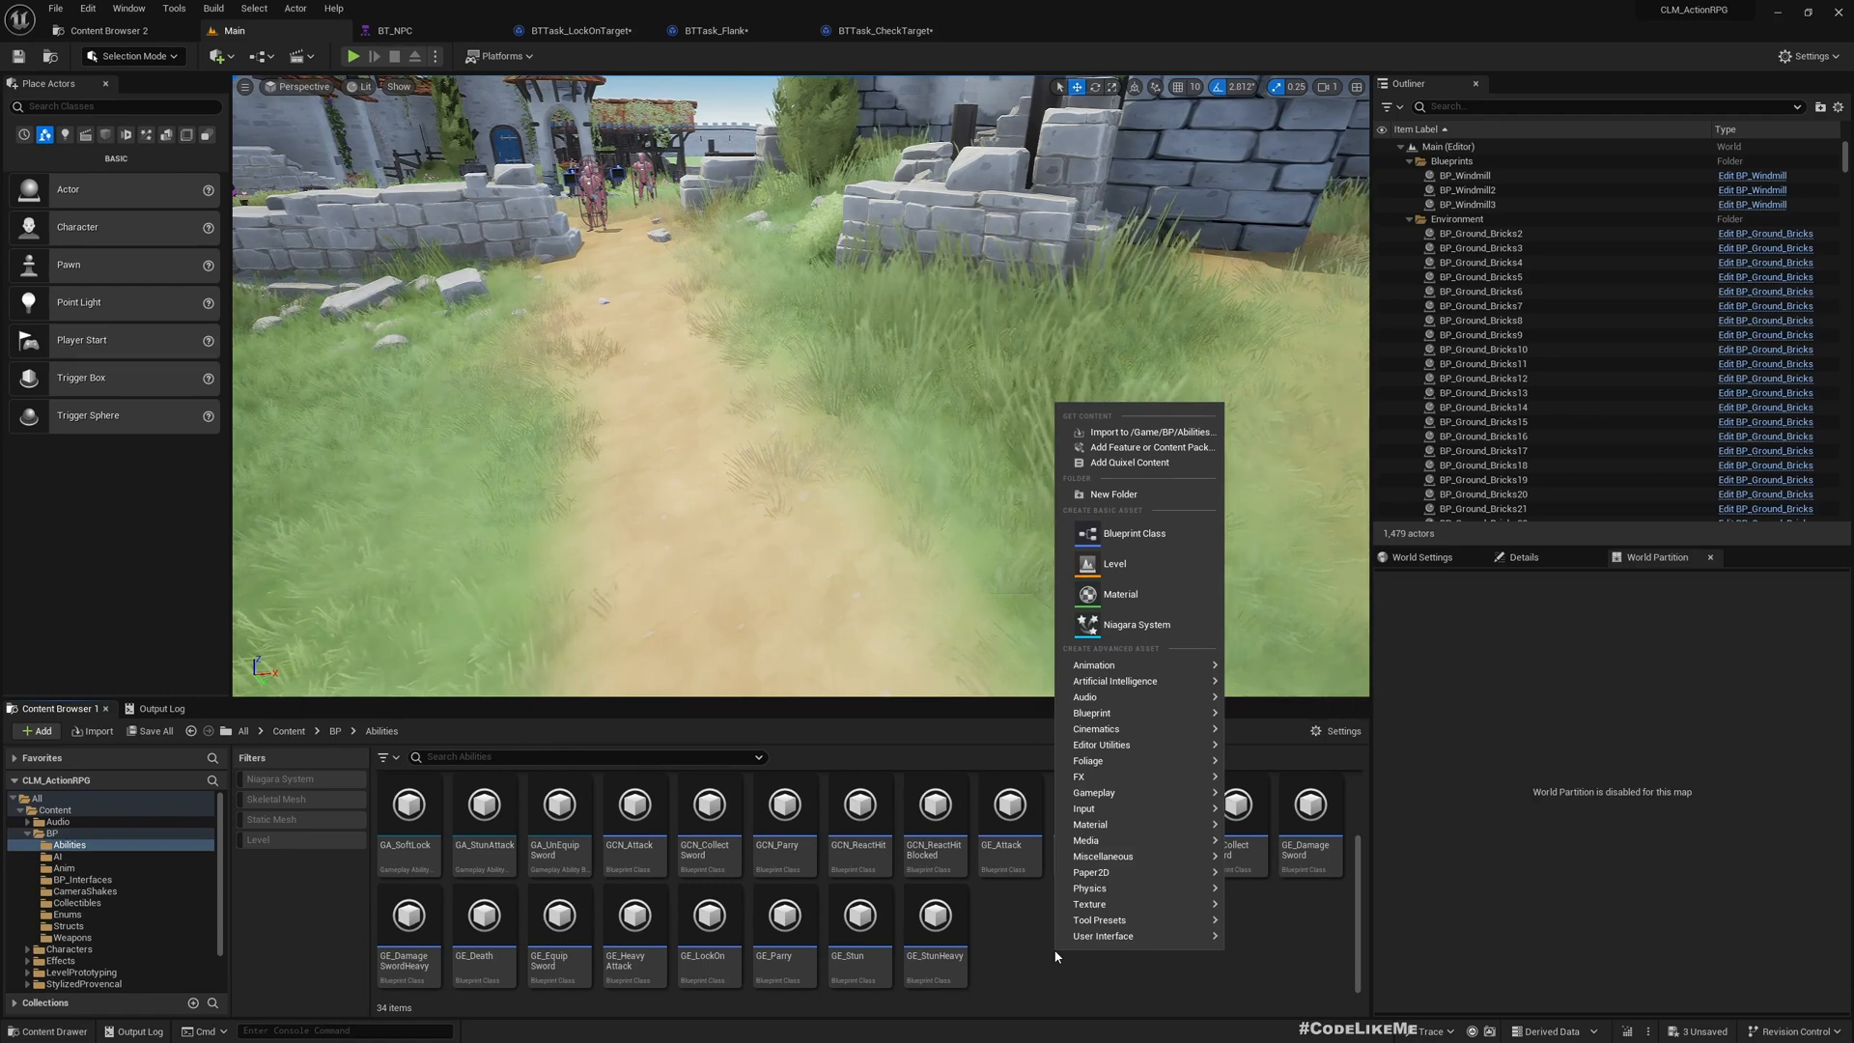
mouse_move(1092, 792)
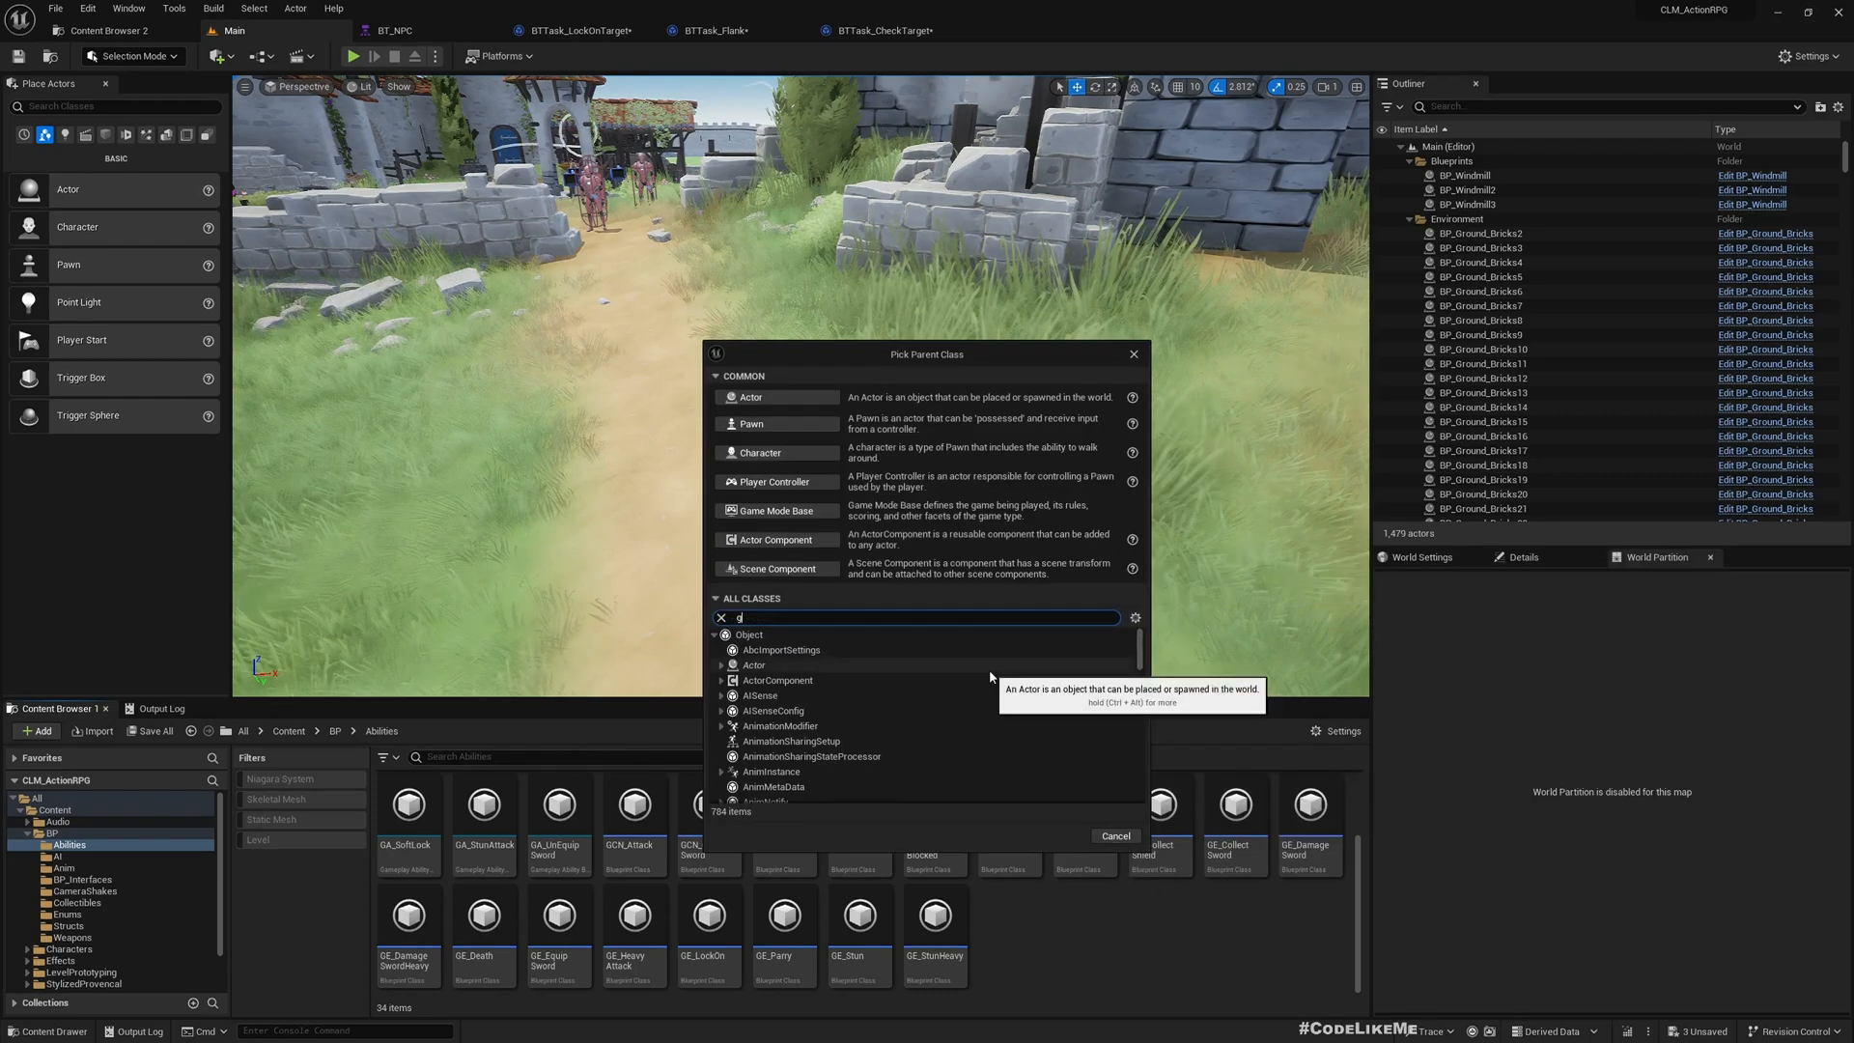
text(gameplayeffec)
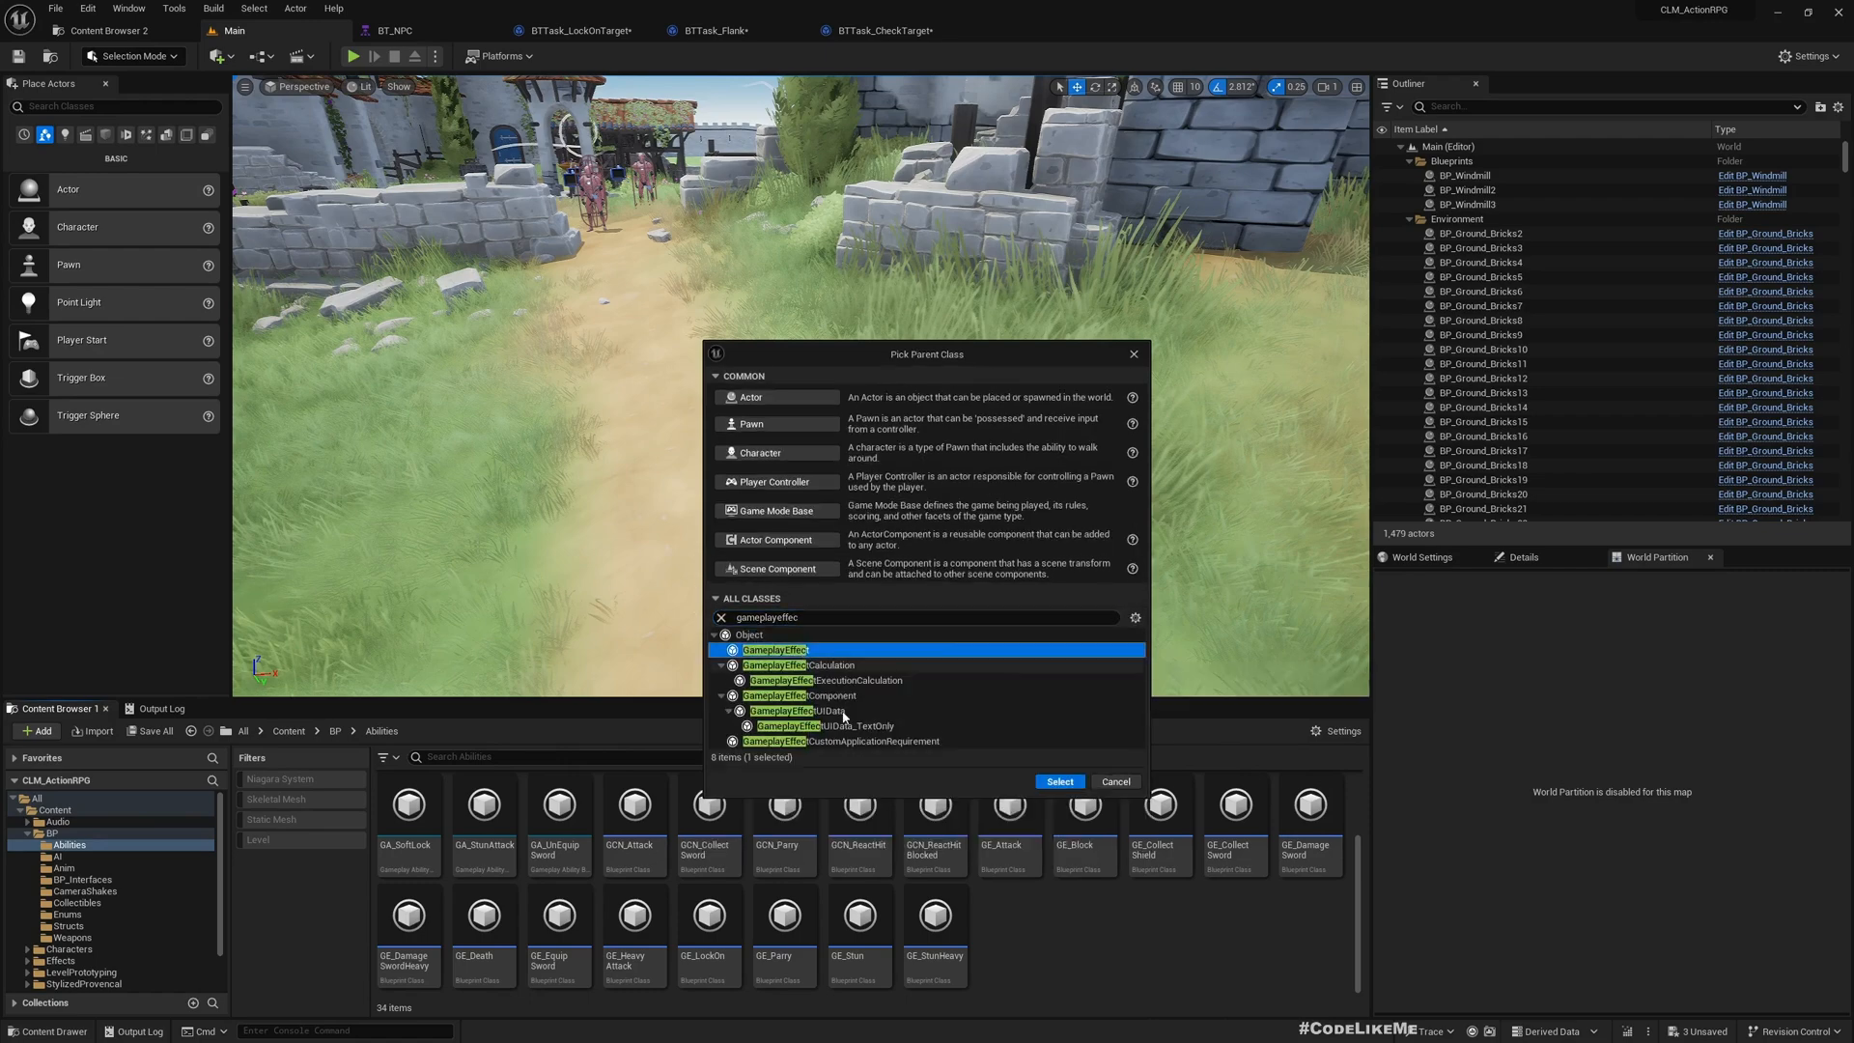
click(1058, 781)
text(GE_UnderAttack)
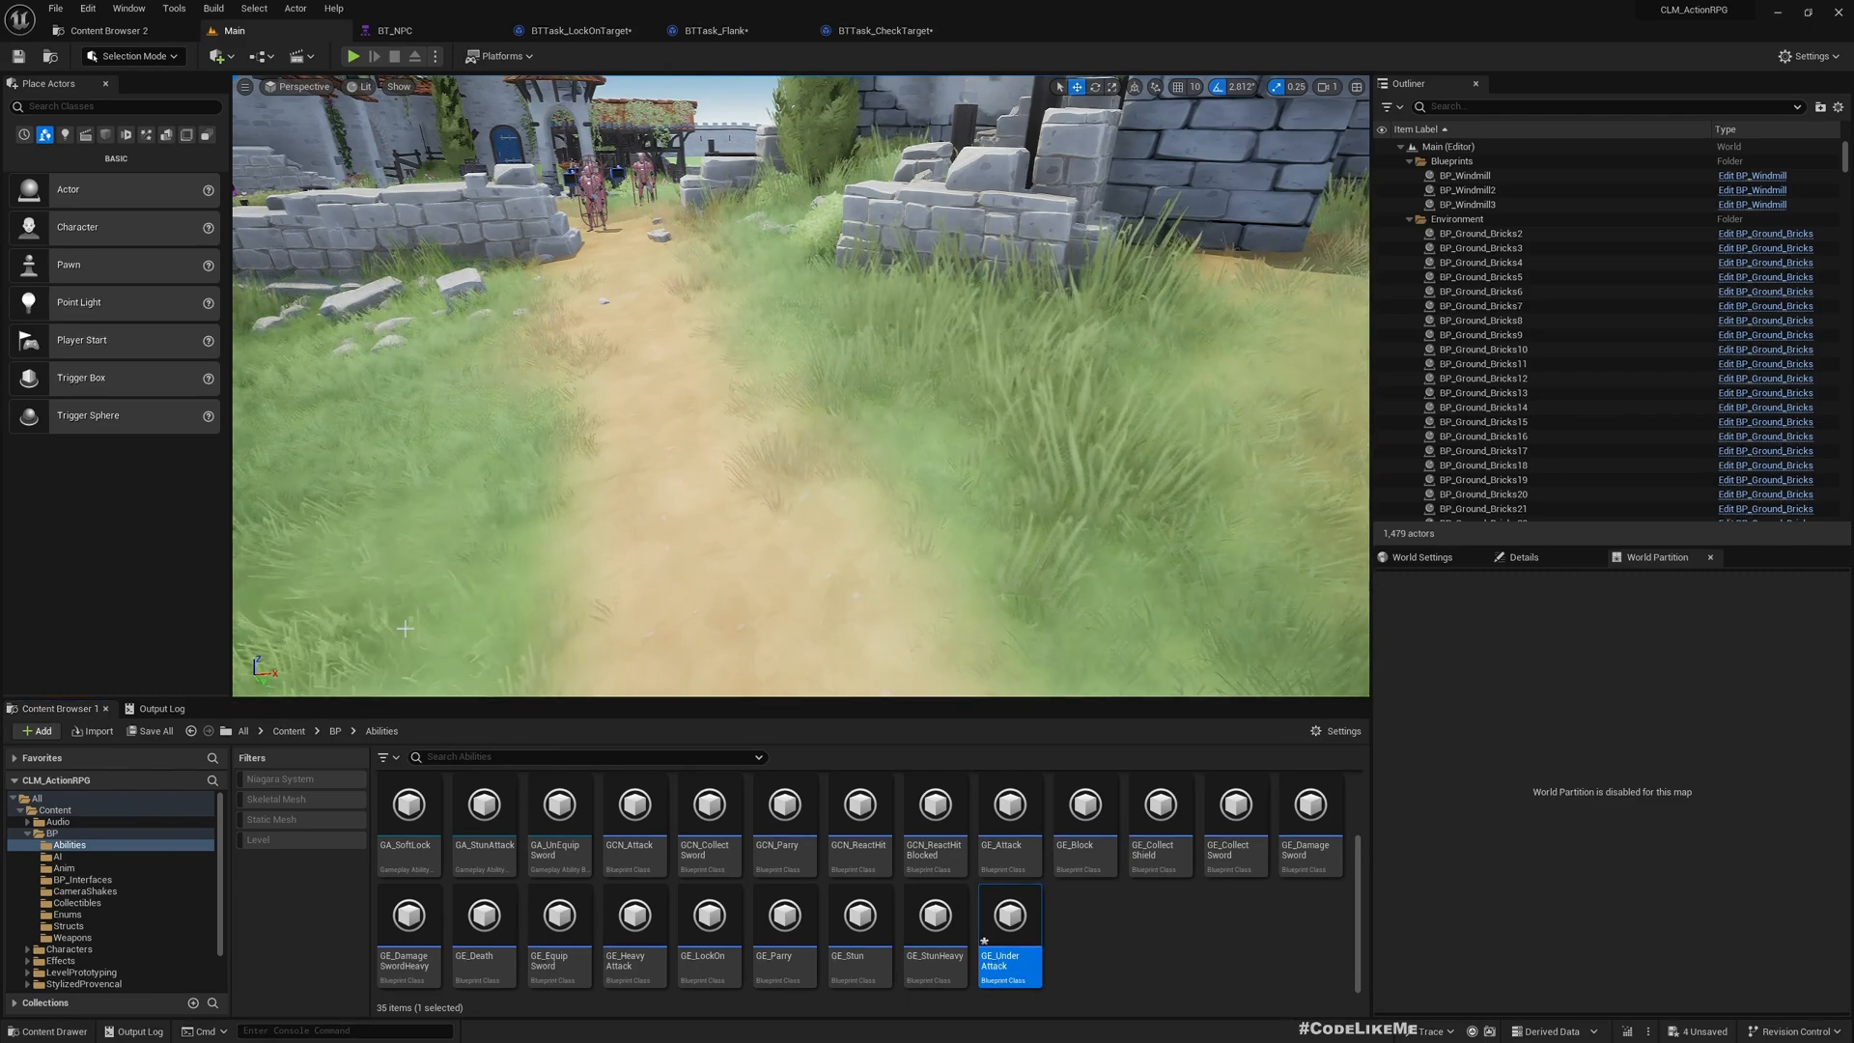
Add a Target Tags Gameplay Effect Component to GE_UnderAttack and open its Added tags list
double_click(1008, 916)
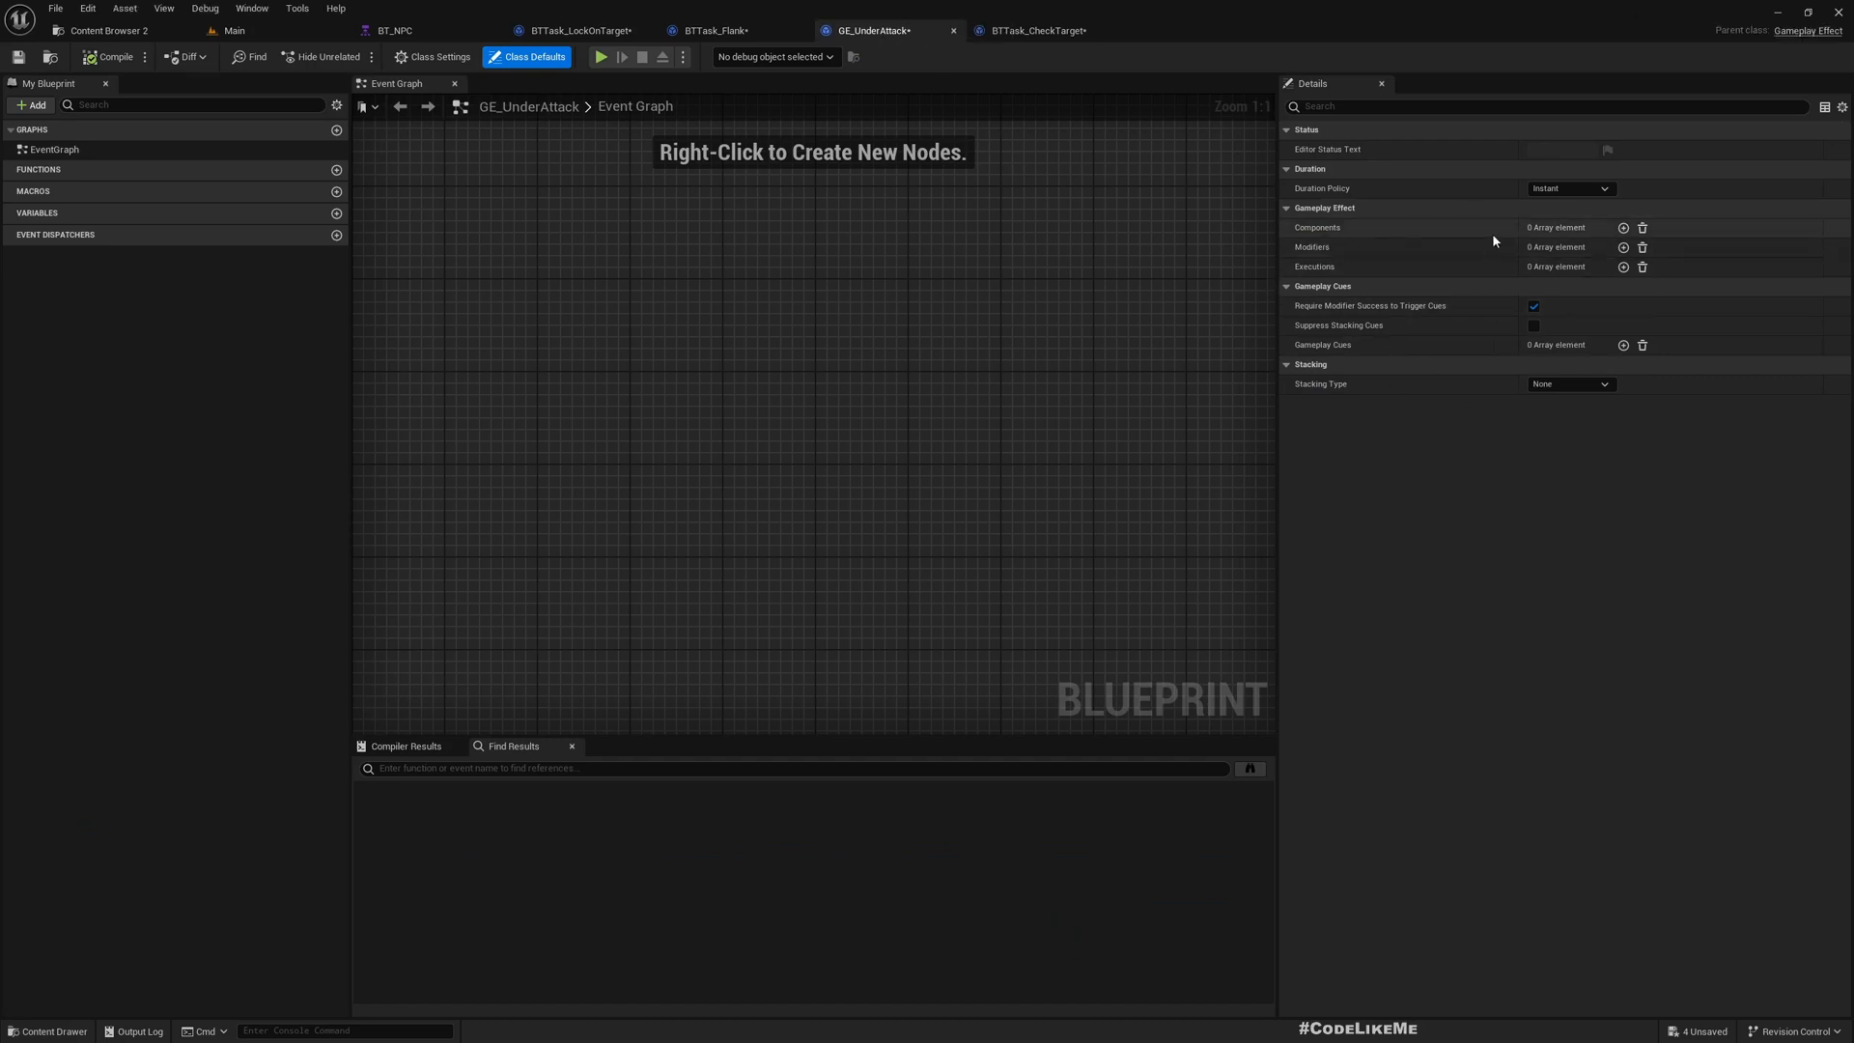
click(1624, 227)
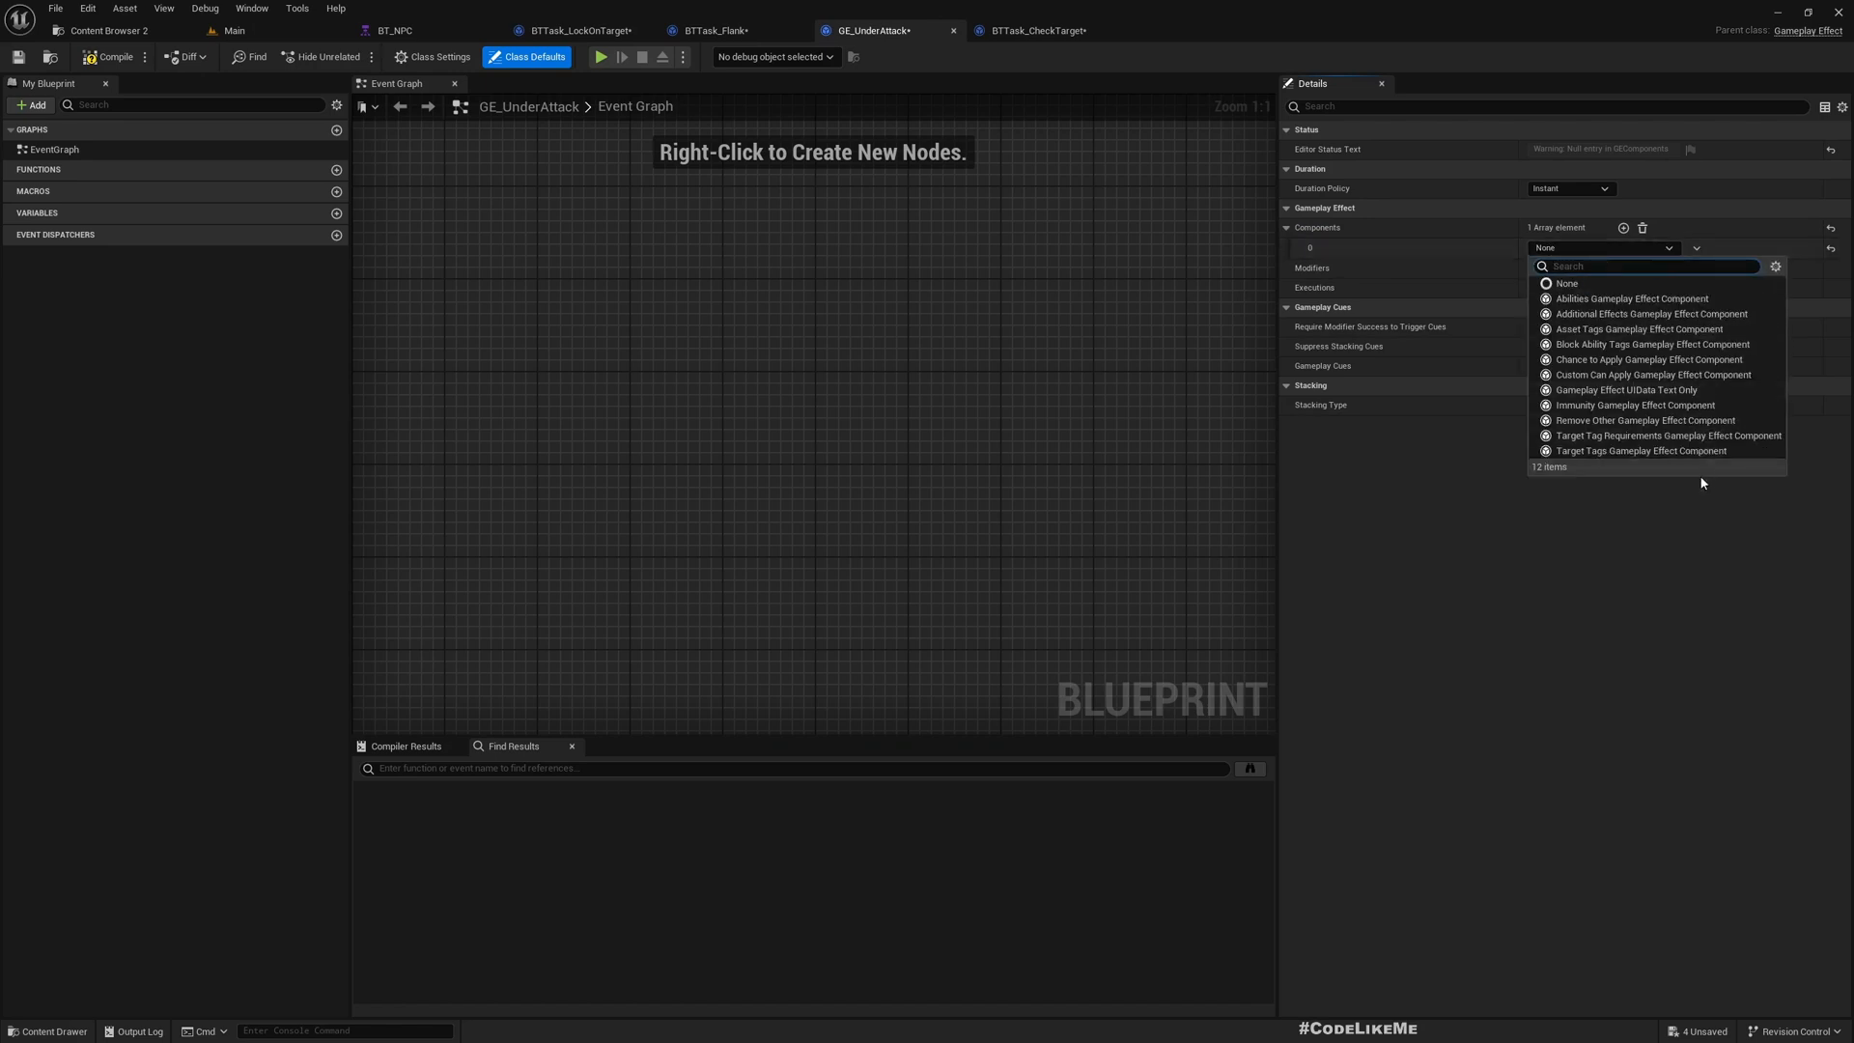
mouse_move(1642, 451)
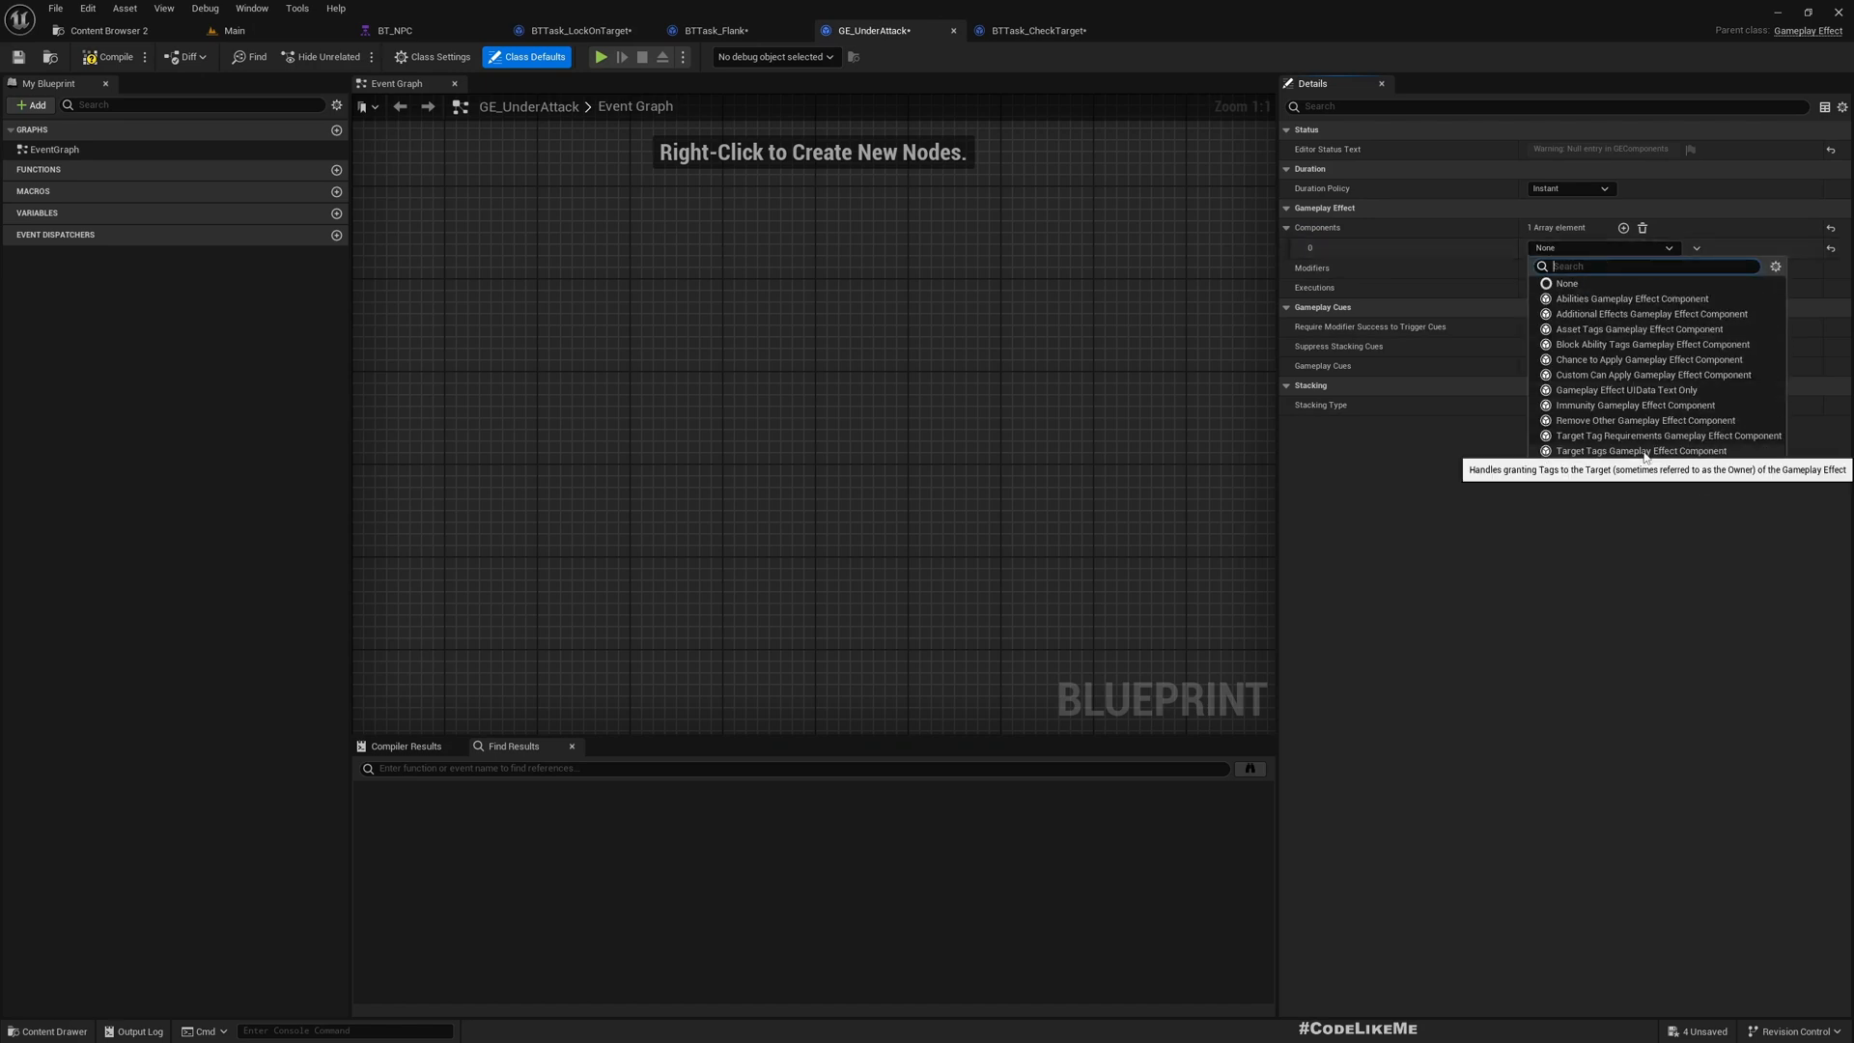
click(1643, 451)
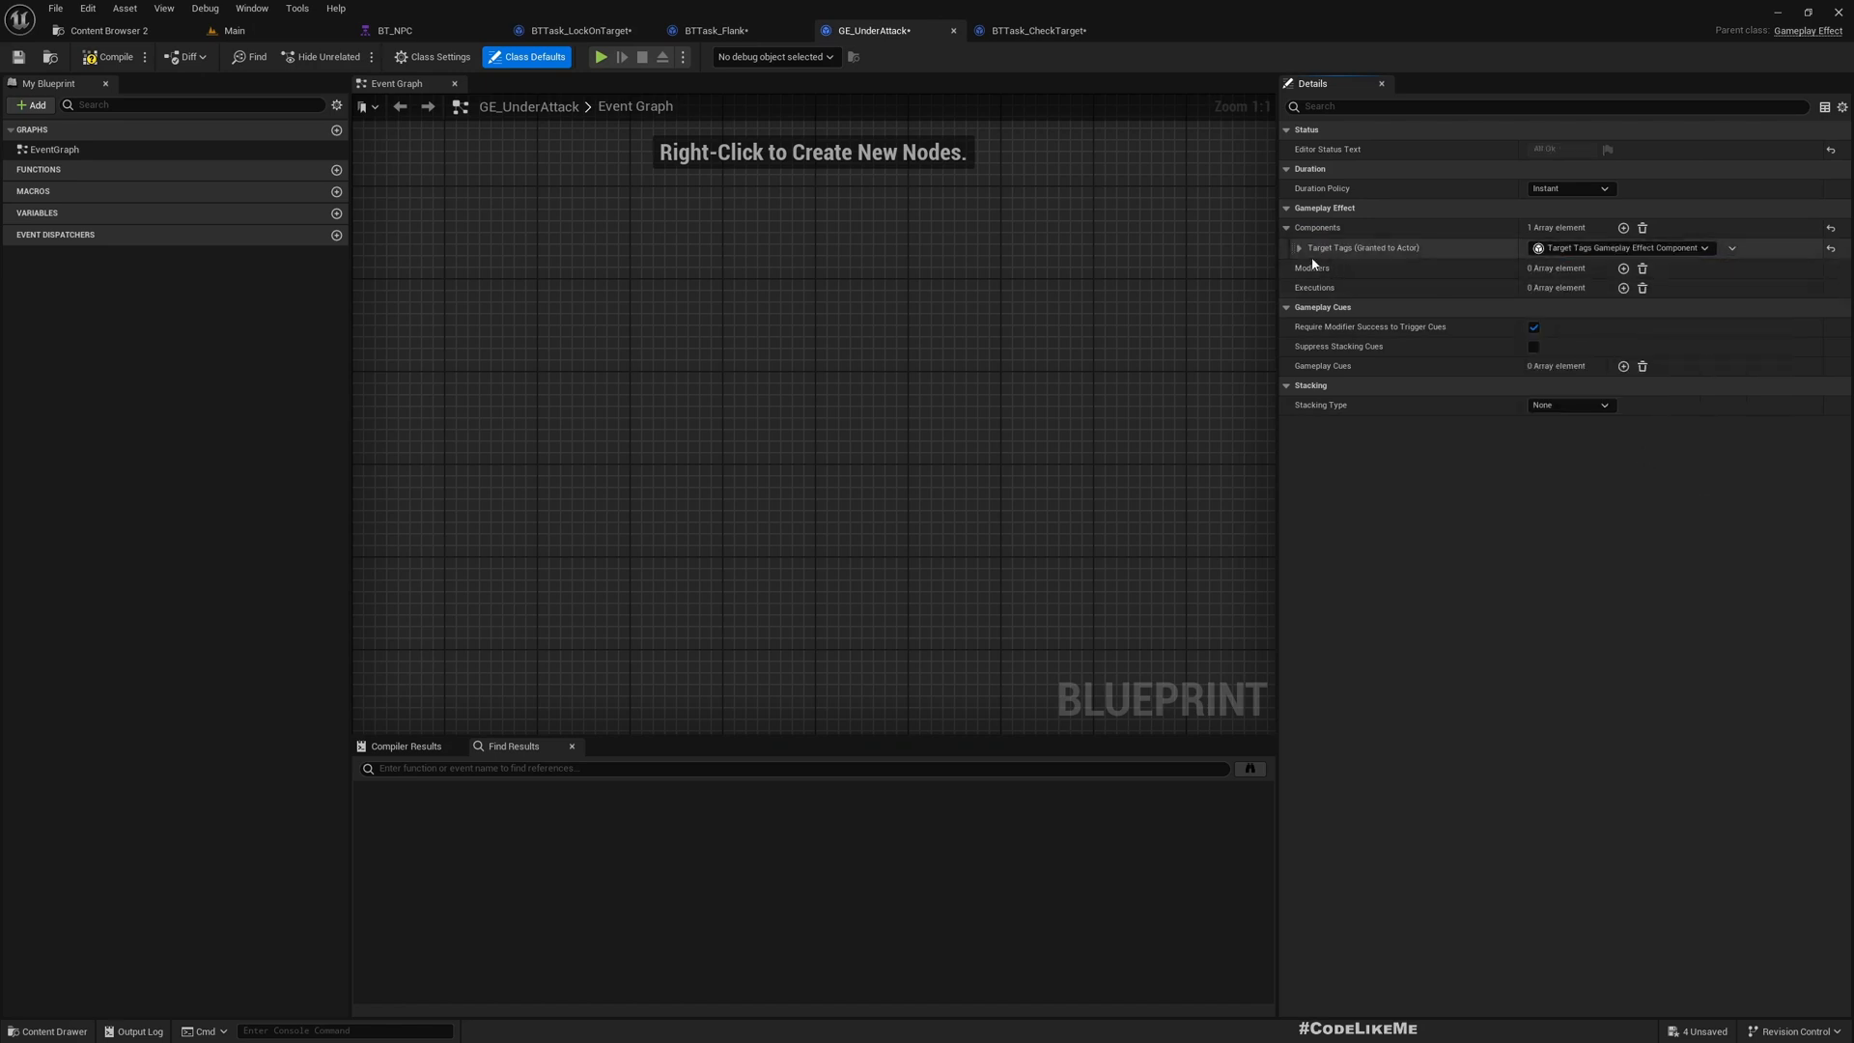
click(1297, 248)
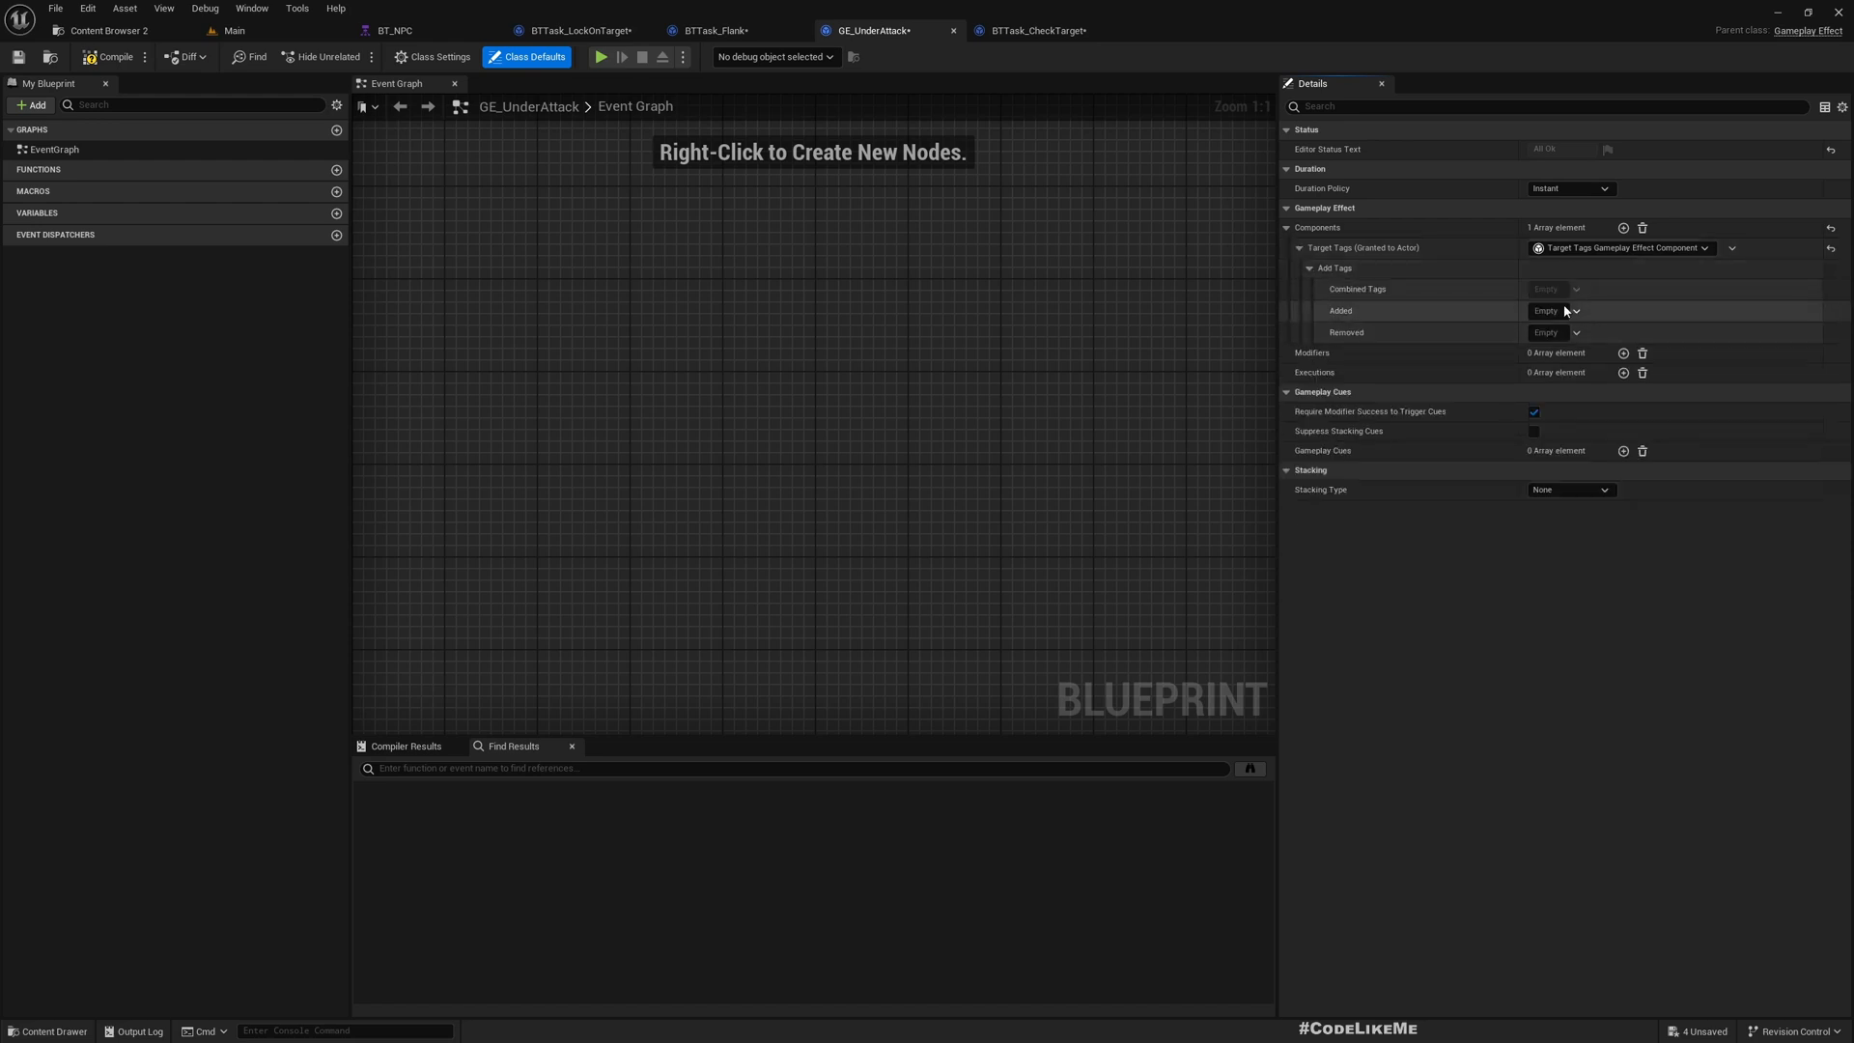
click(1575, 333)
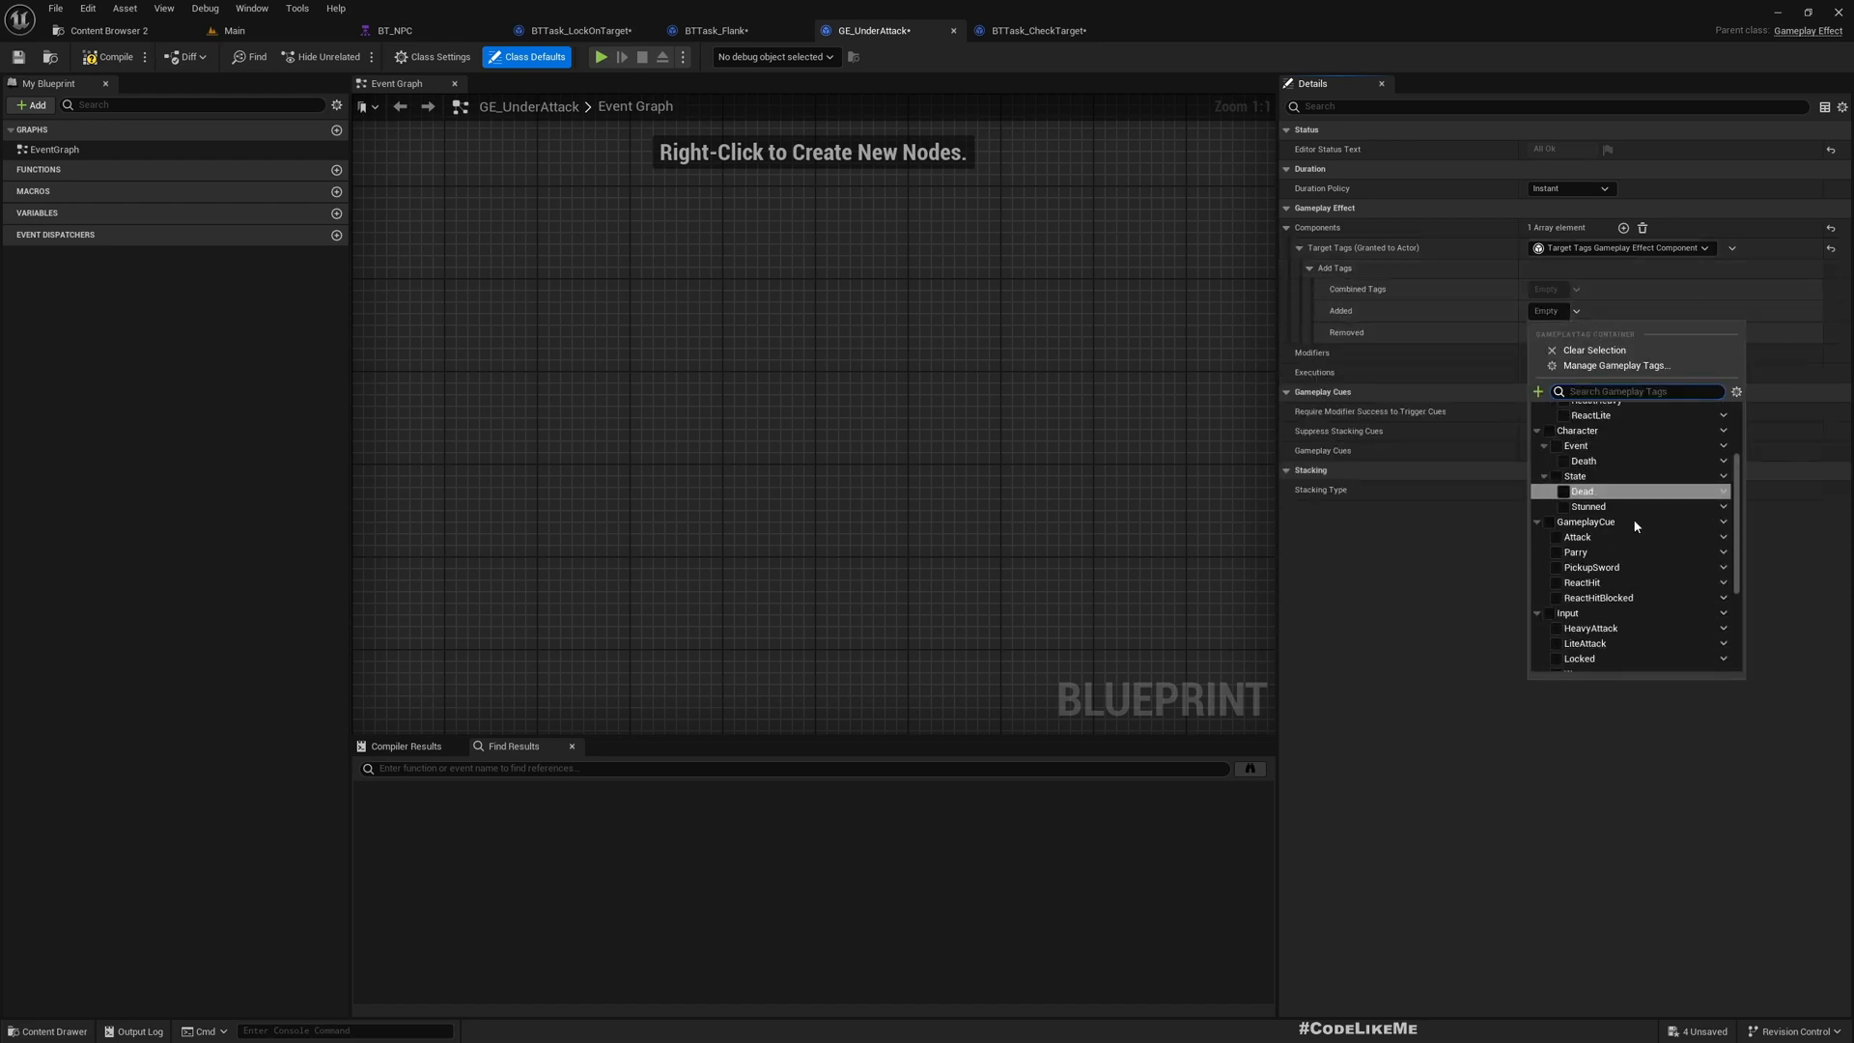
scroll(down, 3)
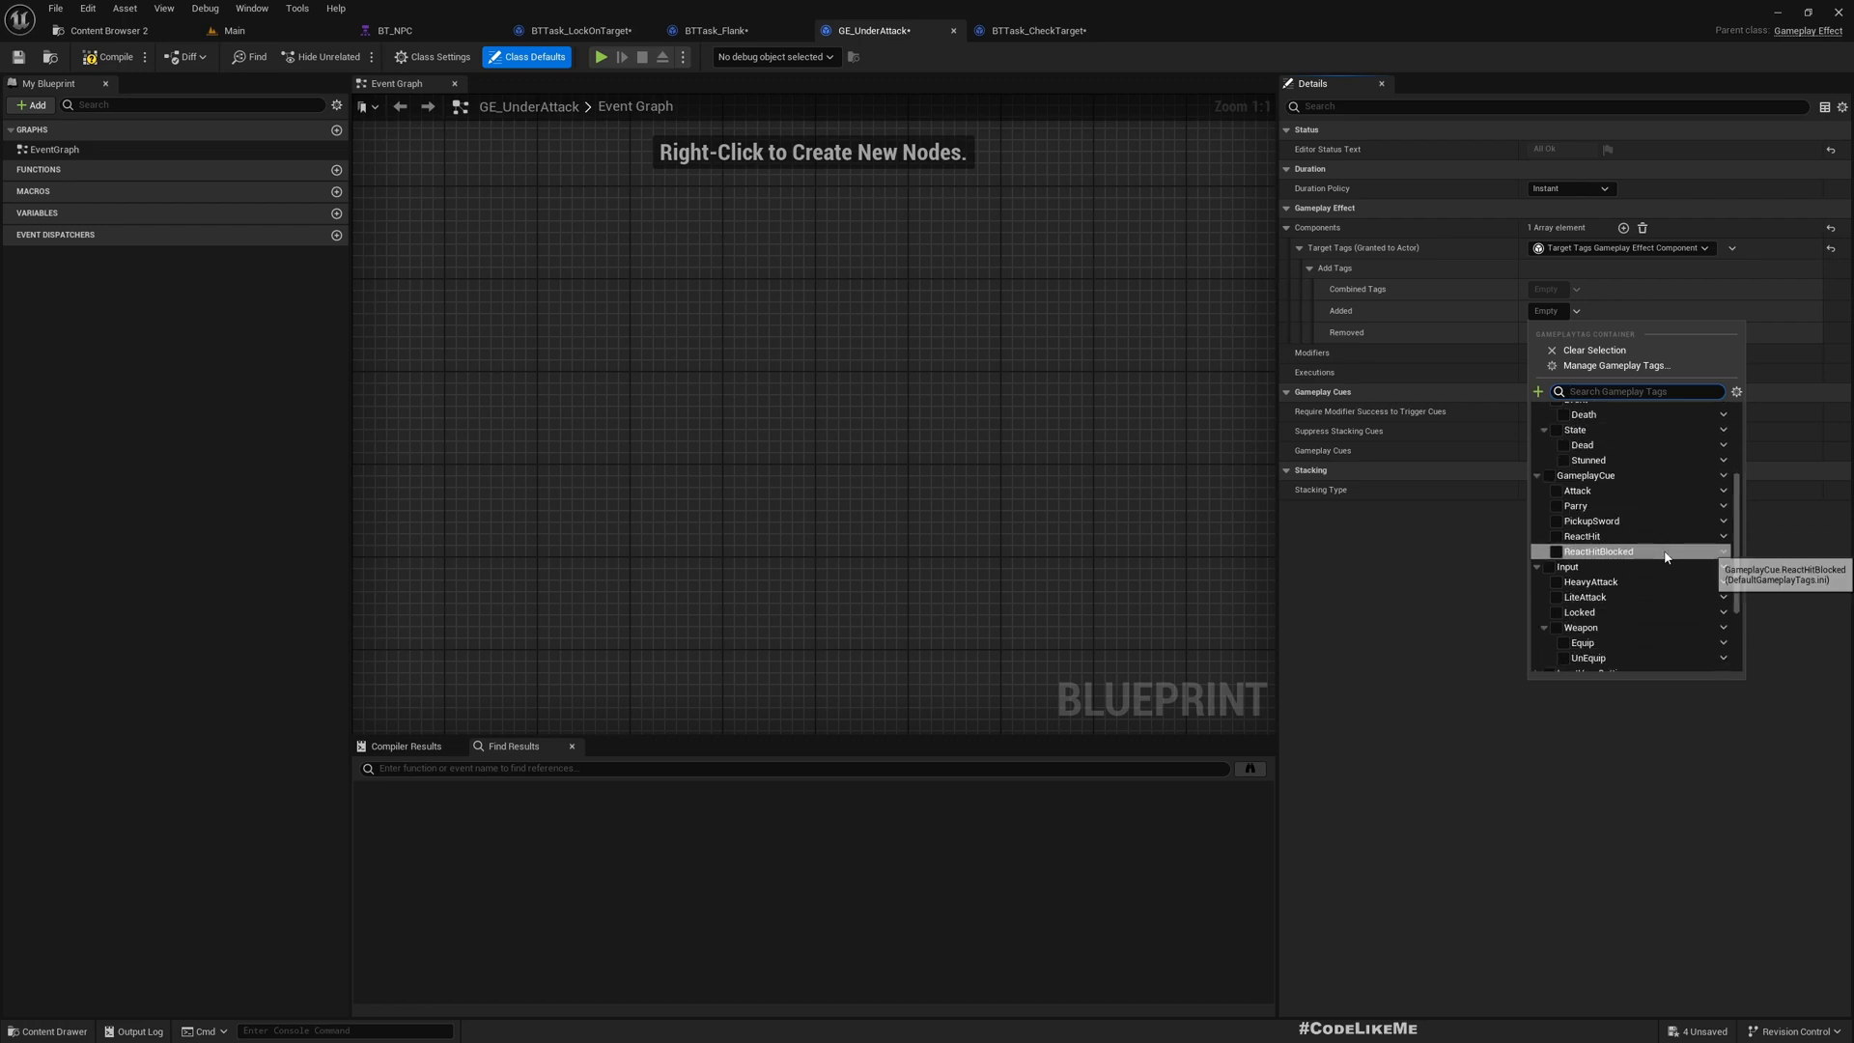
Add Character.State.UnderAttack to DefaultGameplayTags.ini and tick it as the added target tag
click(1544, 463)
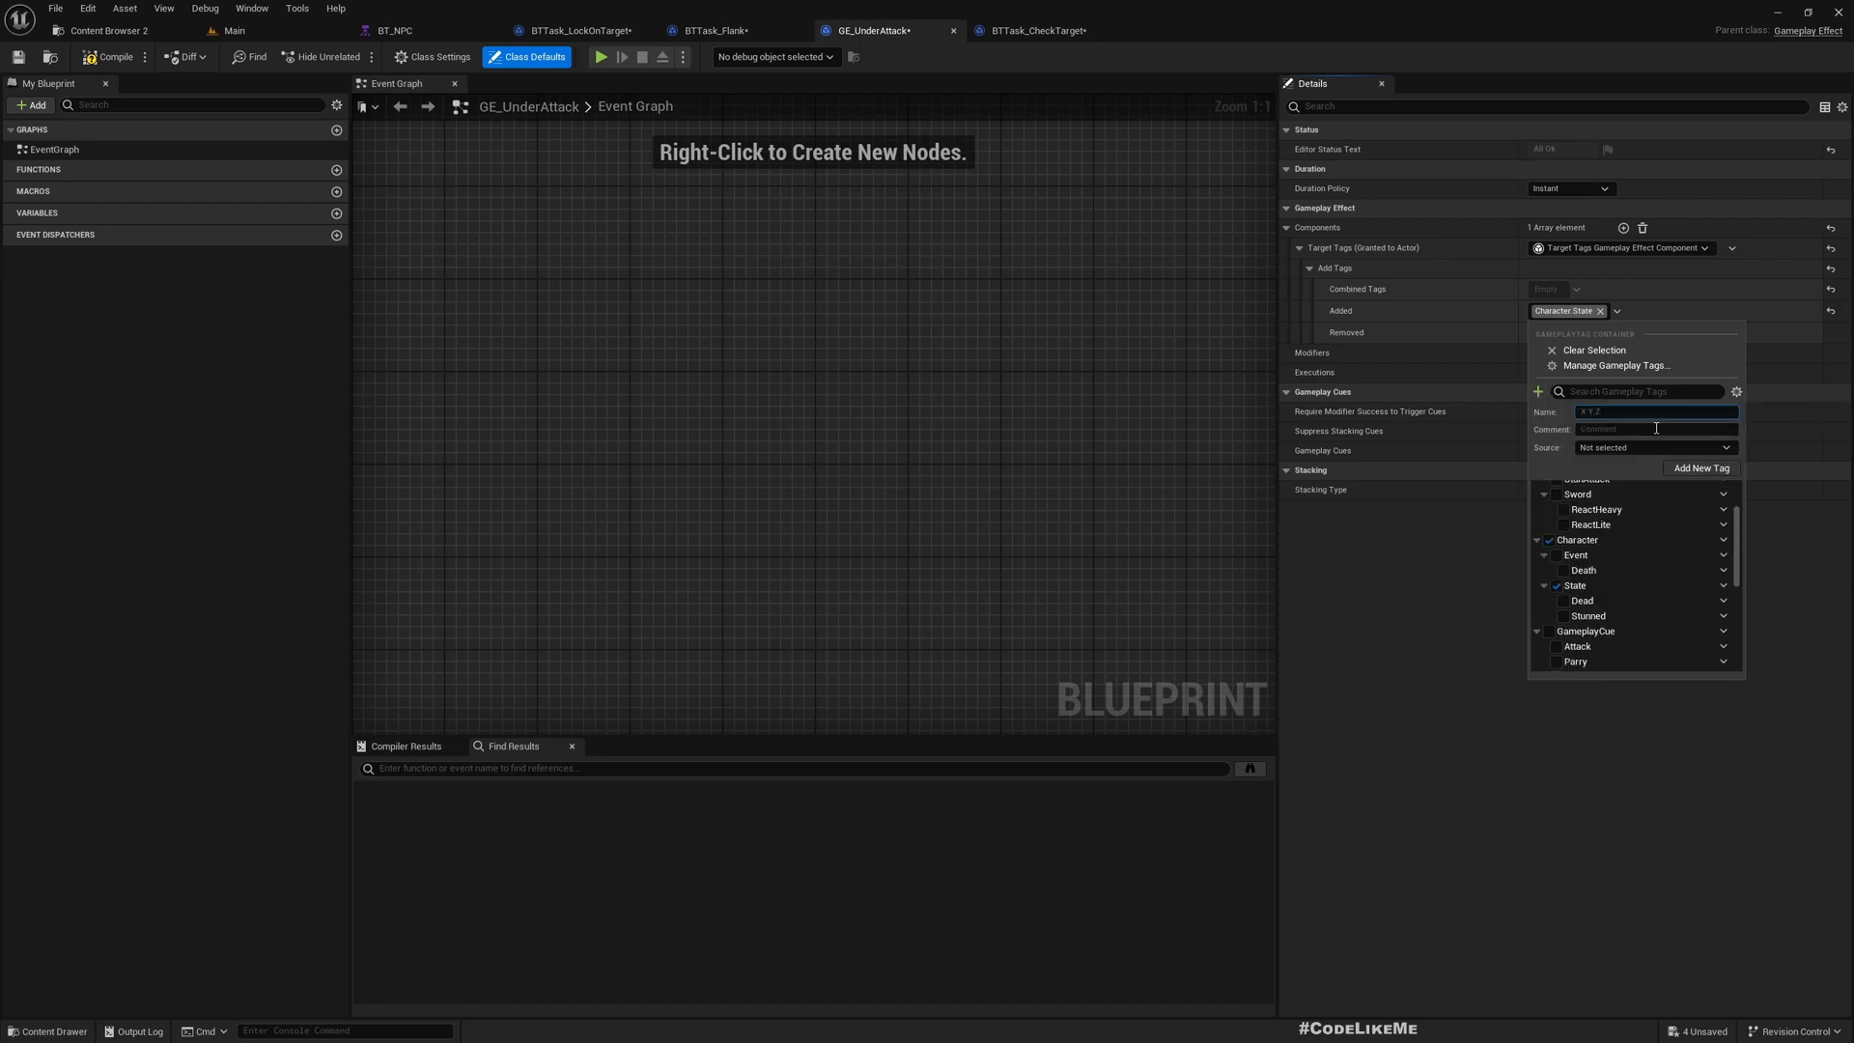
text(Chara)
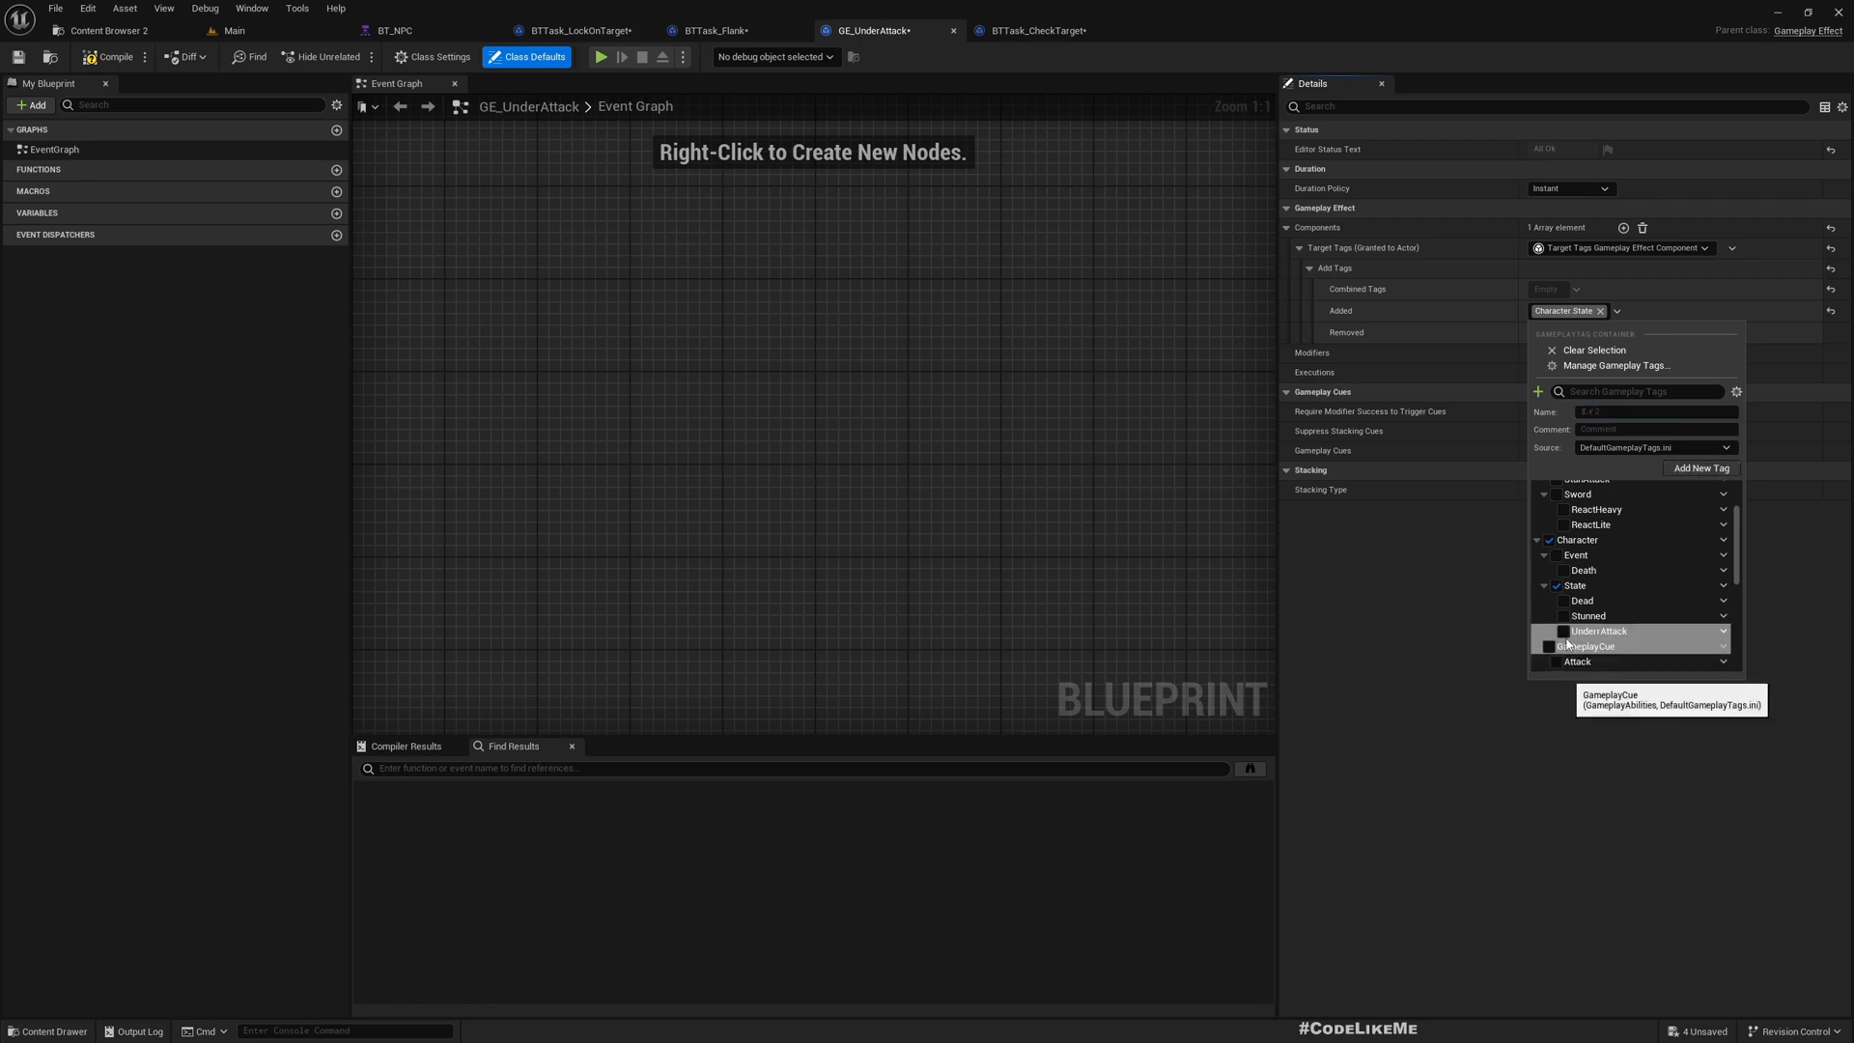
click(1565, 631)
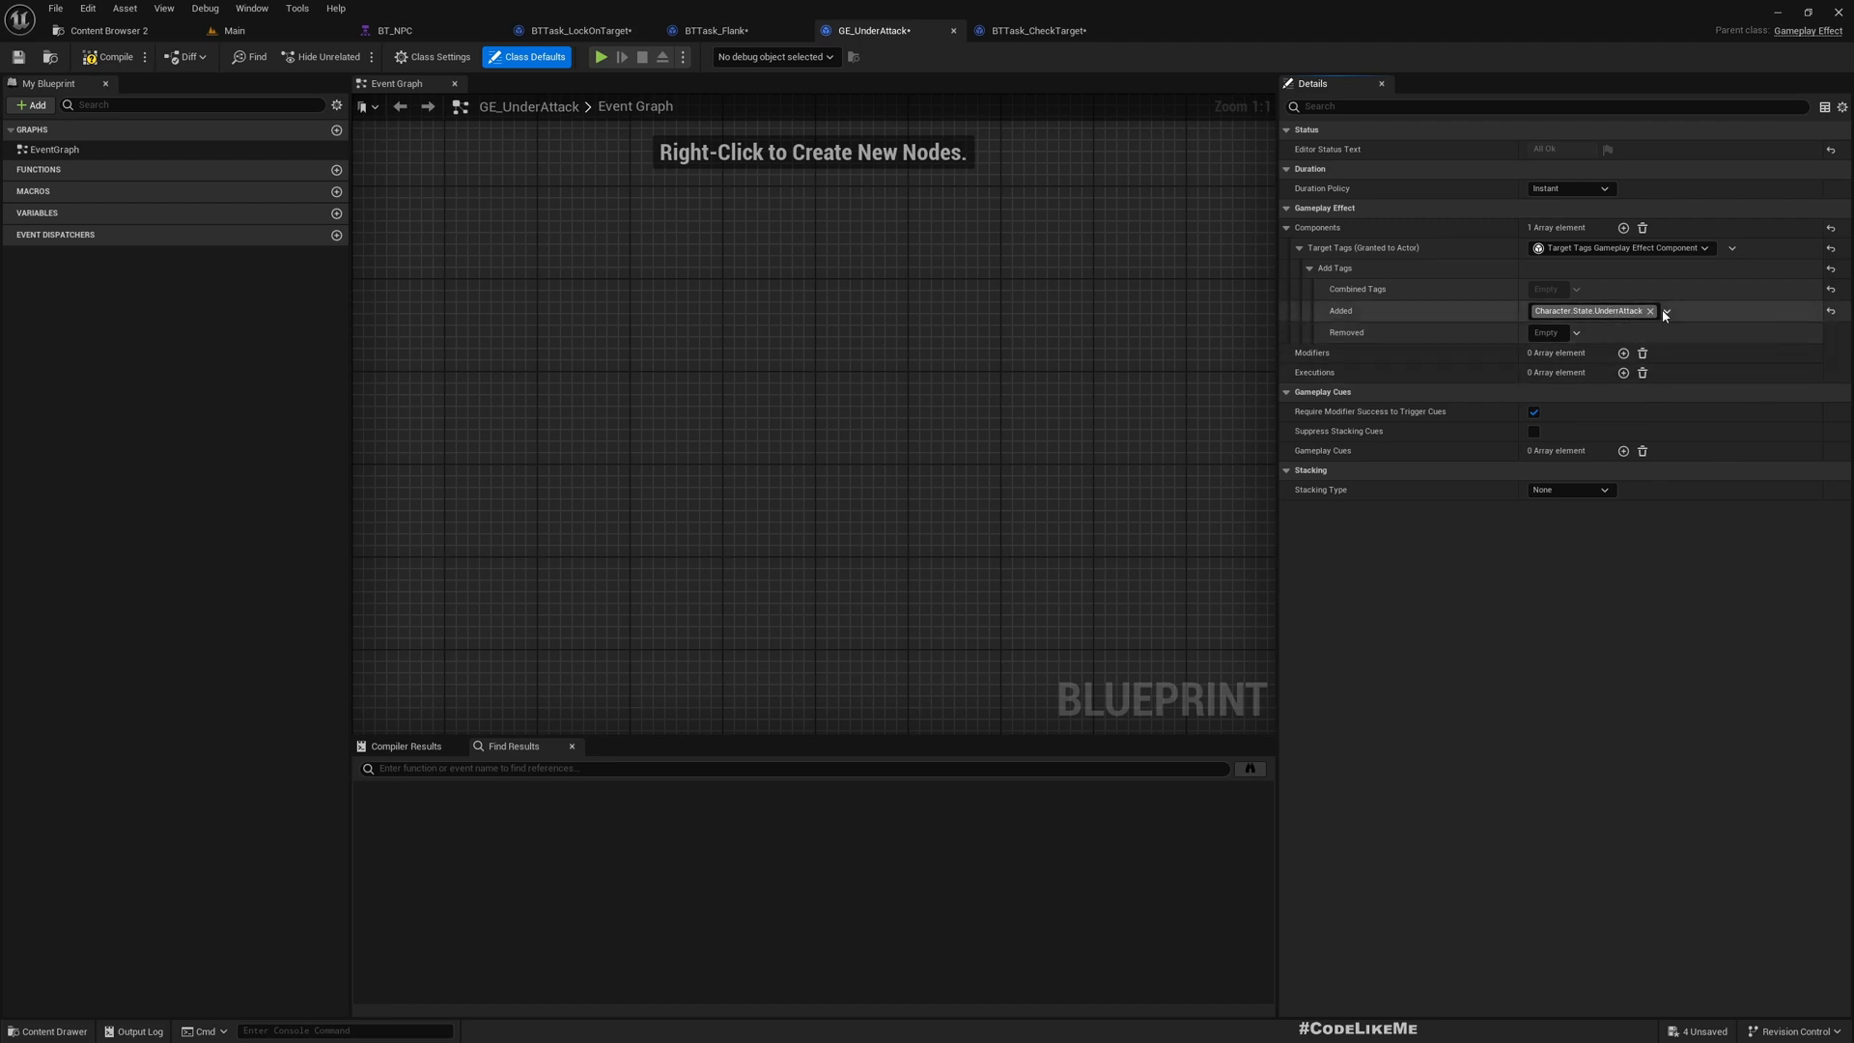
Verify Character > State > UnderAttack in Manage Gameplay Tags, cancel the rename, and save
click(1666, 310)
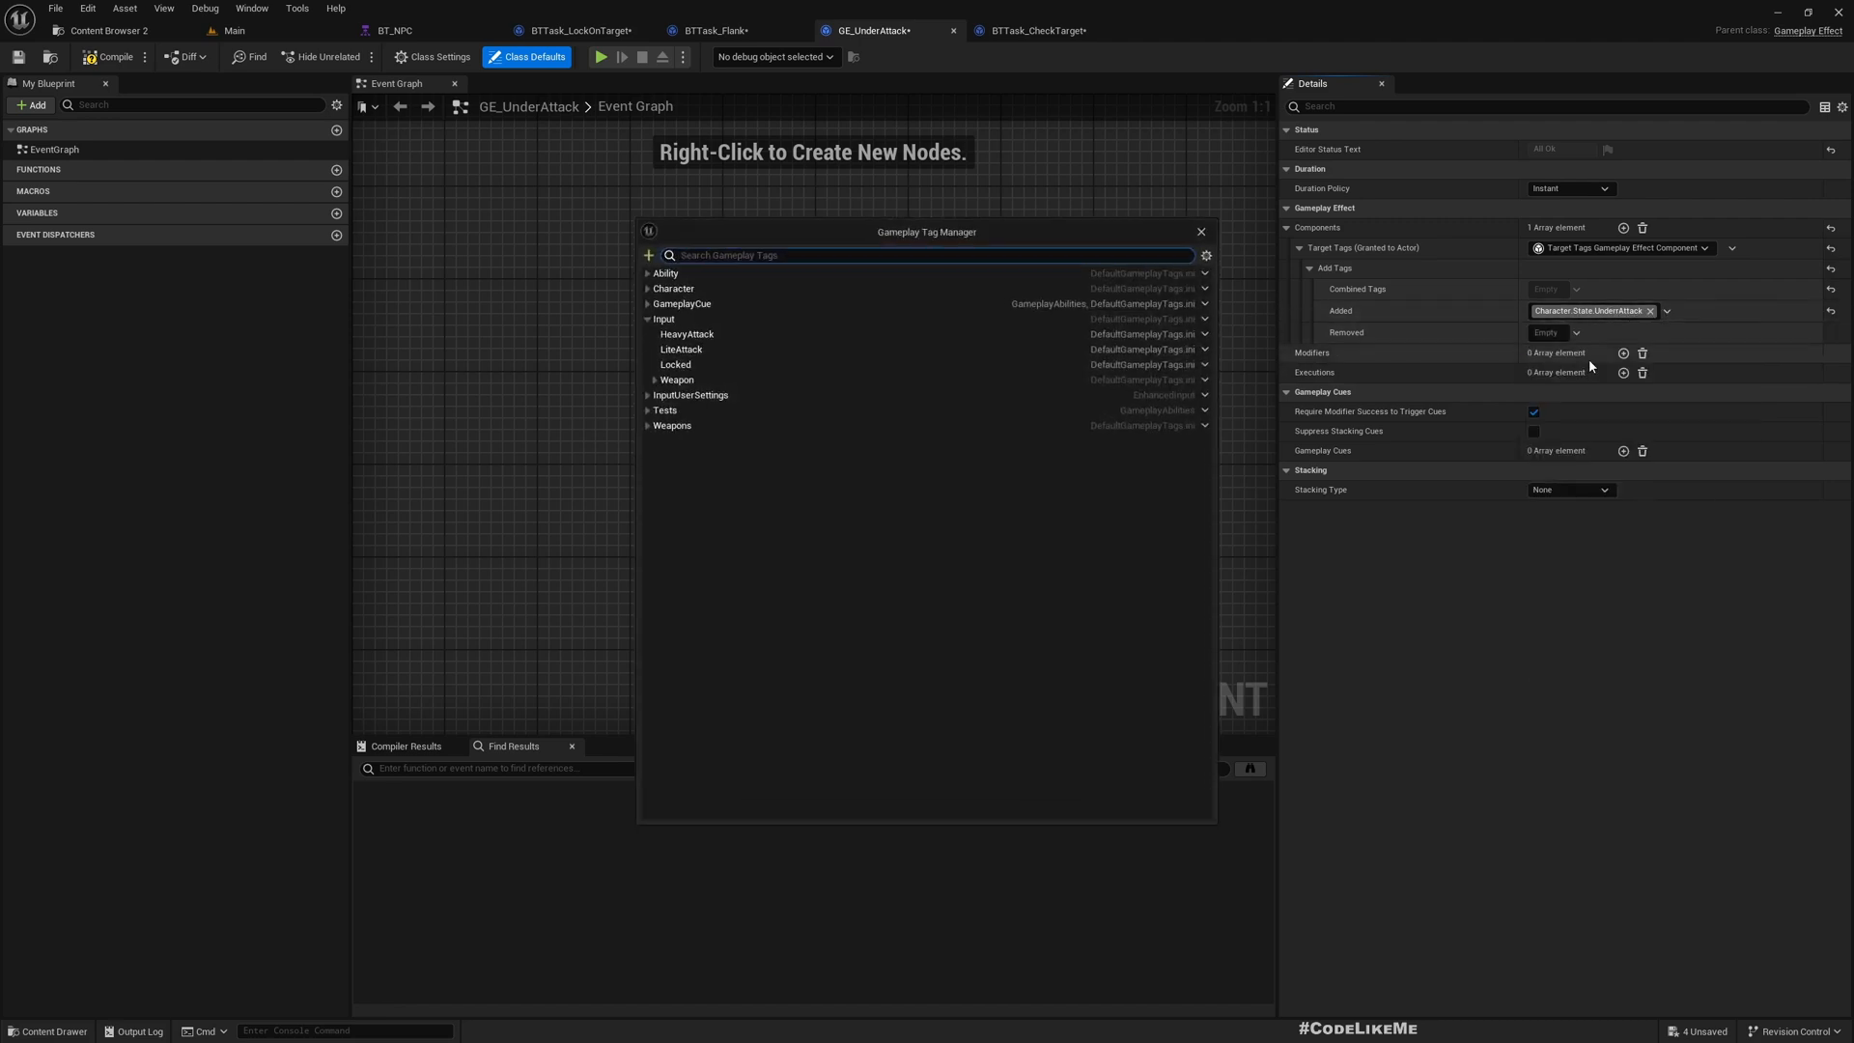
click(672, 428)
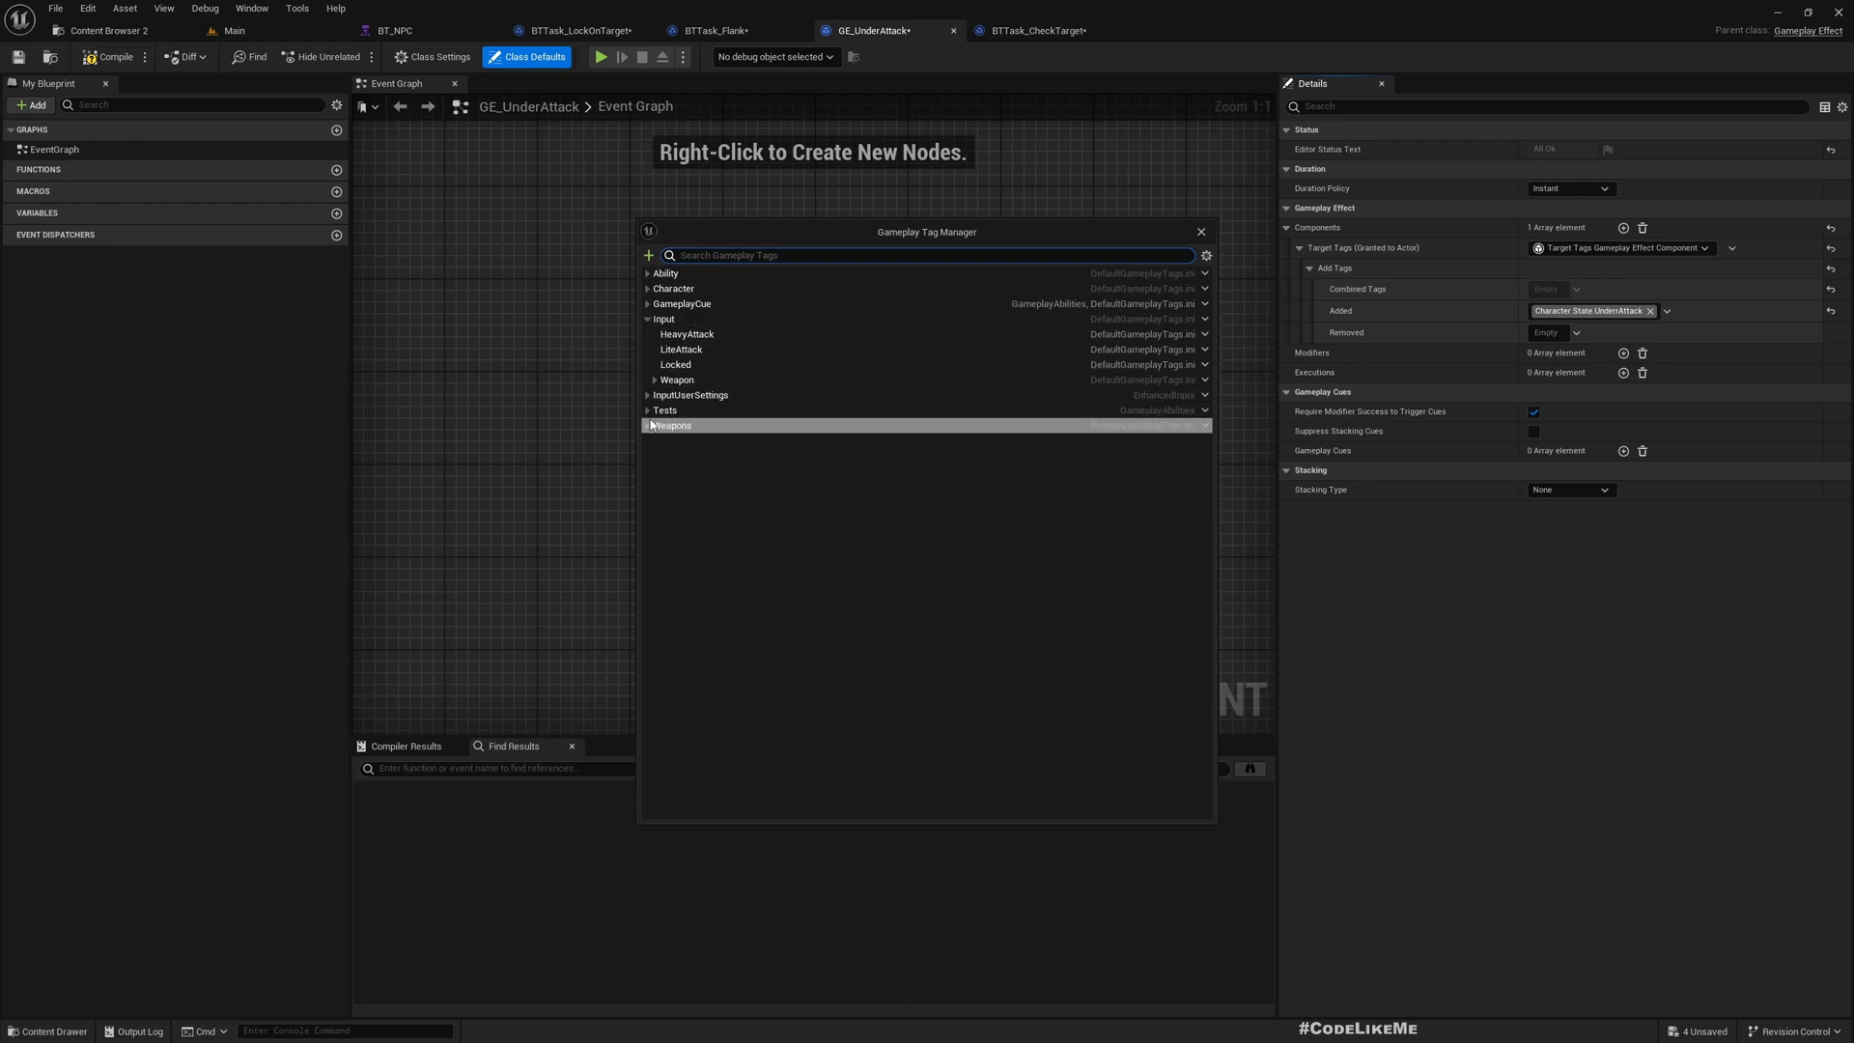
click(649, 288)
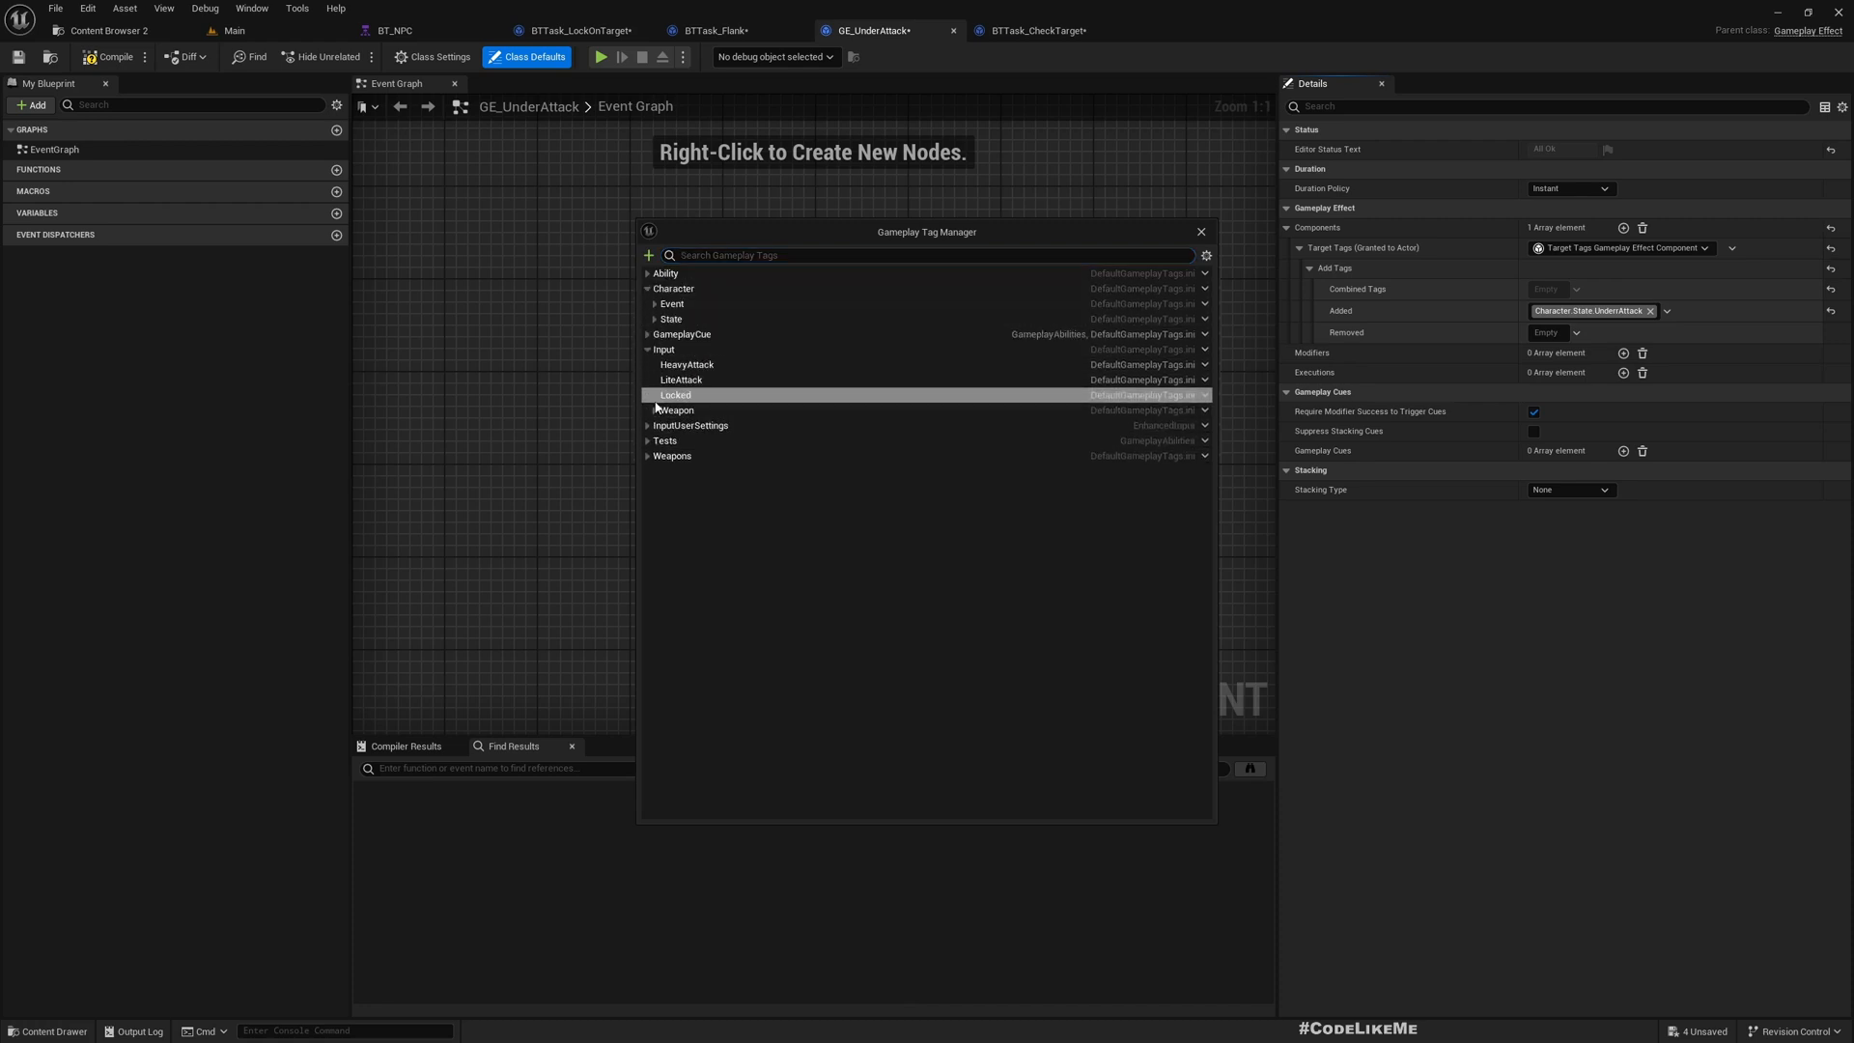
click(649, 426)
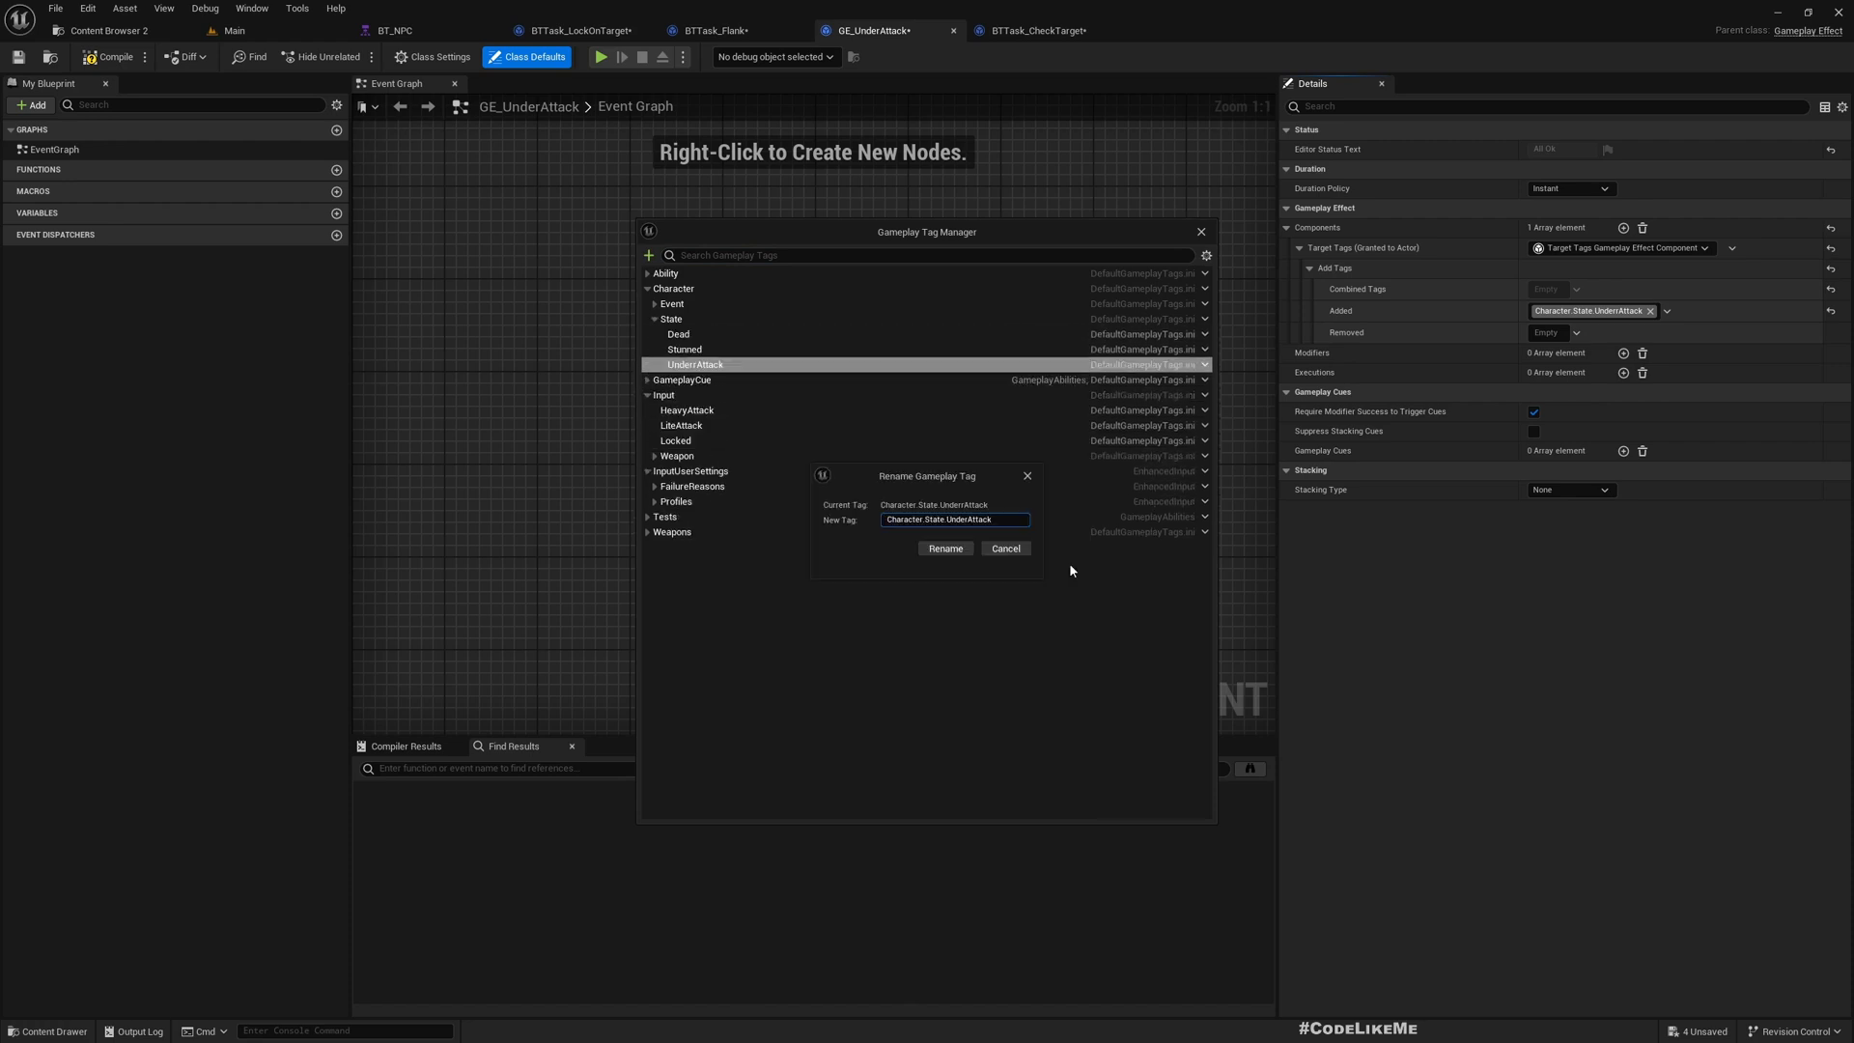
click(945, 547)
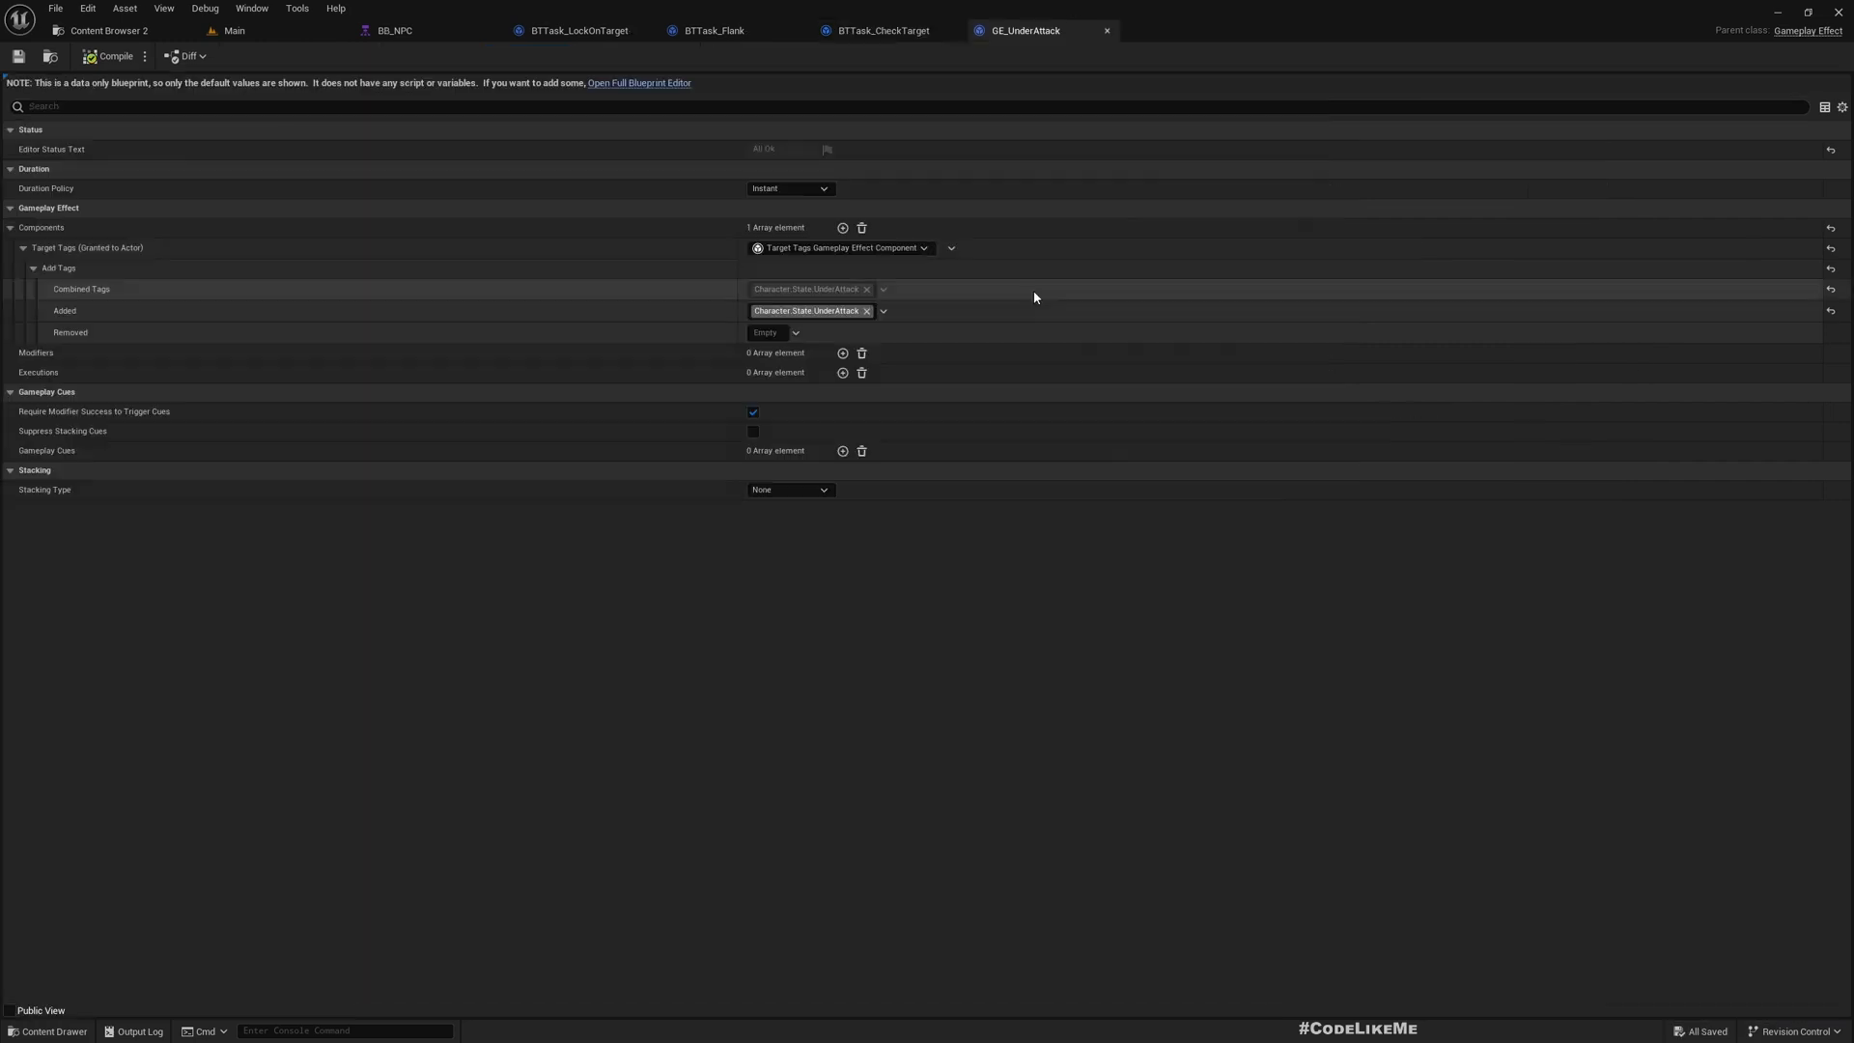
Set GE_UnderAttack's Duration Policy to Has Duration with a 4.0 scalable float magnitude
click(789, 188)
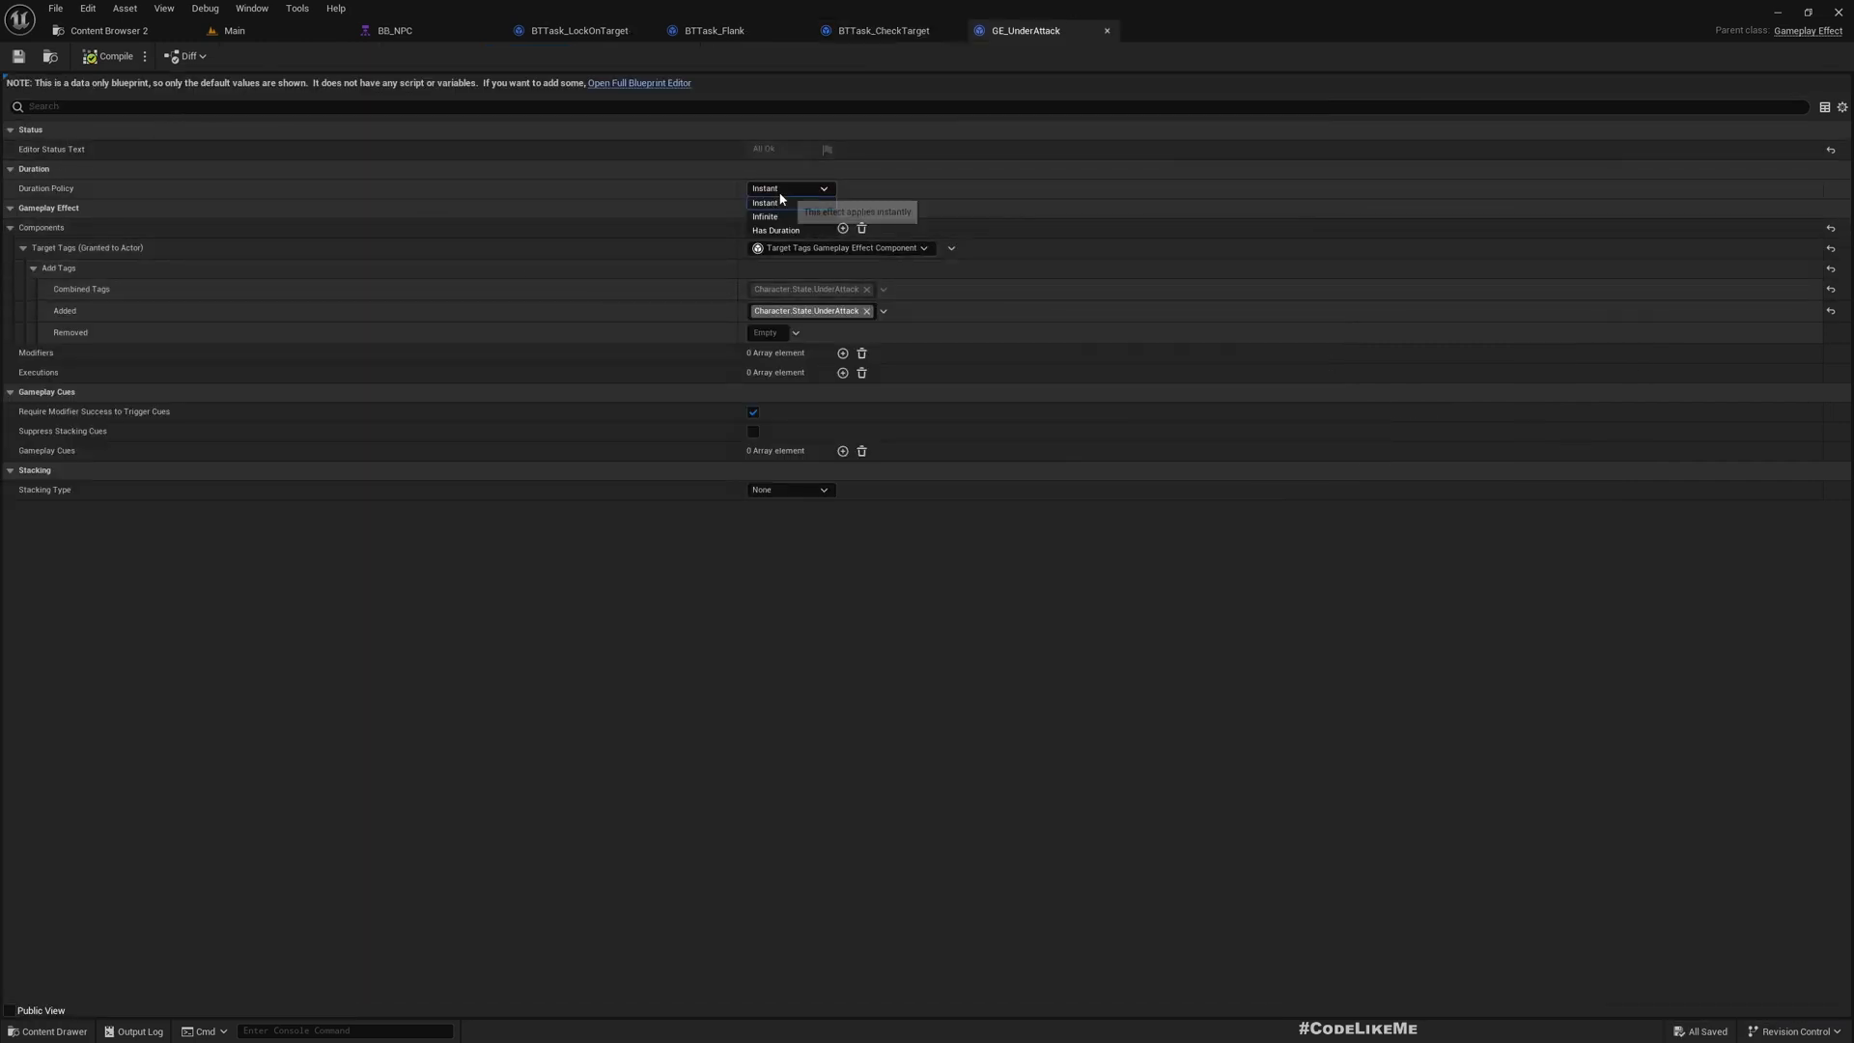
click(776, 230)
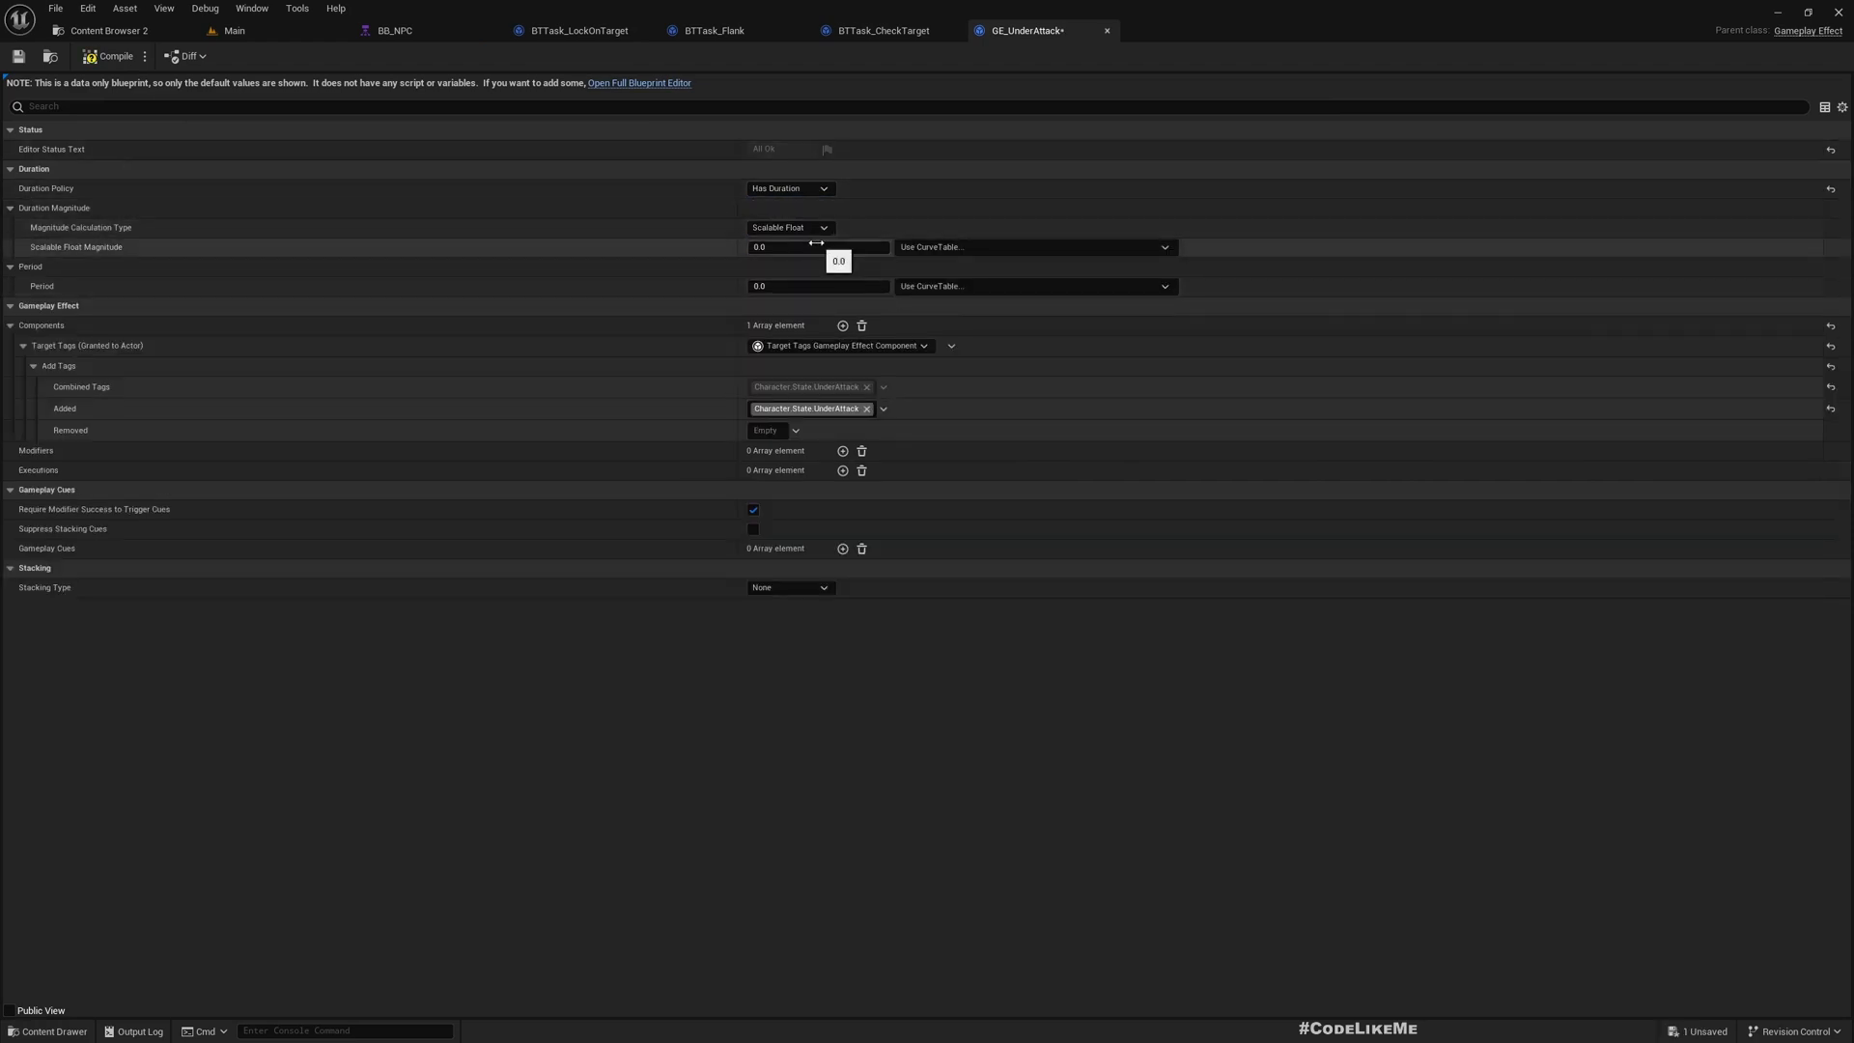
click(816, 246)
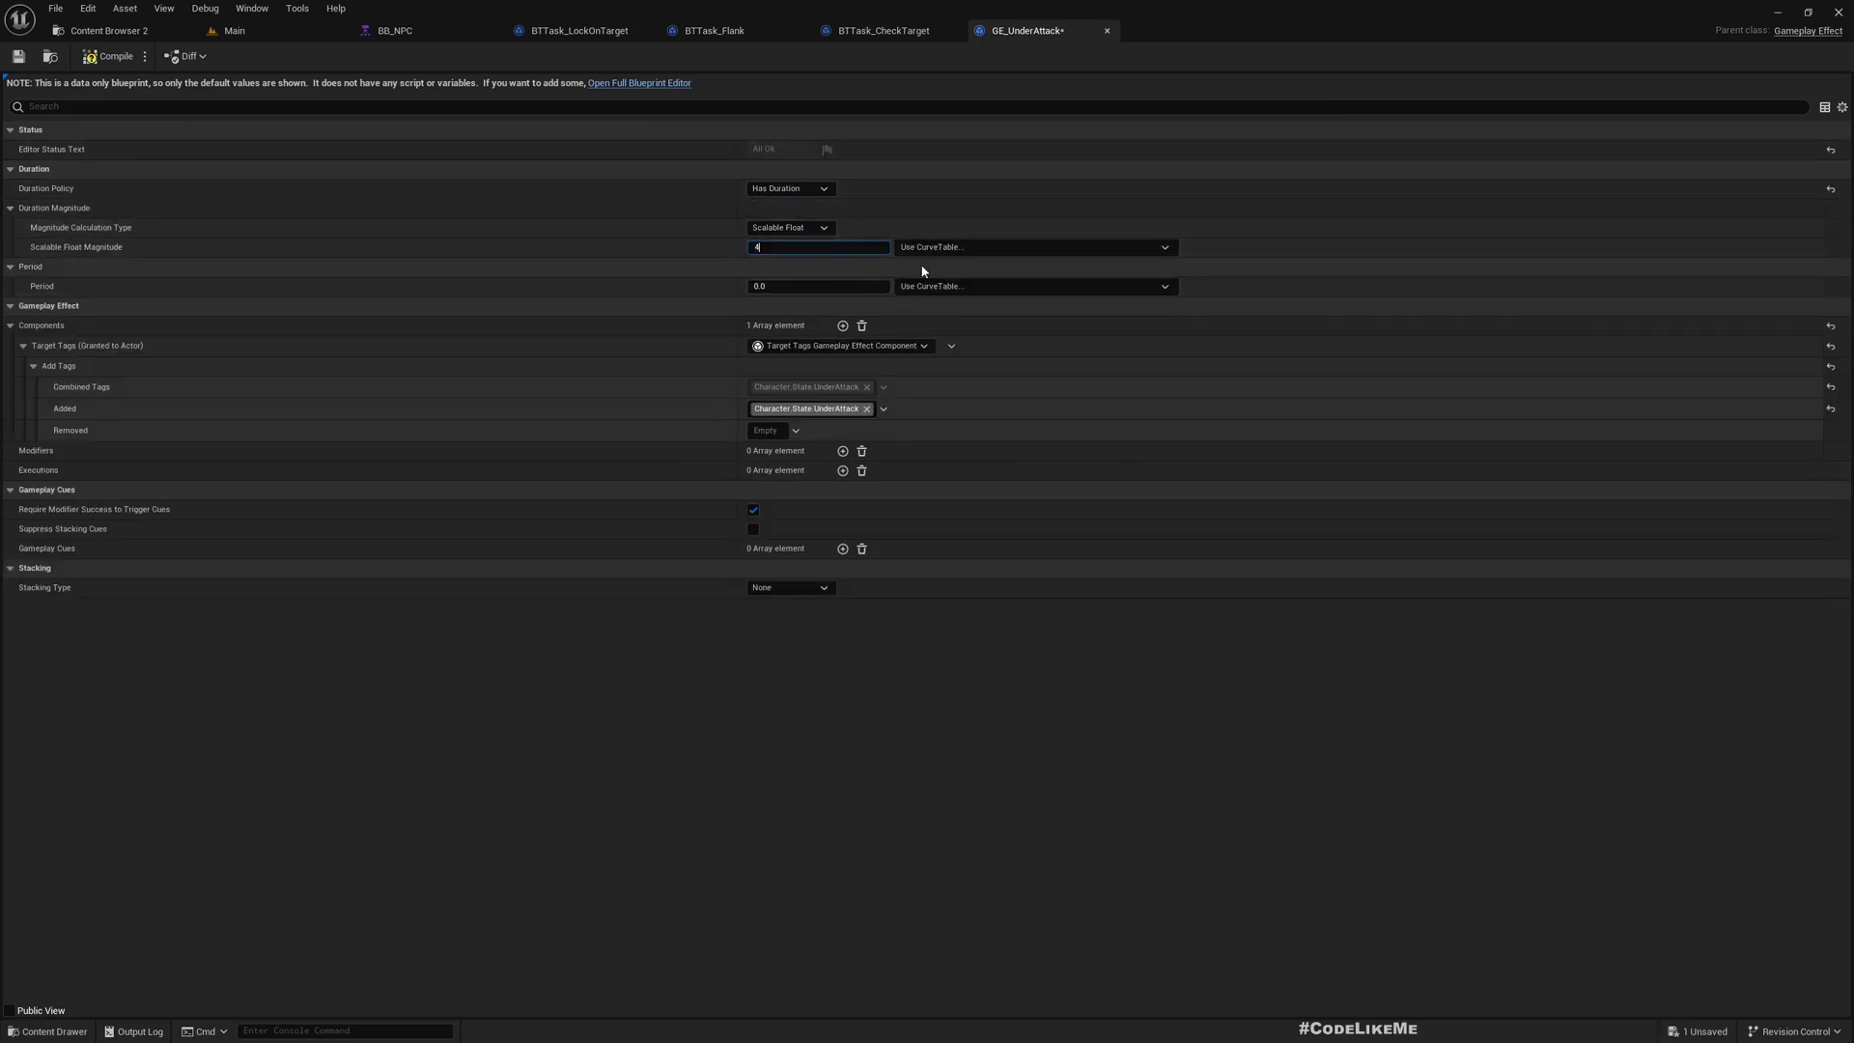
text(4.0)
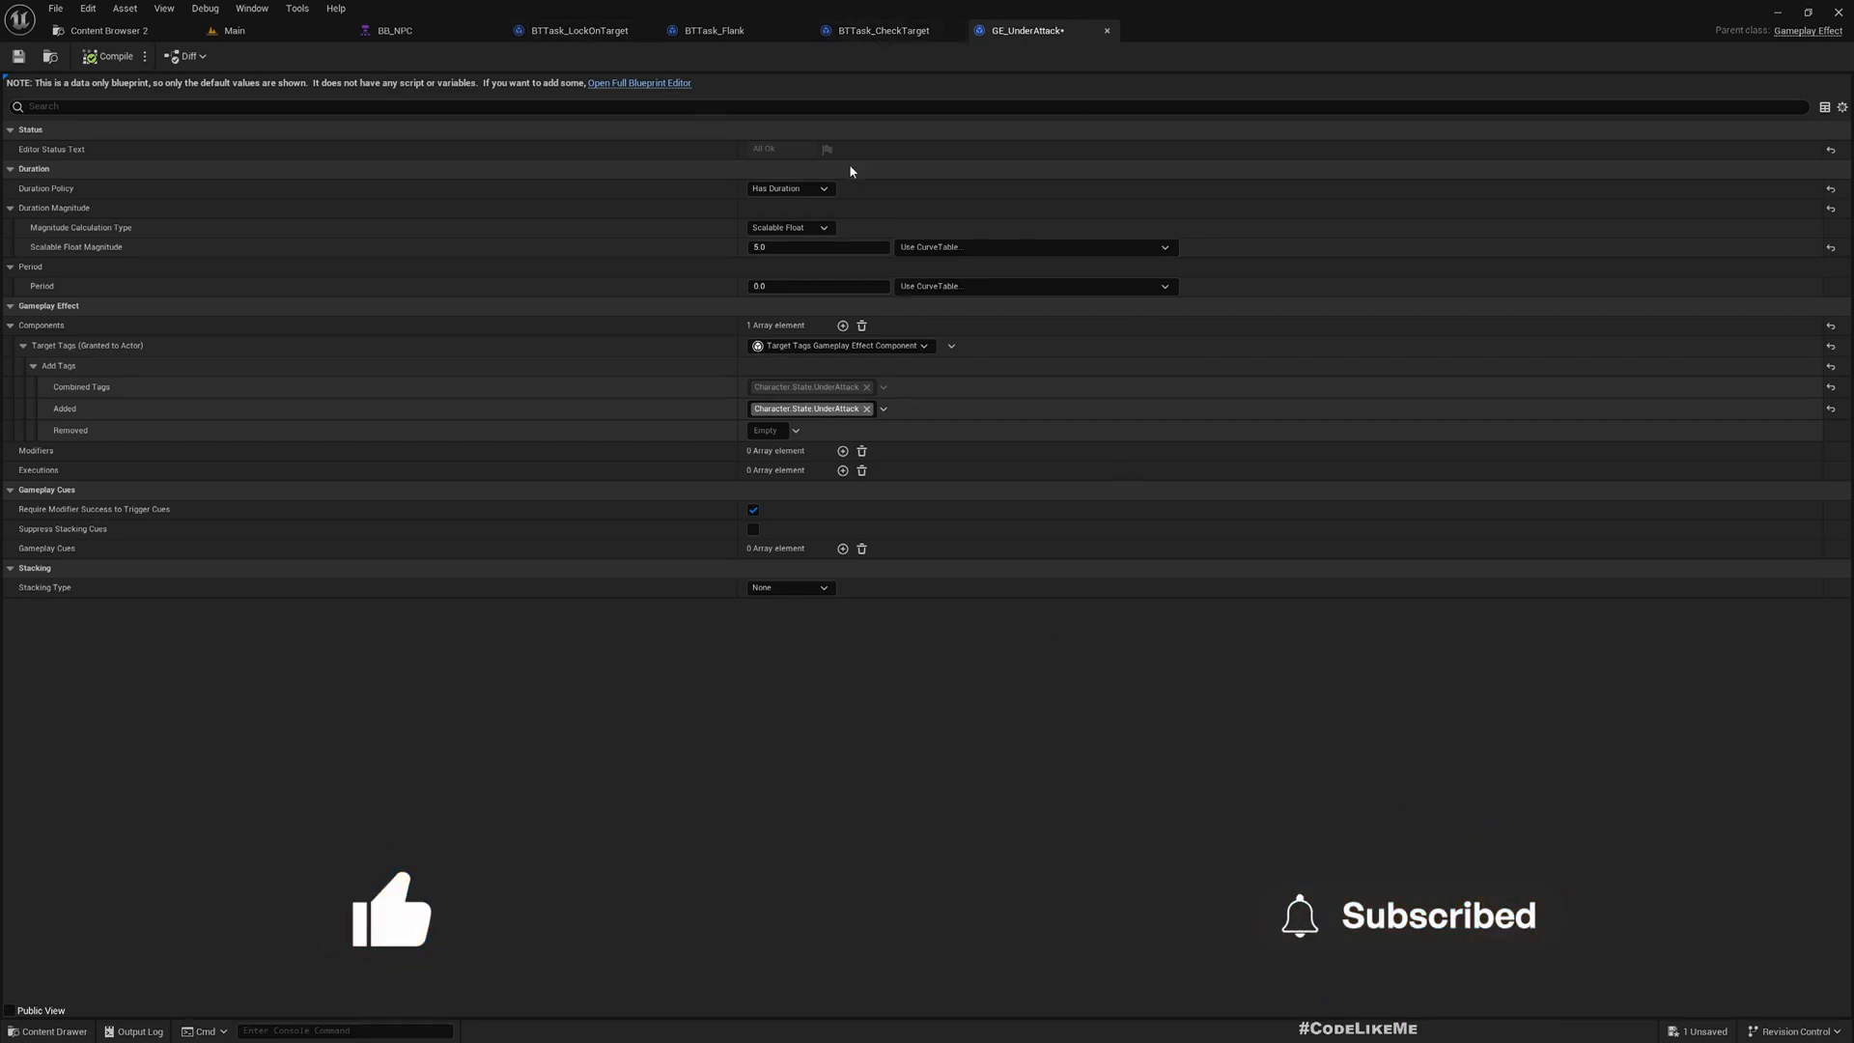
mouse_move(637, 83)
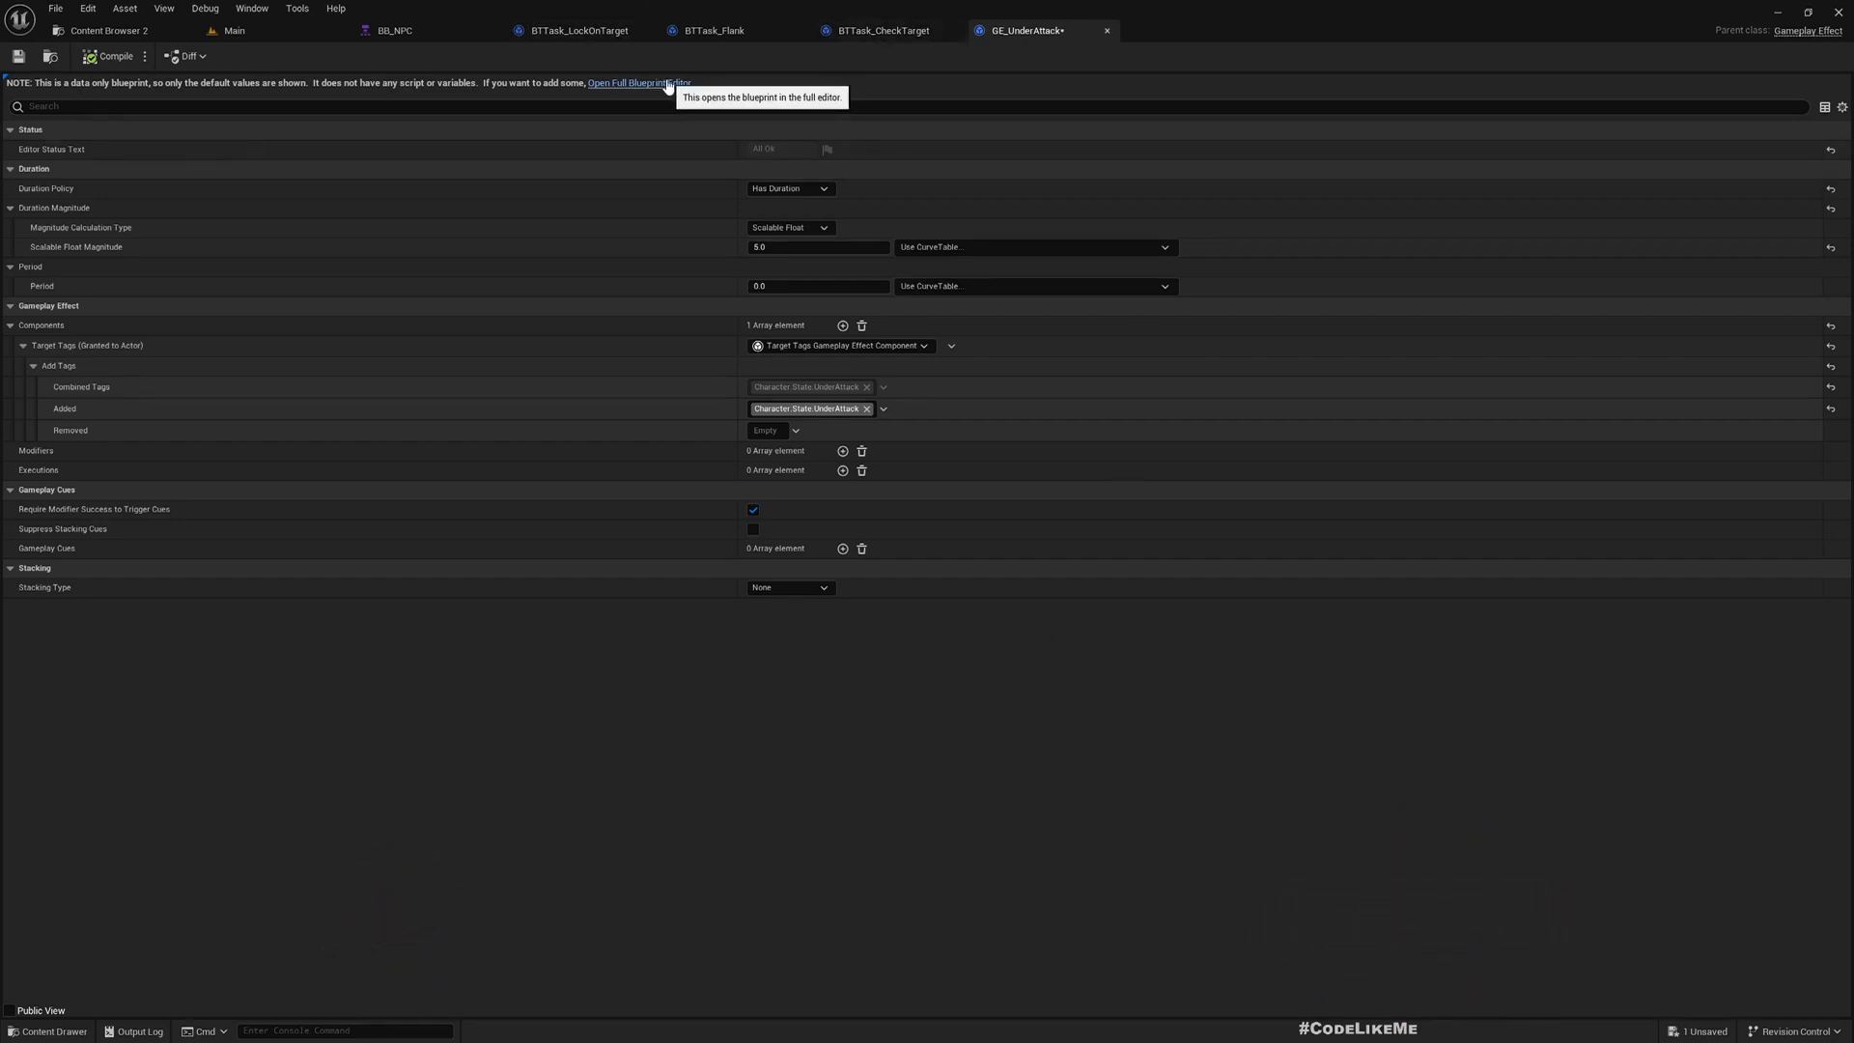
Switch from BB_NPC to the BT_NPC behavior tree and select the CheckTarget task node
click(390, 30)
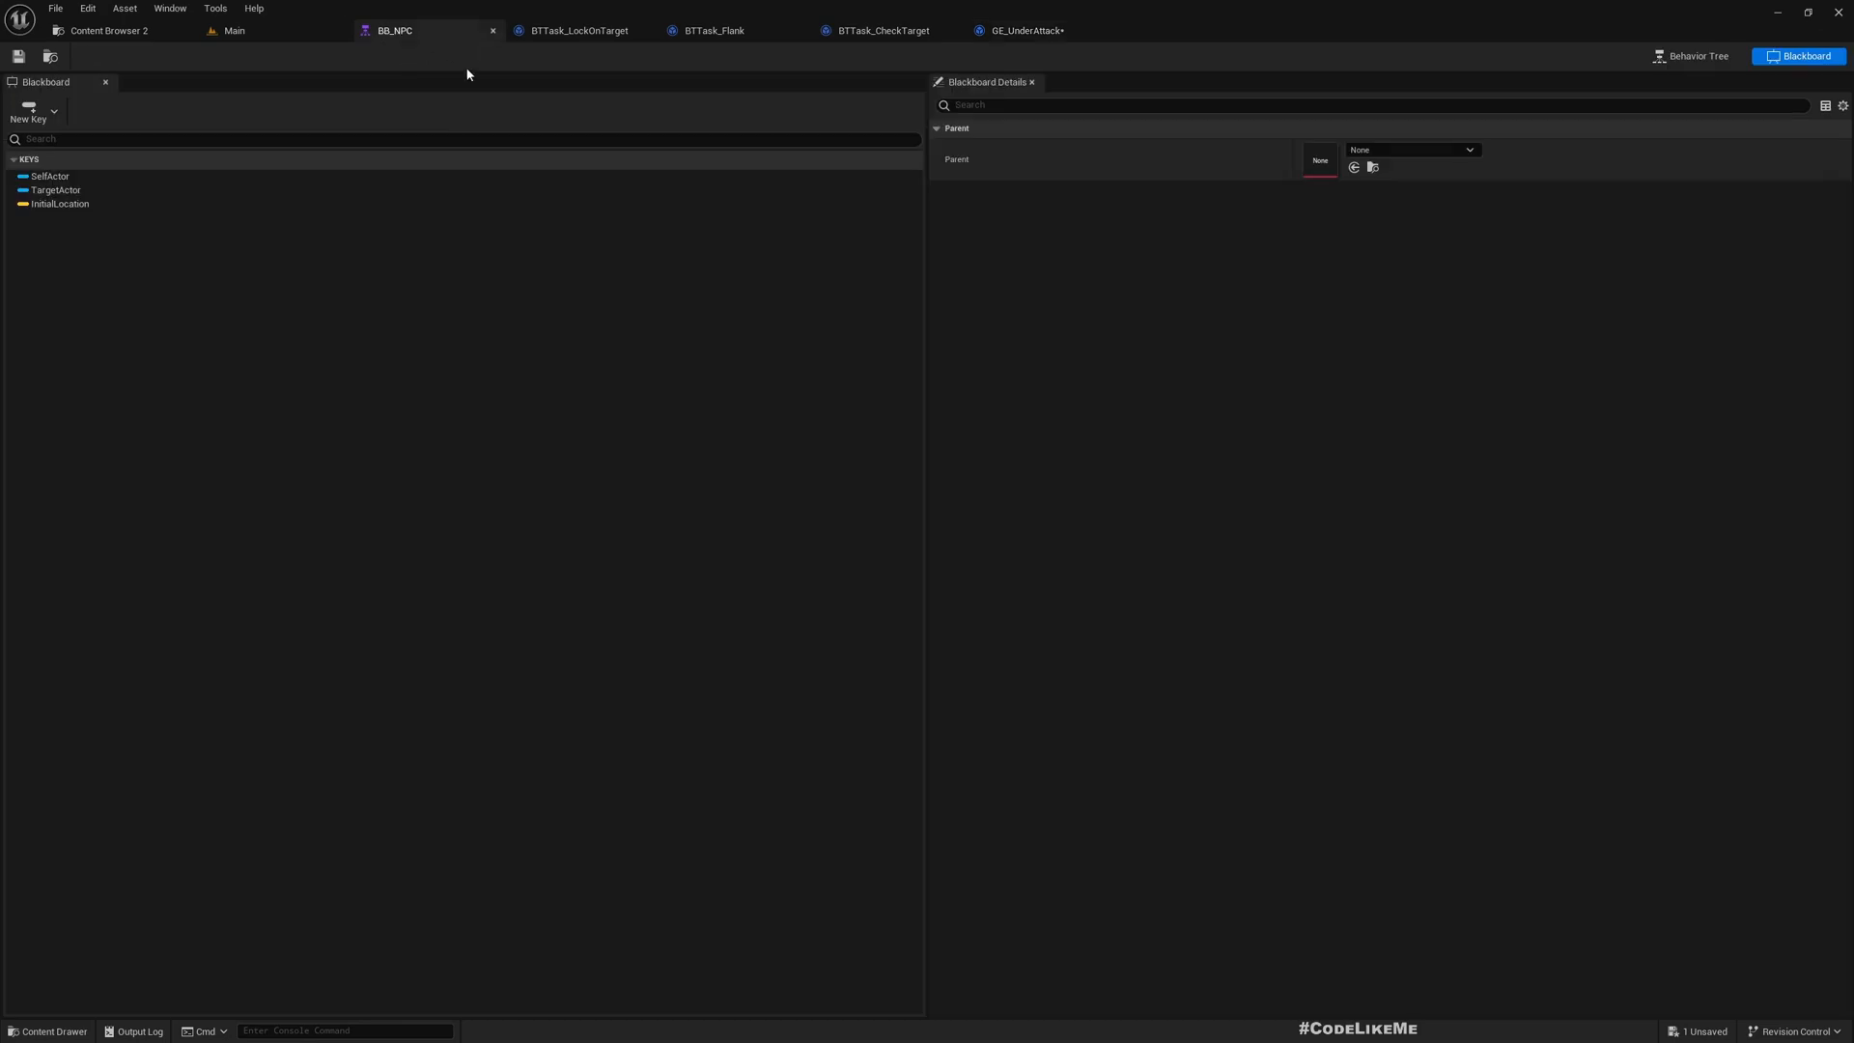
click(233, 30)
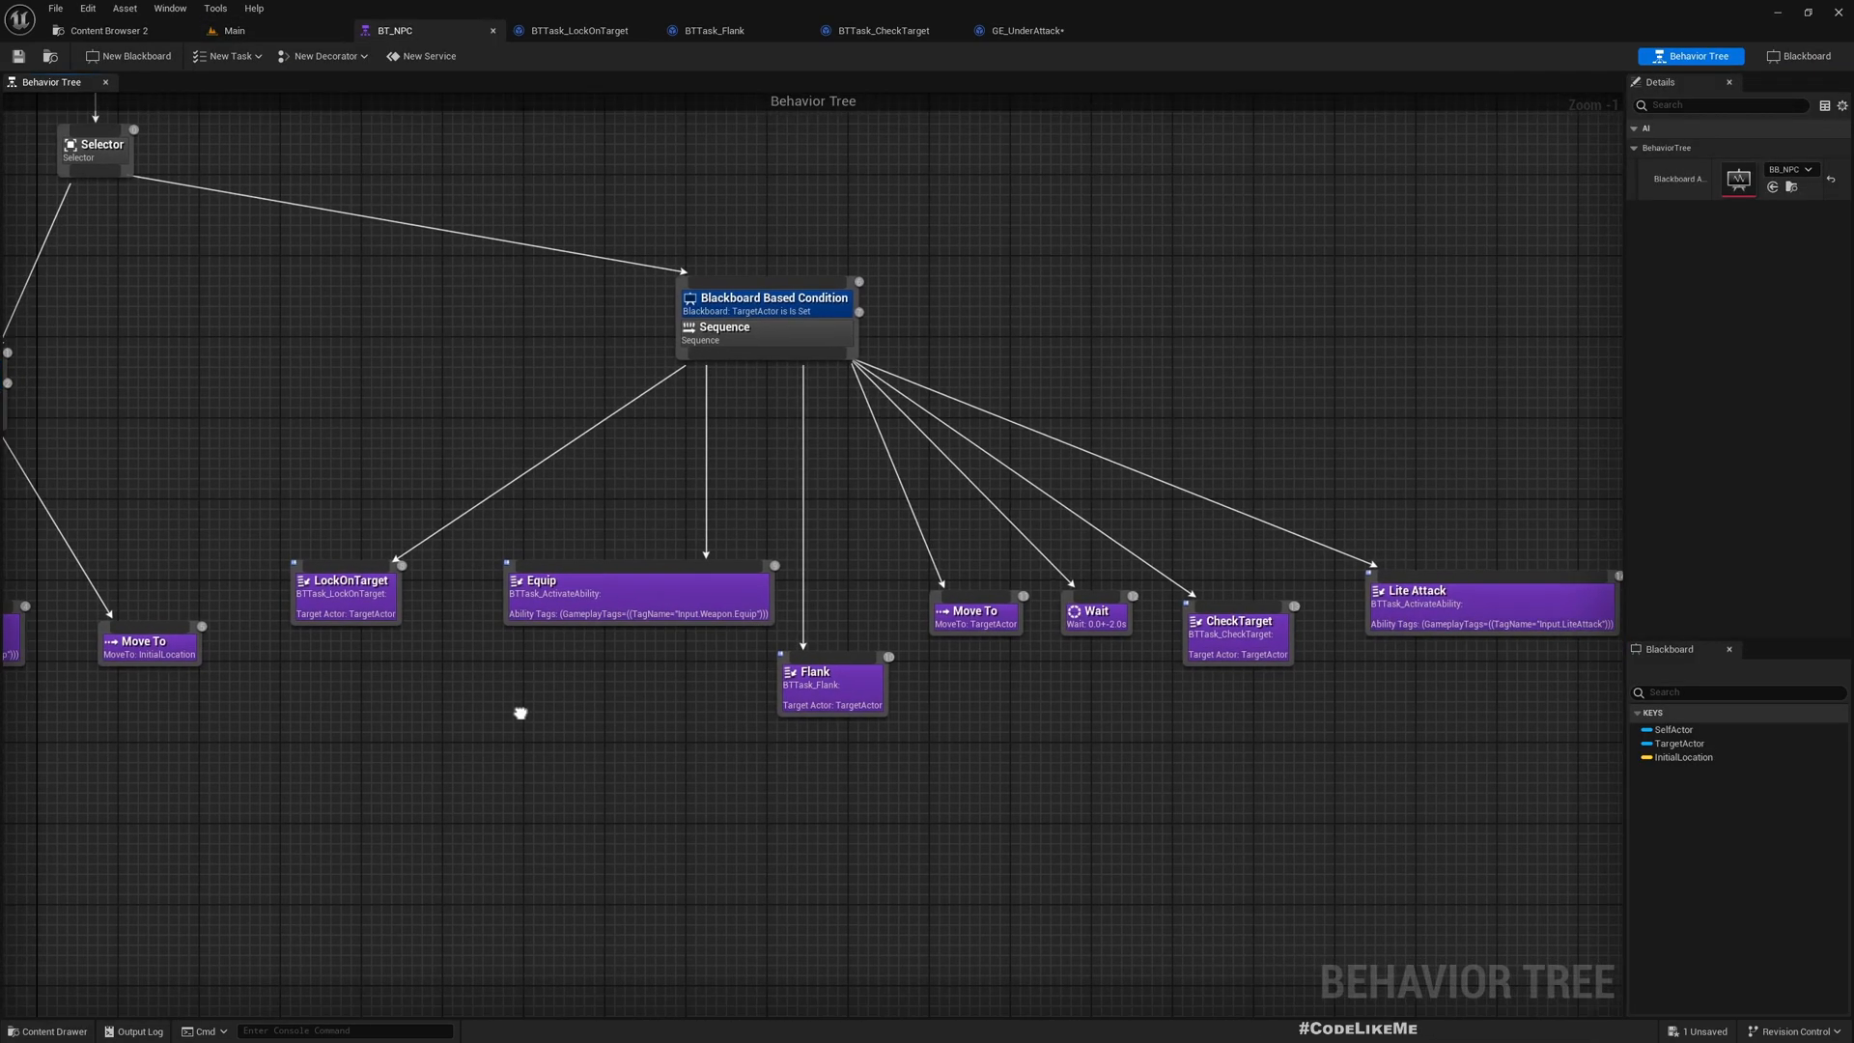
click(1237, 621)
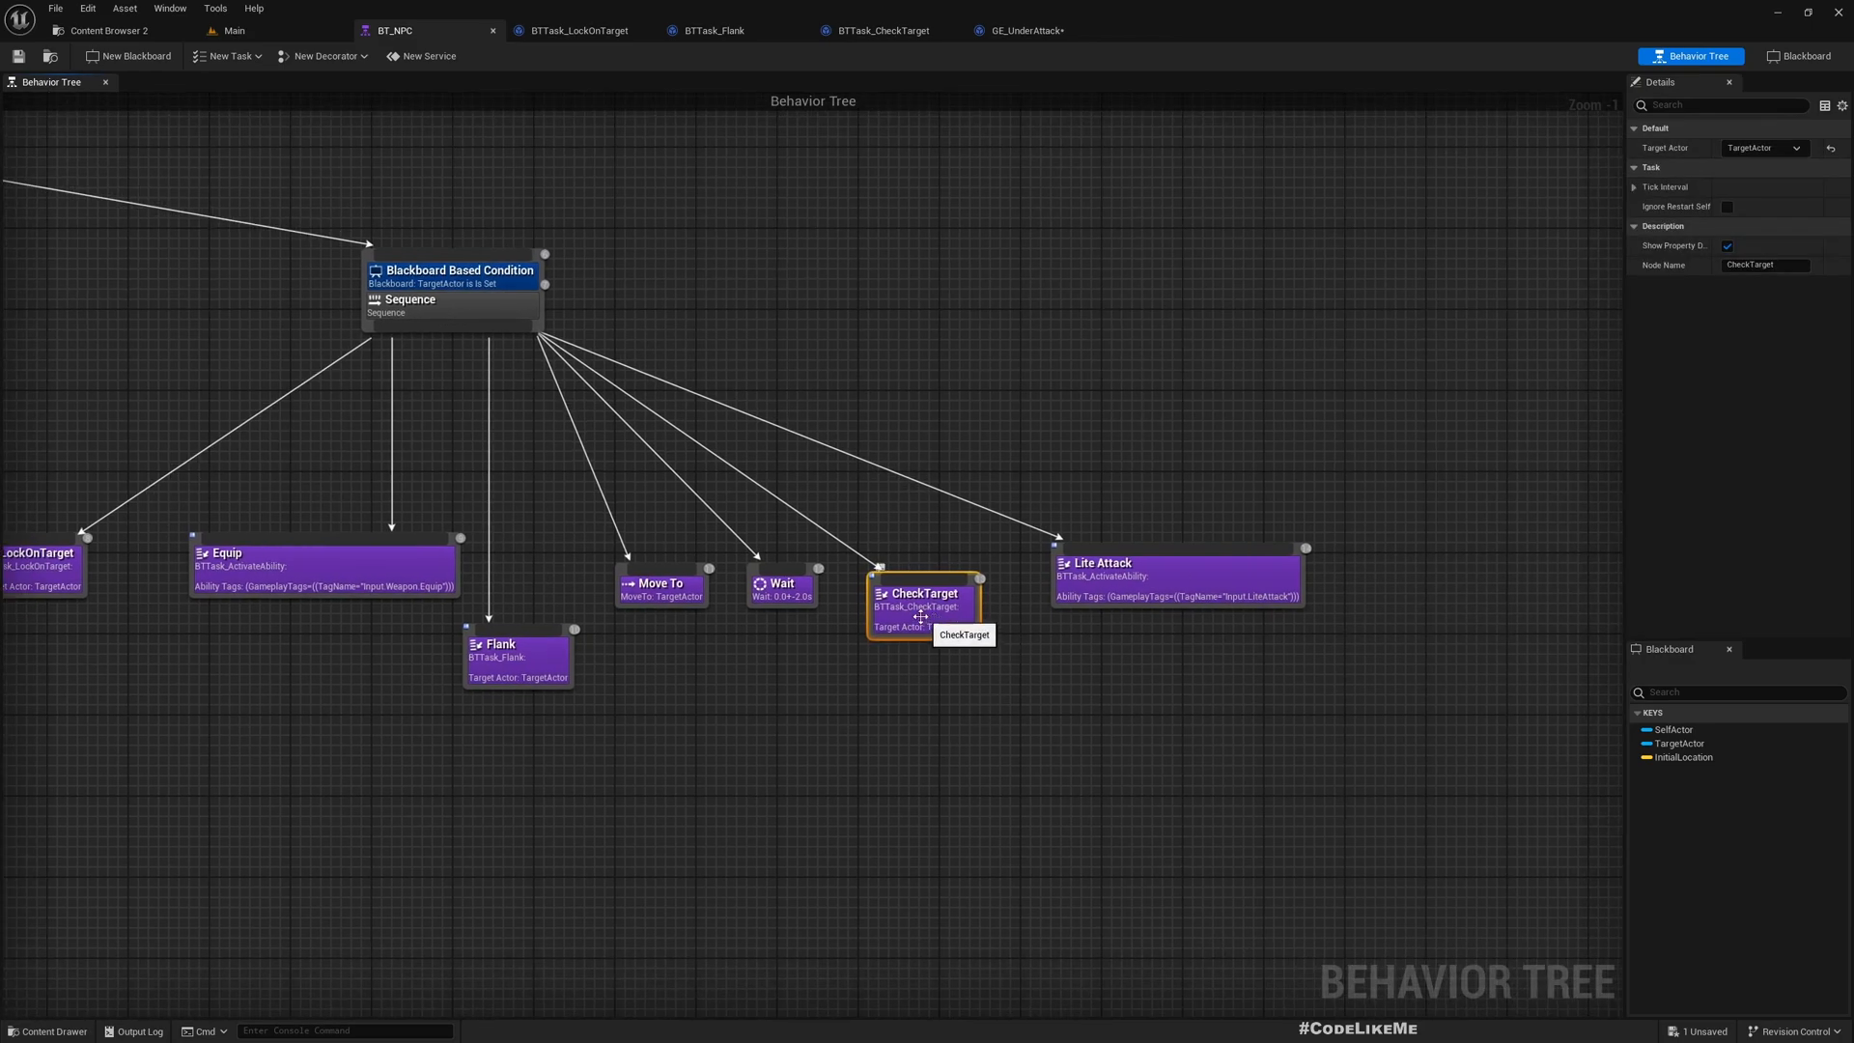
mouse_move(1229, 605)
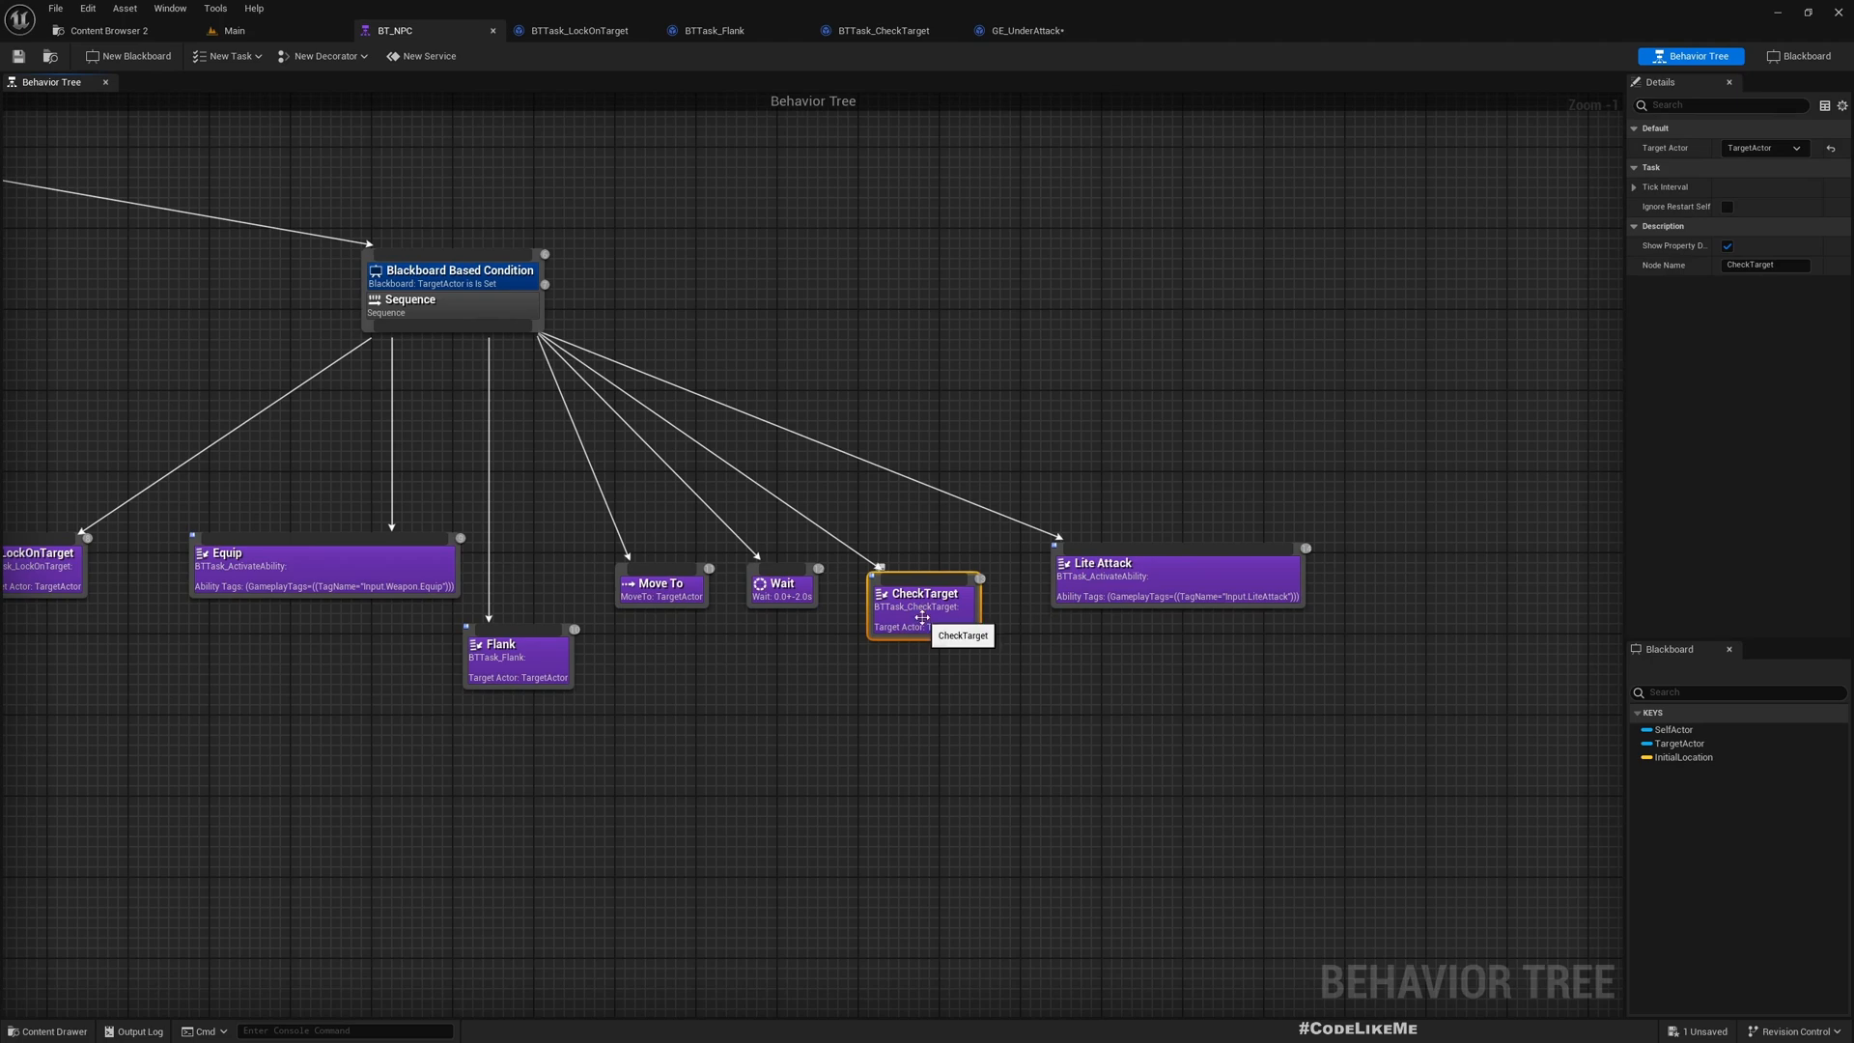
click(880, 30)
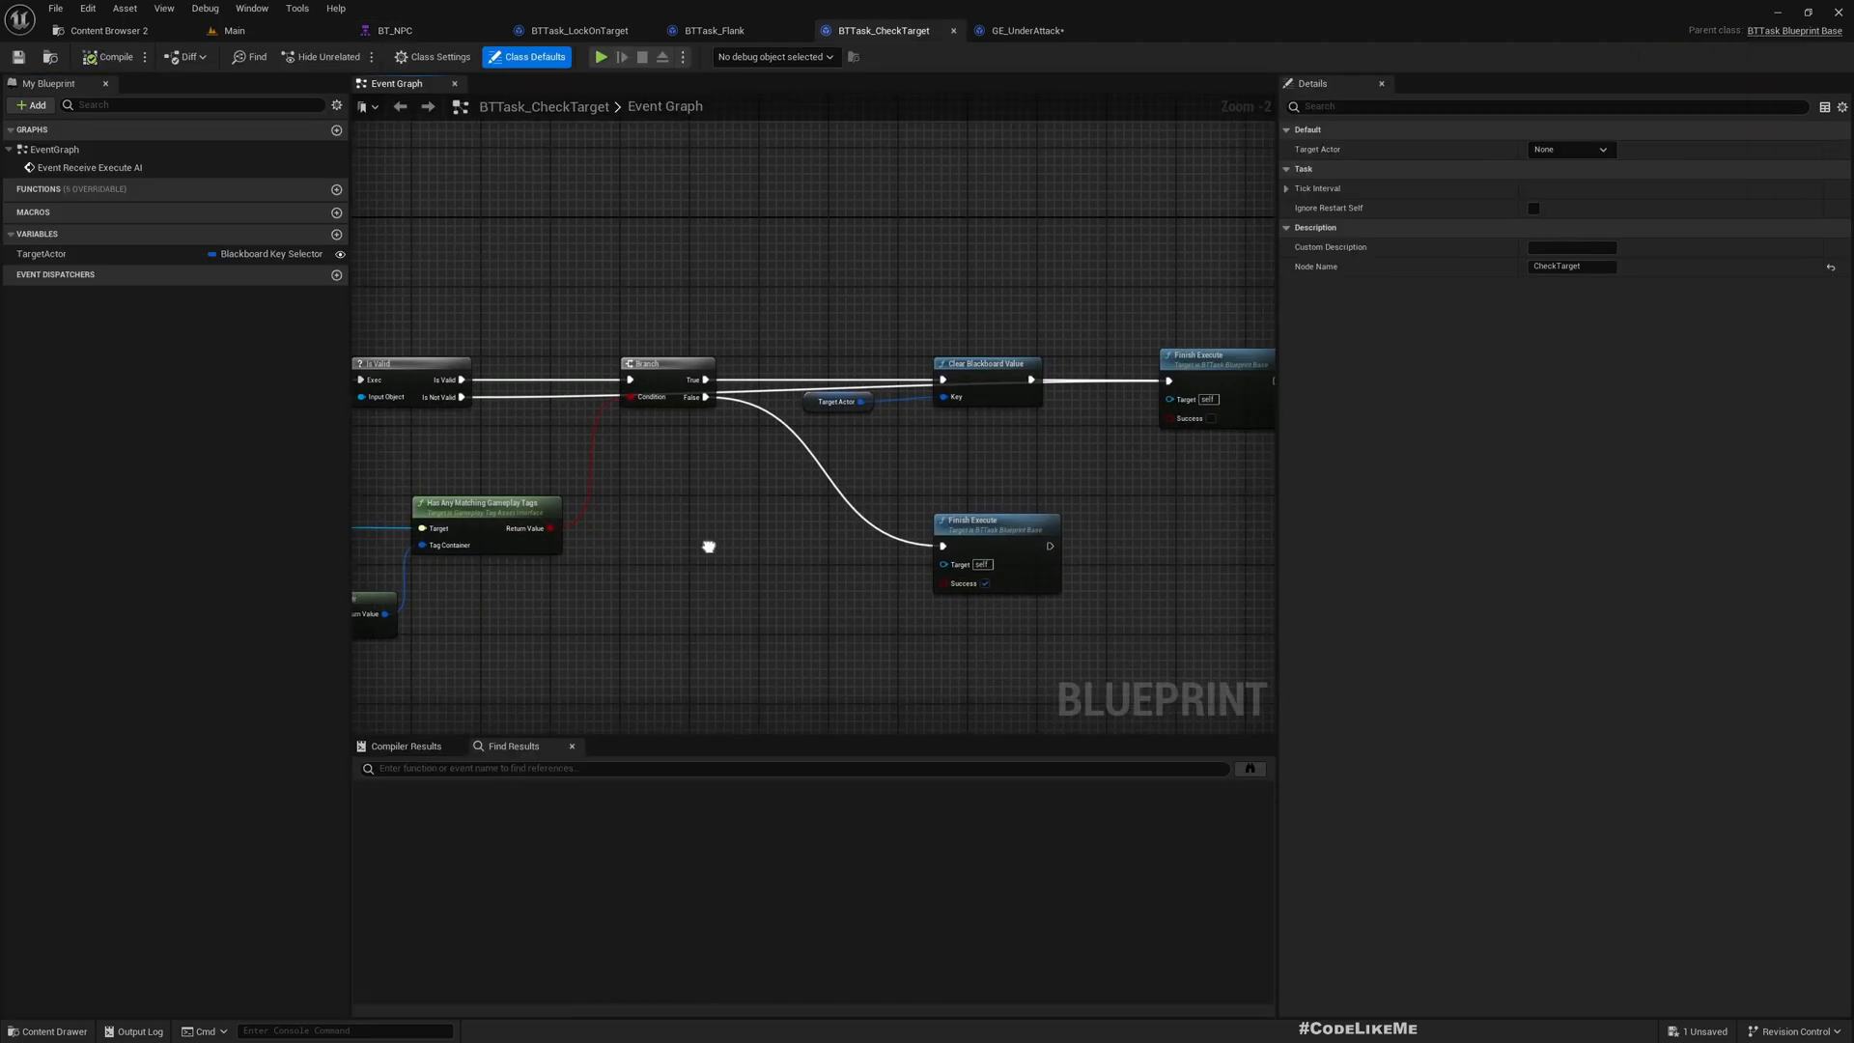
scroll(down, 3)
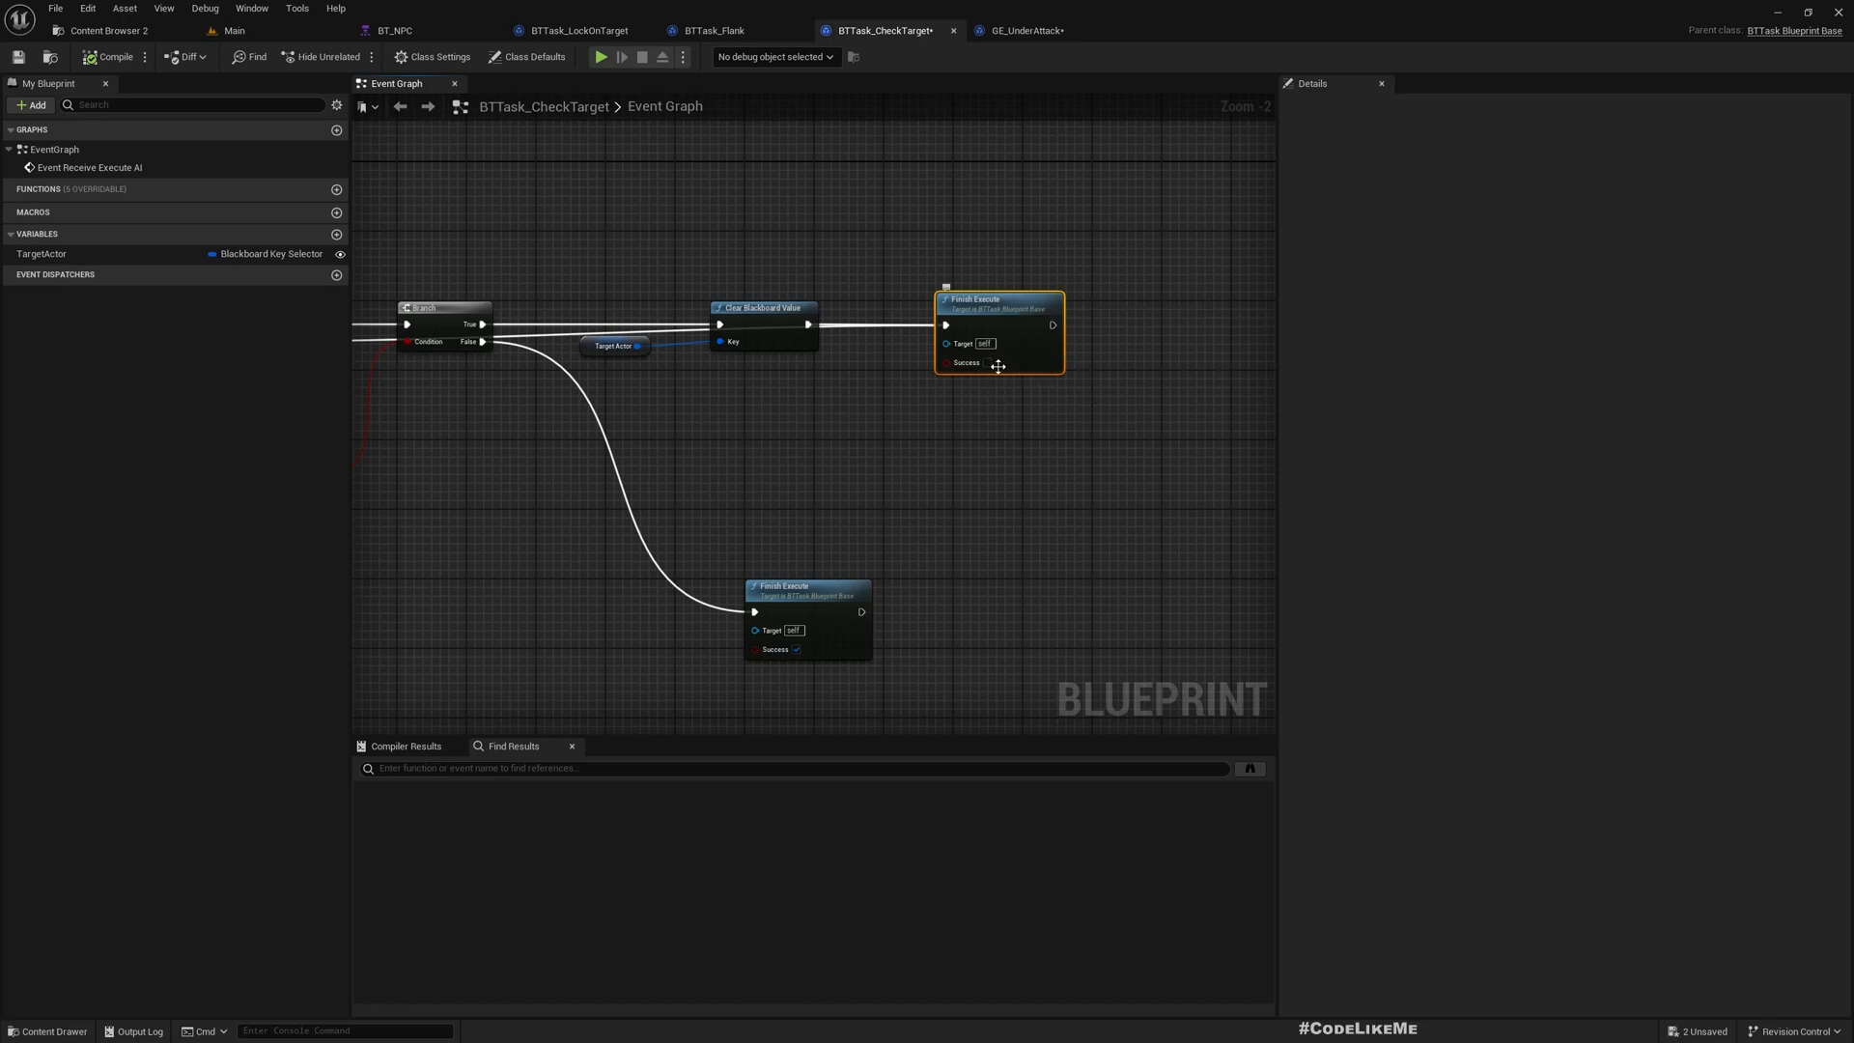
click(393, 30)
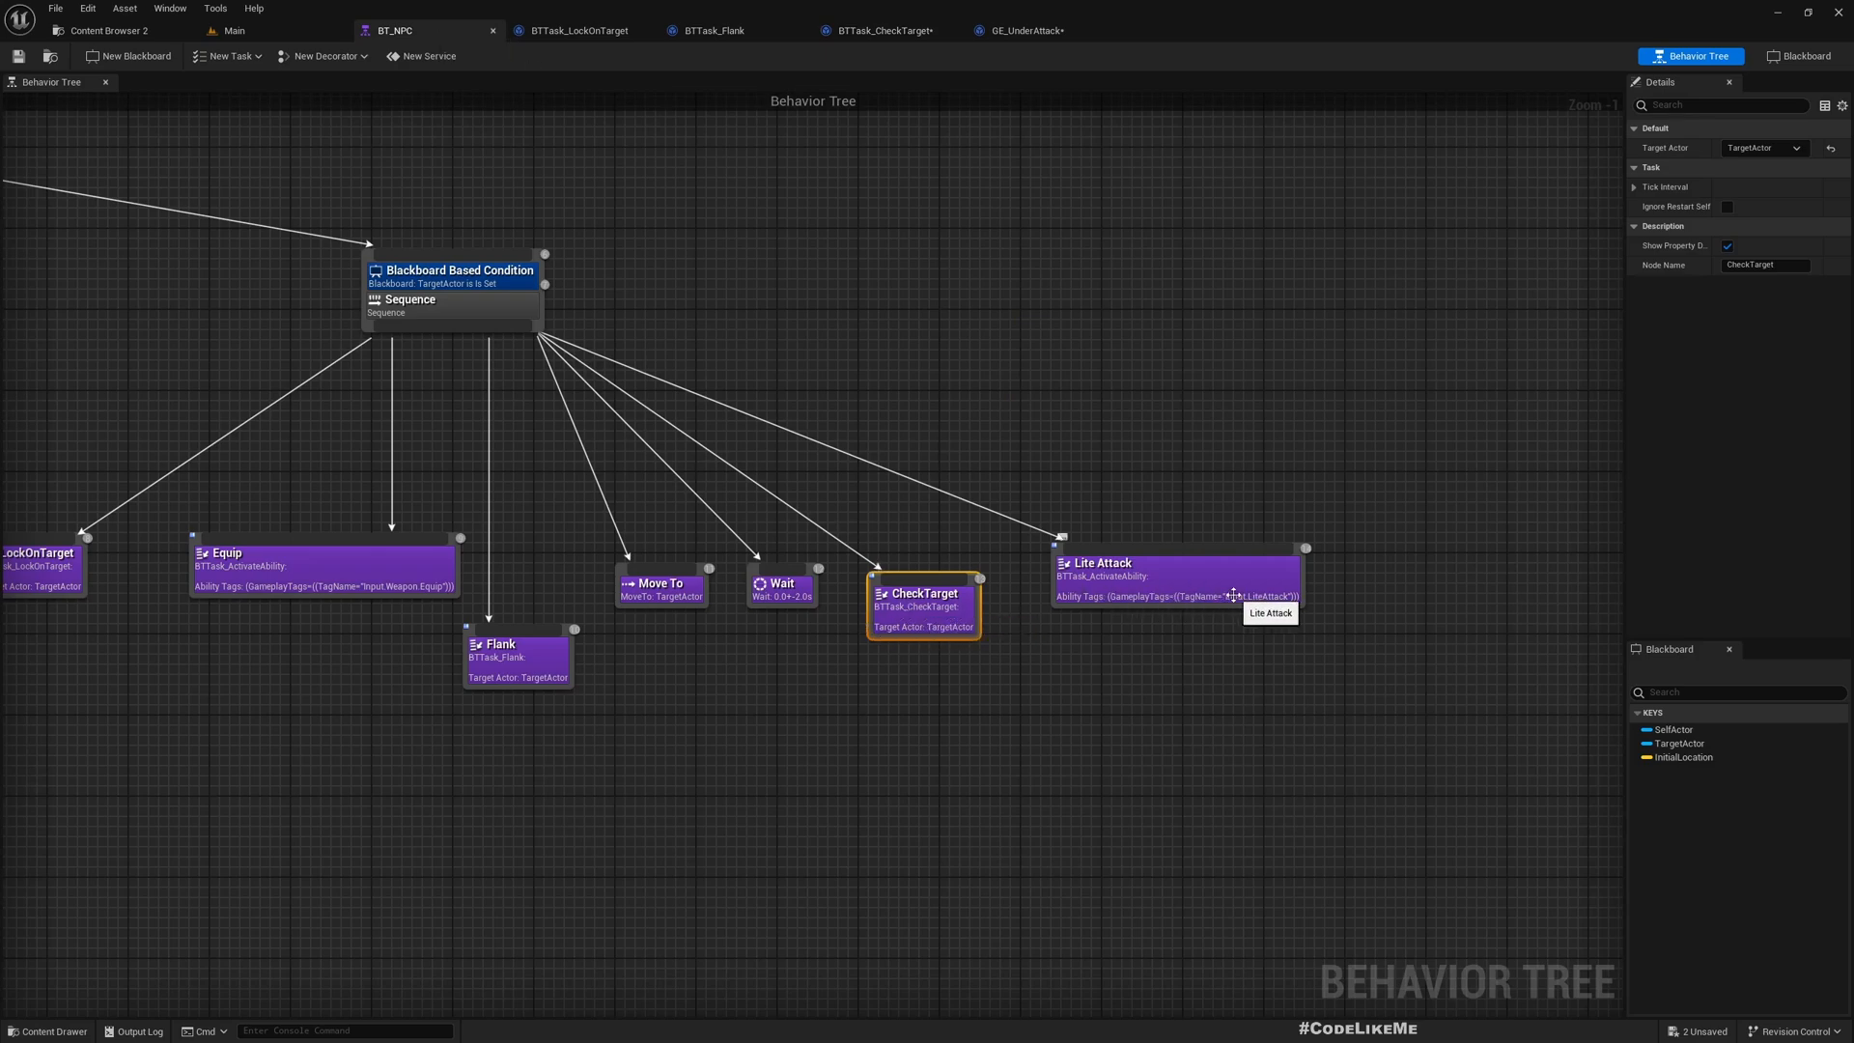
mouse_move(1091, 470)
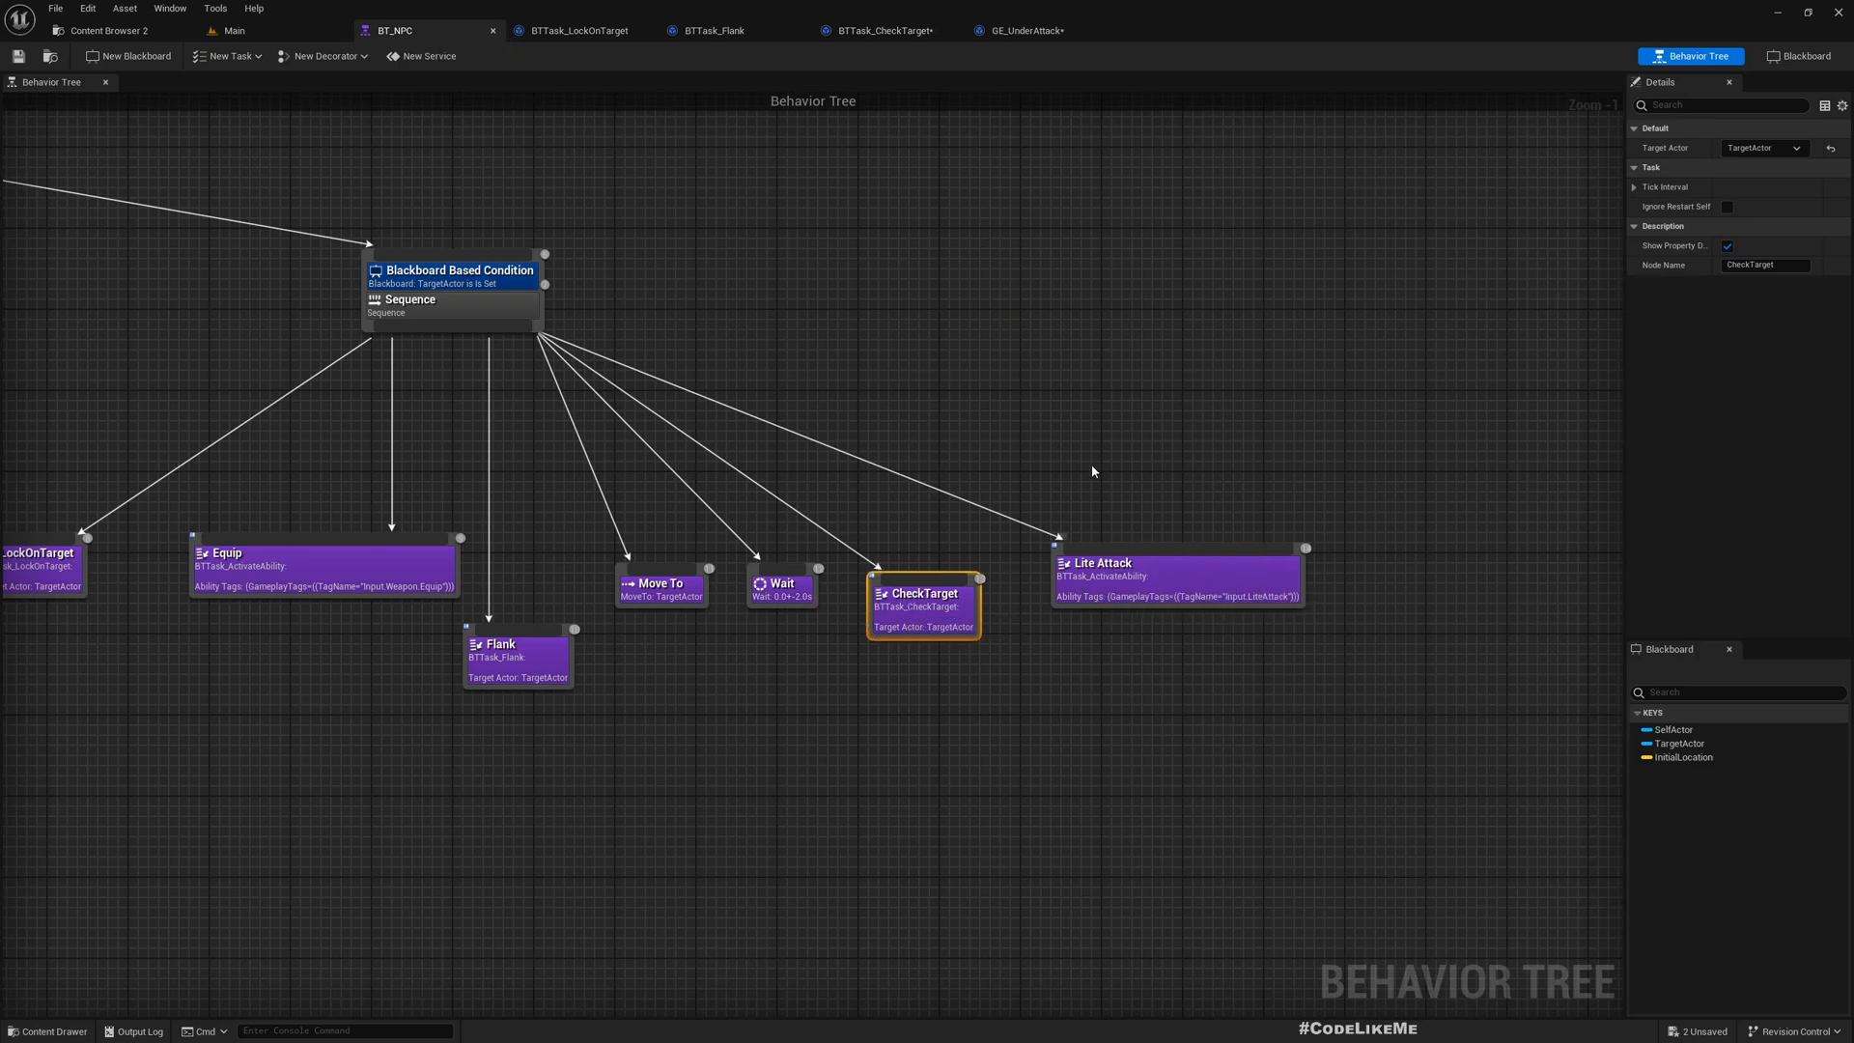
mouse_move(971, 107)
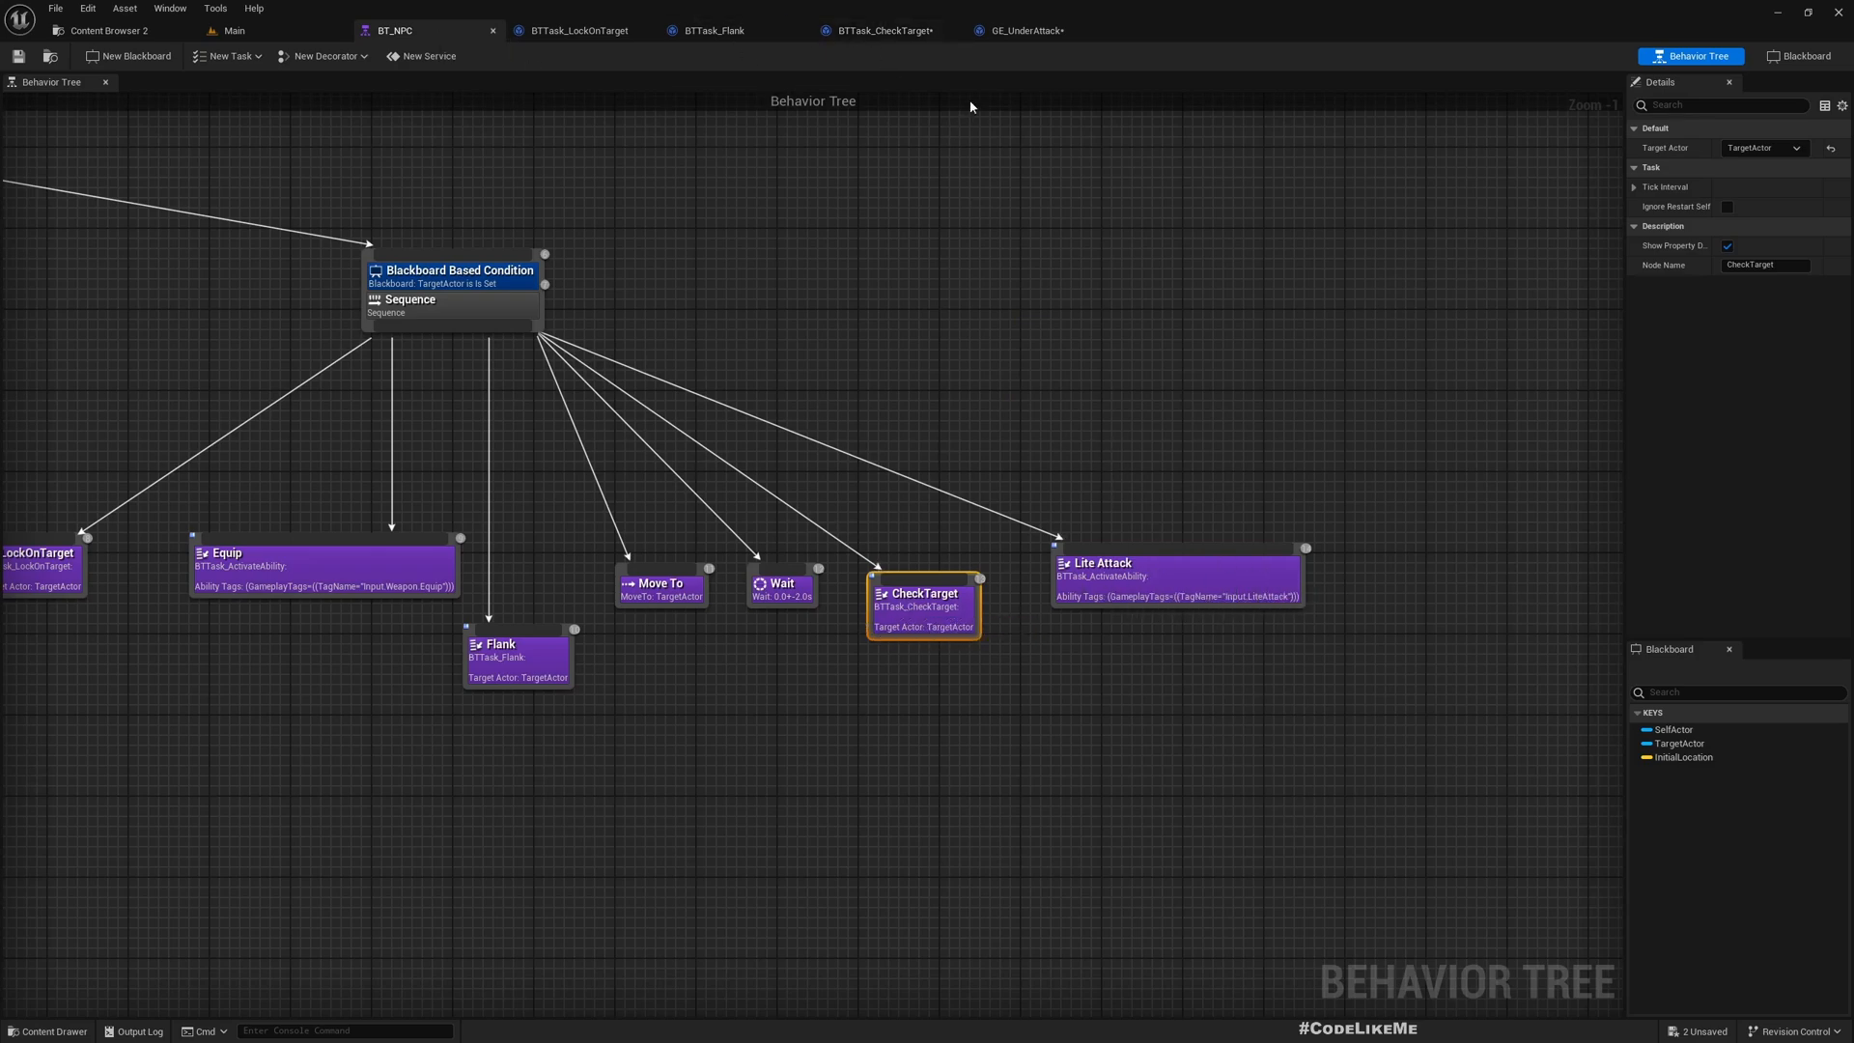
In BTTask_CheckTarget, change the duplicated container's Dead tag to Character.State.UnderAttack
click(881, 30)
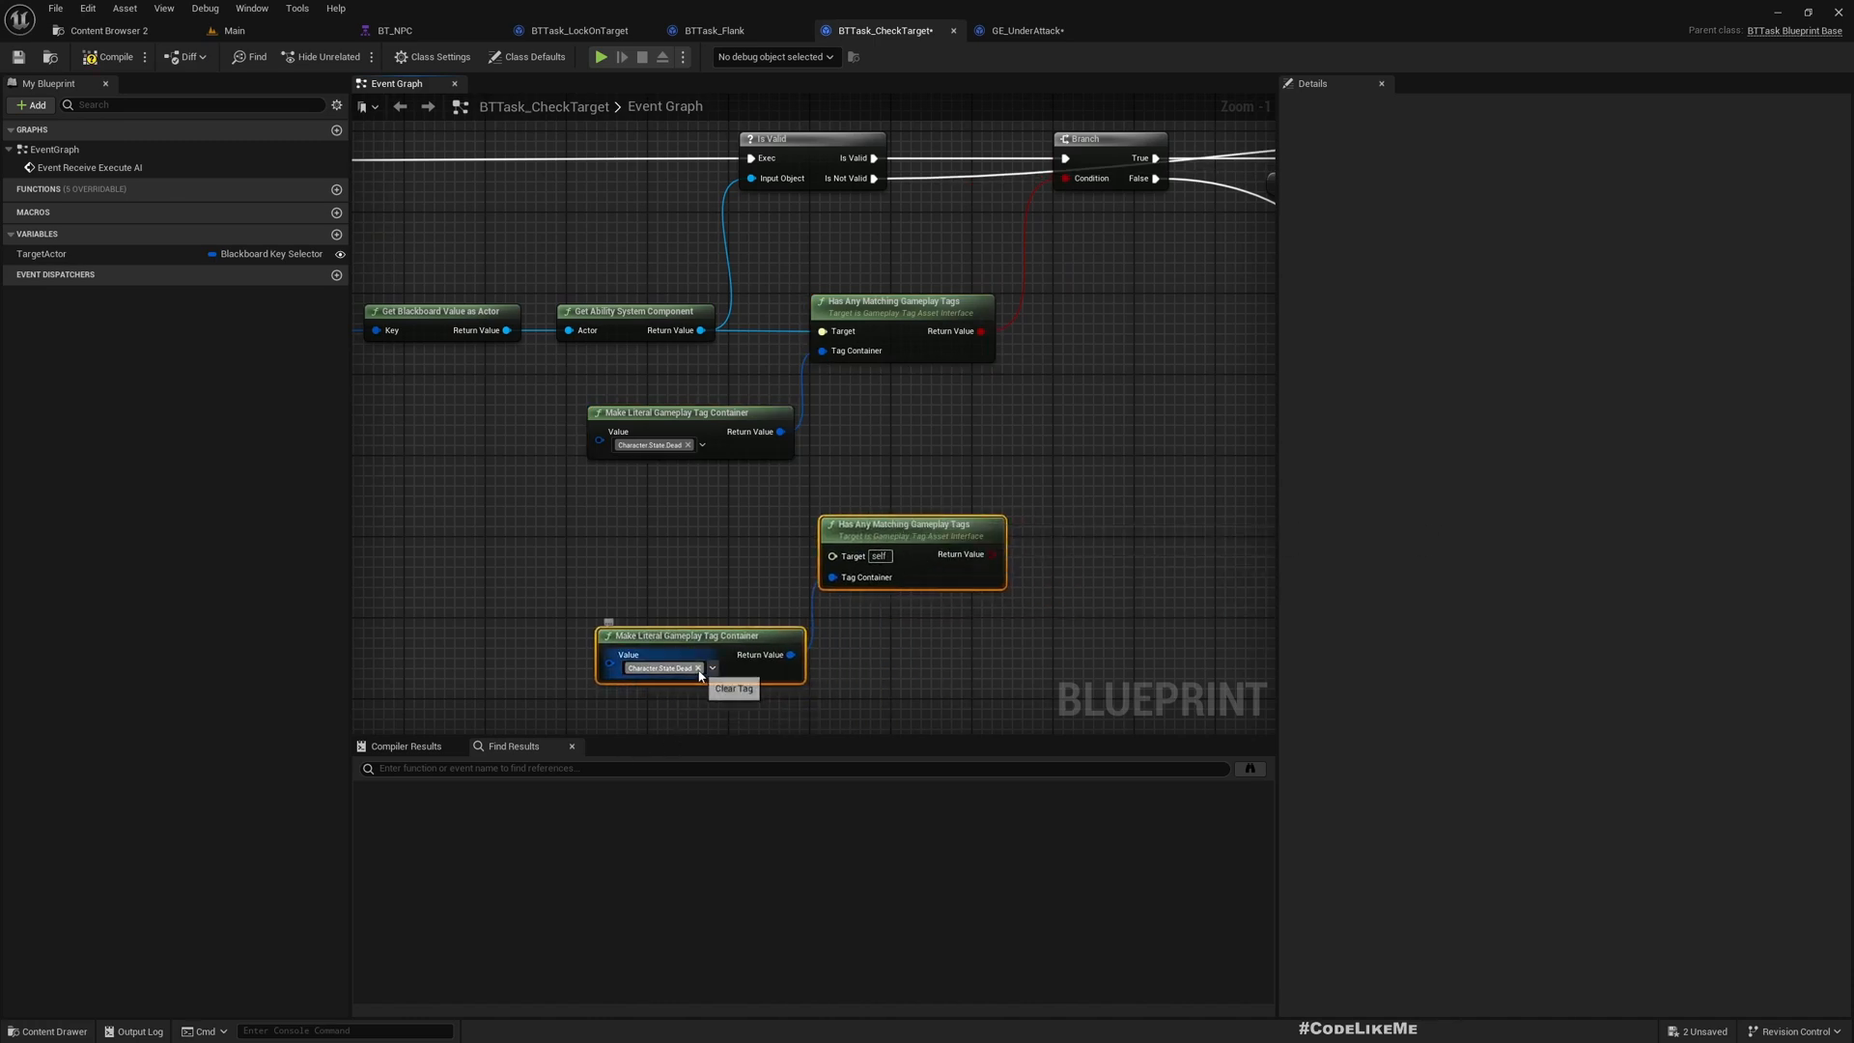
click(696, 668)
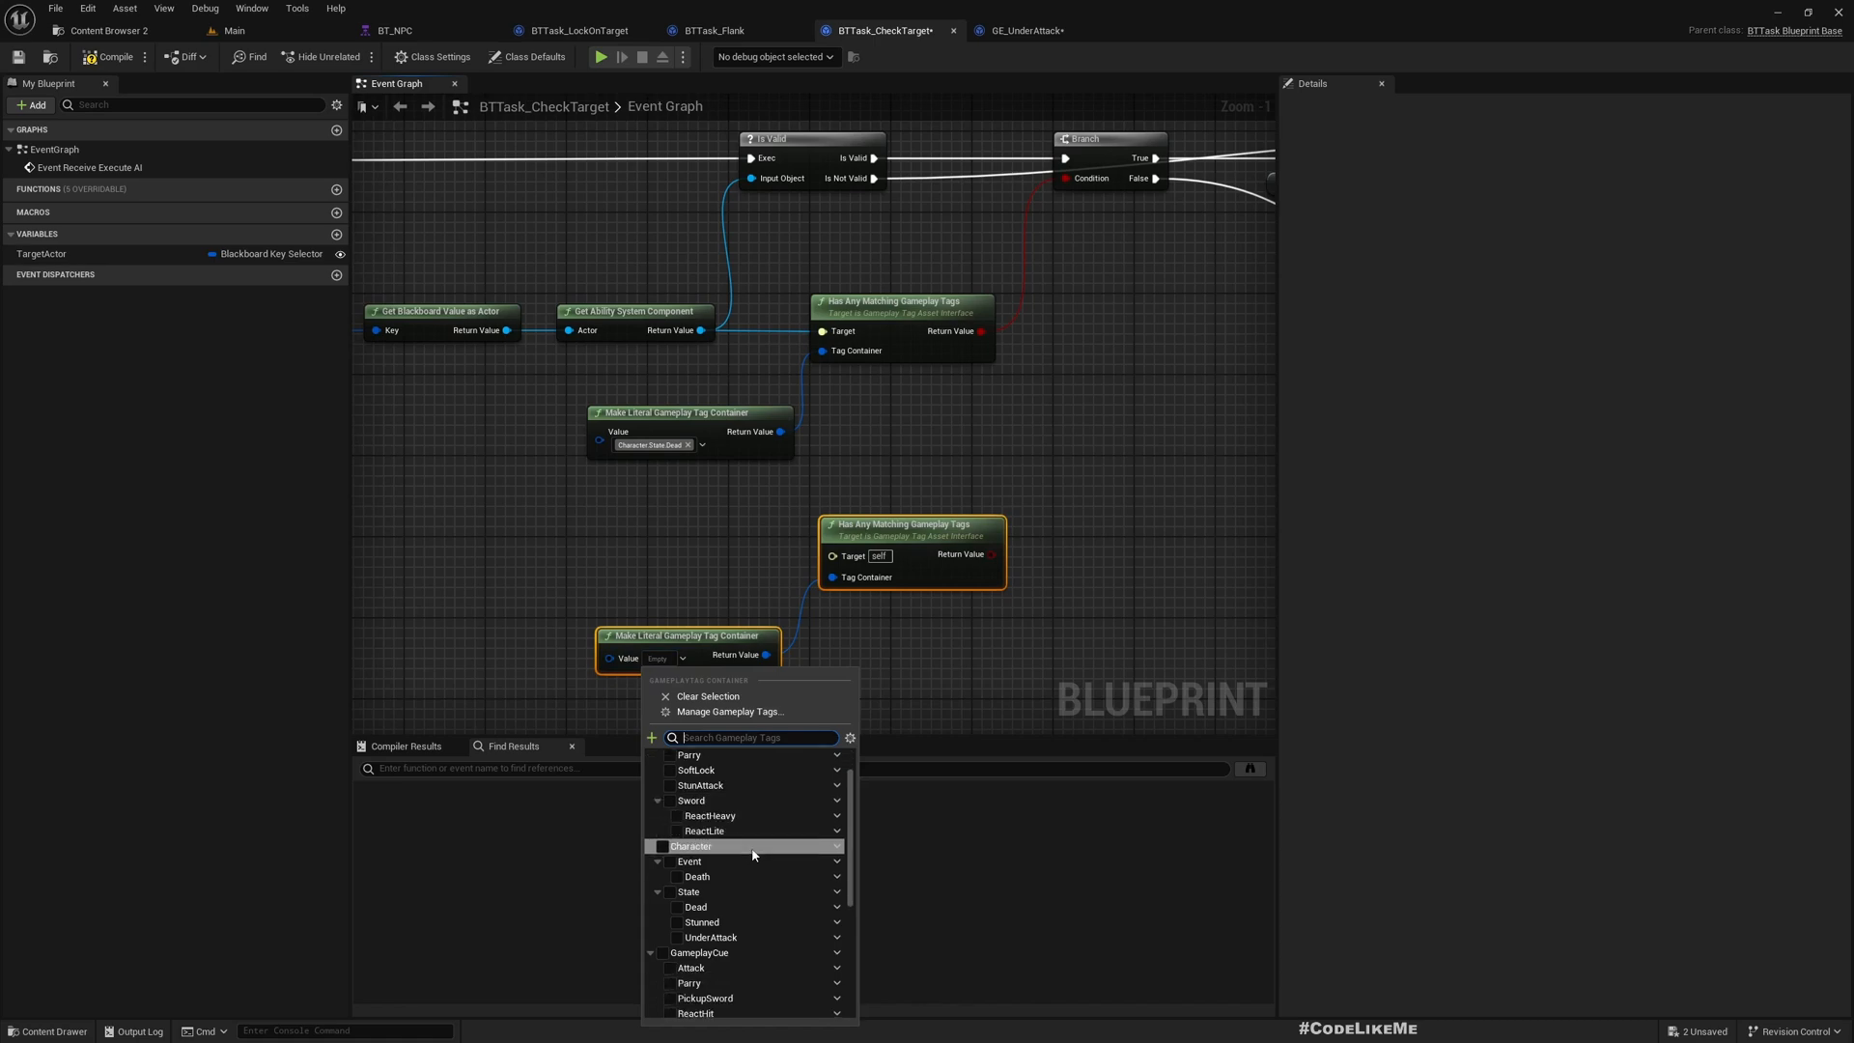
click(675, 937)
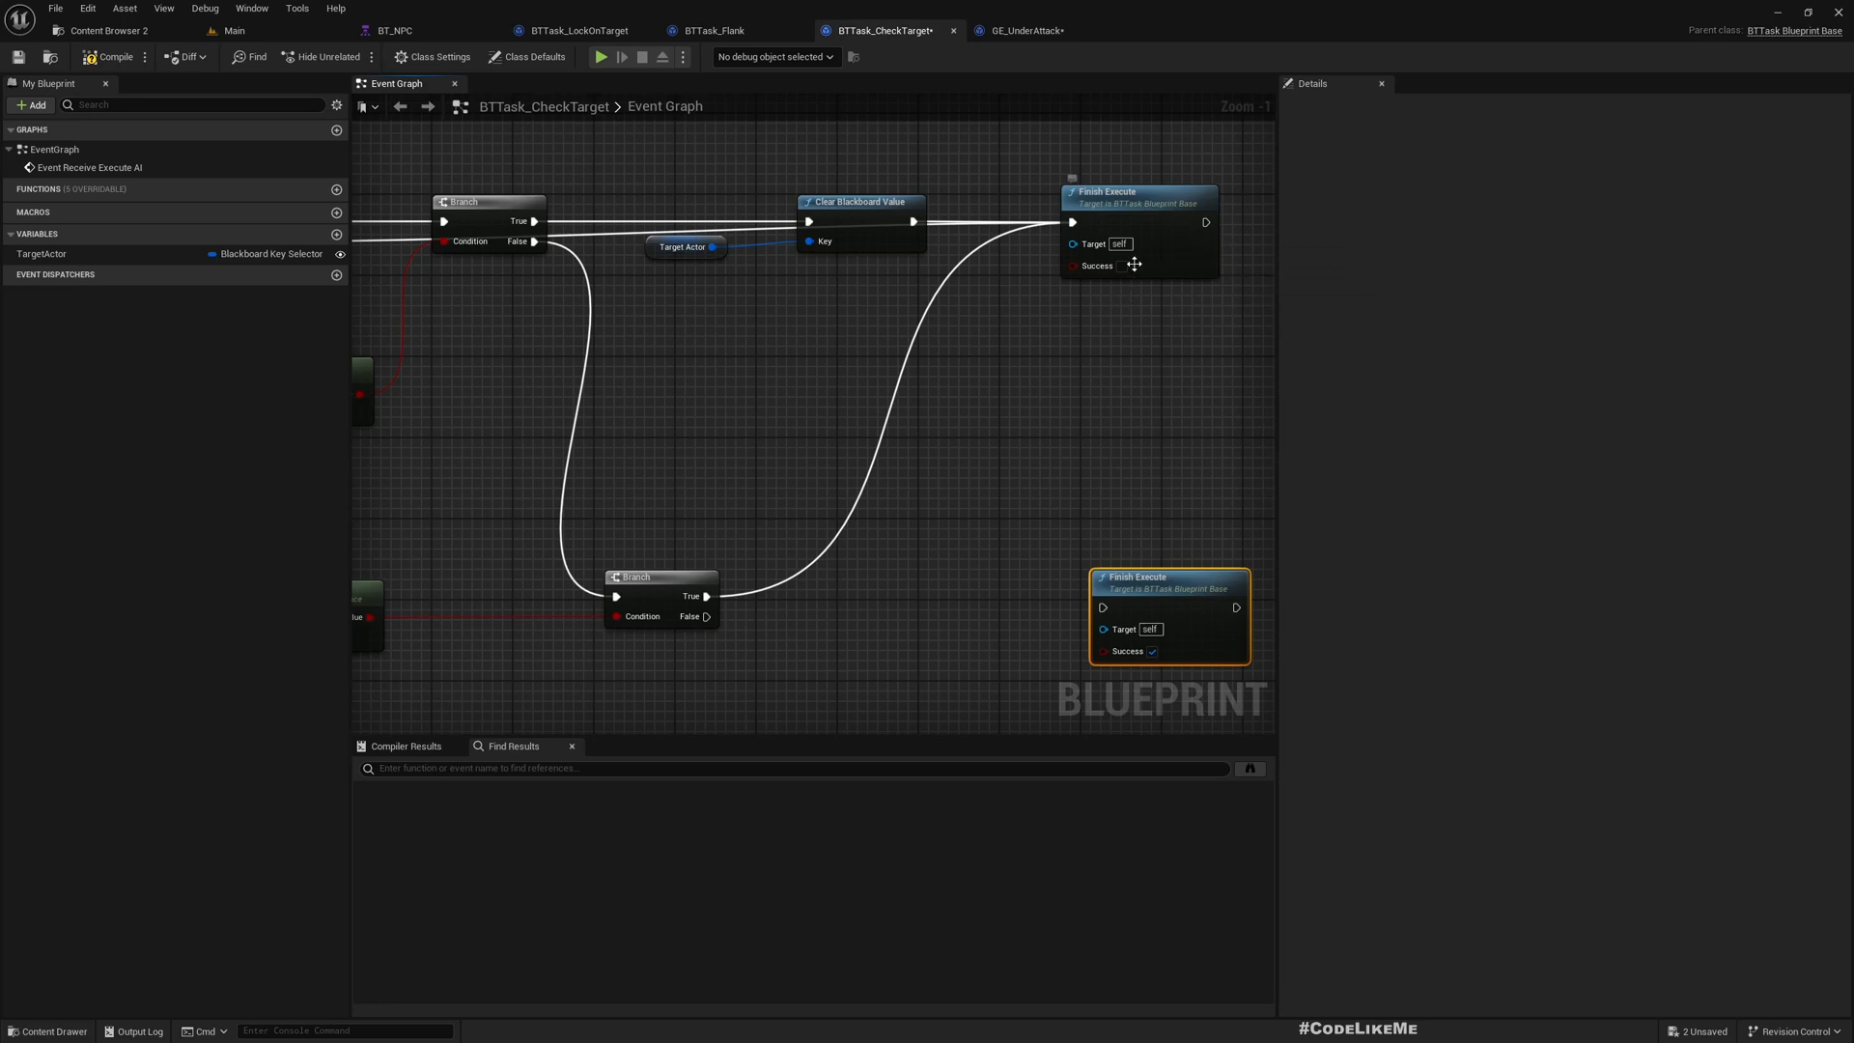
mouse_move(1111, 306)
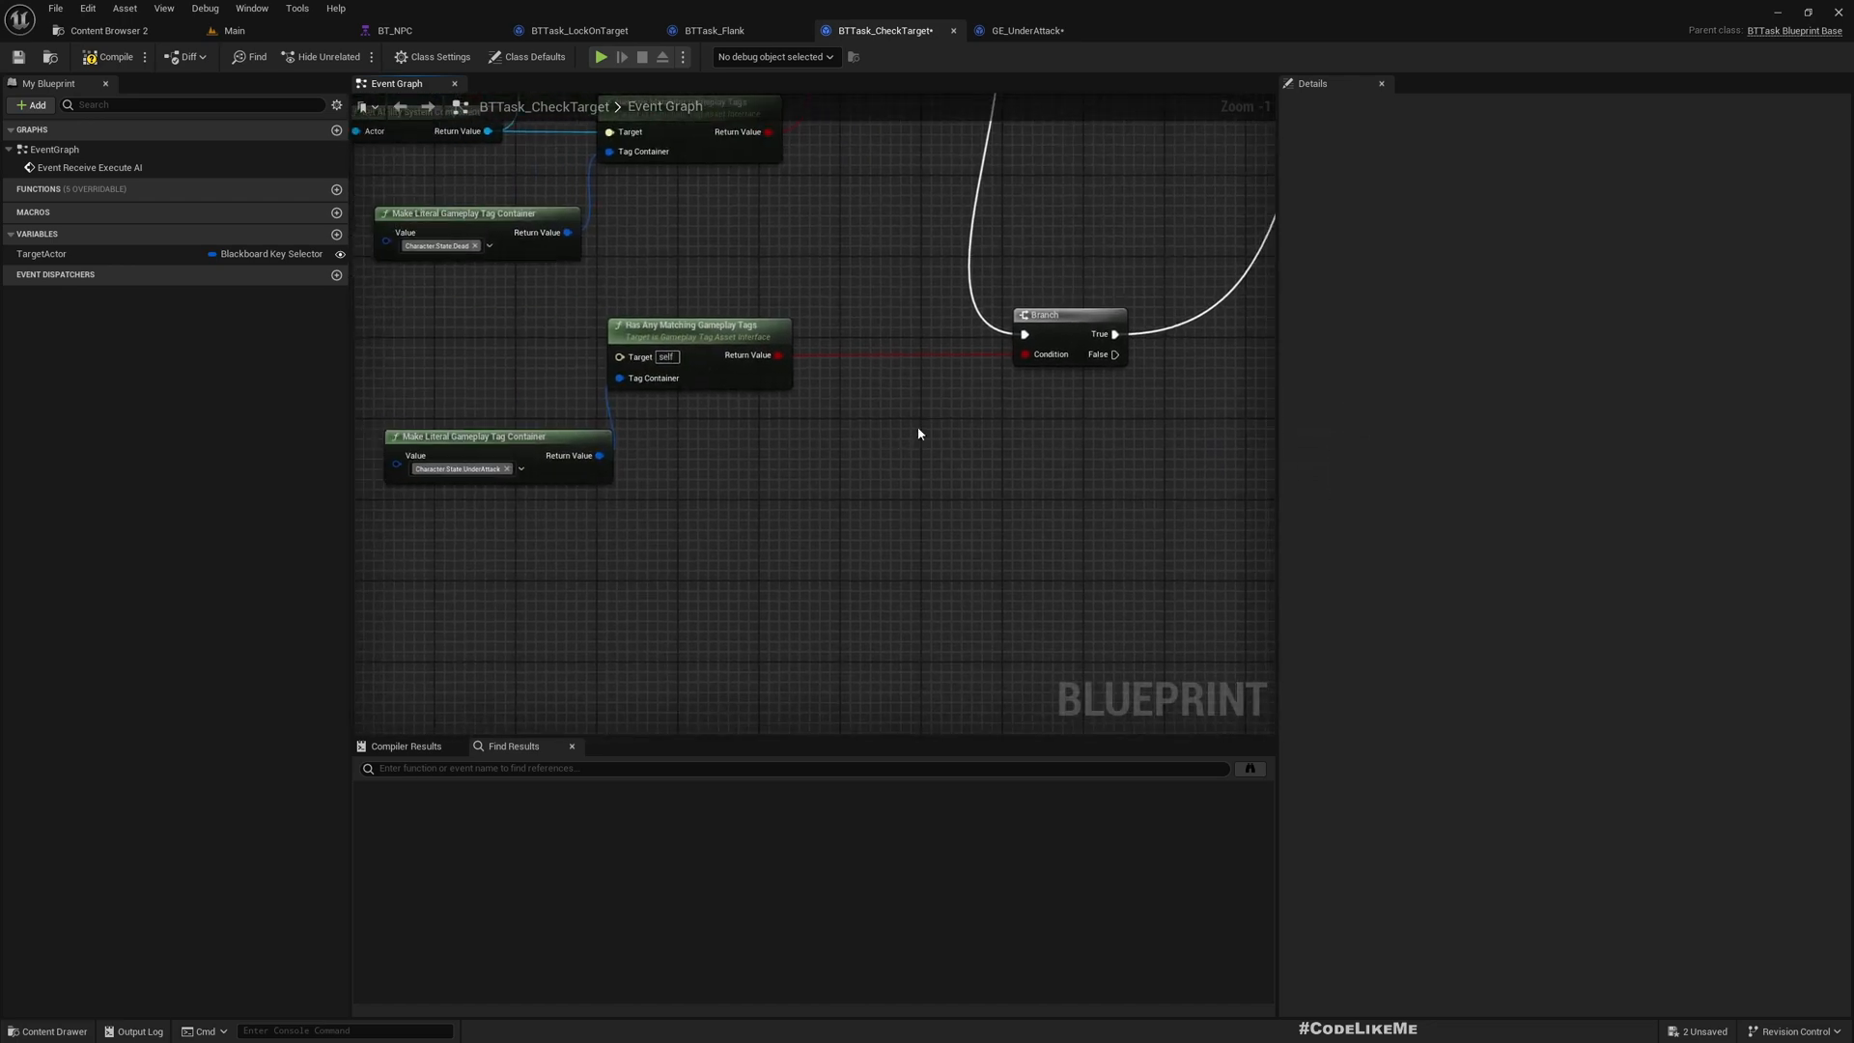
Add an ApplyGameplayEffectToSelf node with GE_UnderAttack as the Gameplay Effect Class
scroll(down, 3)
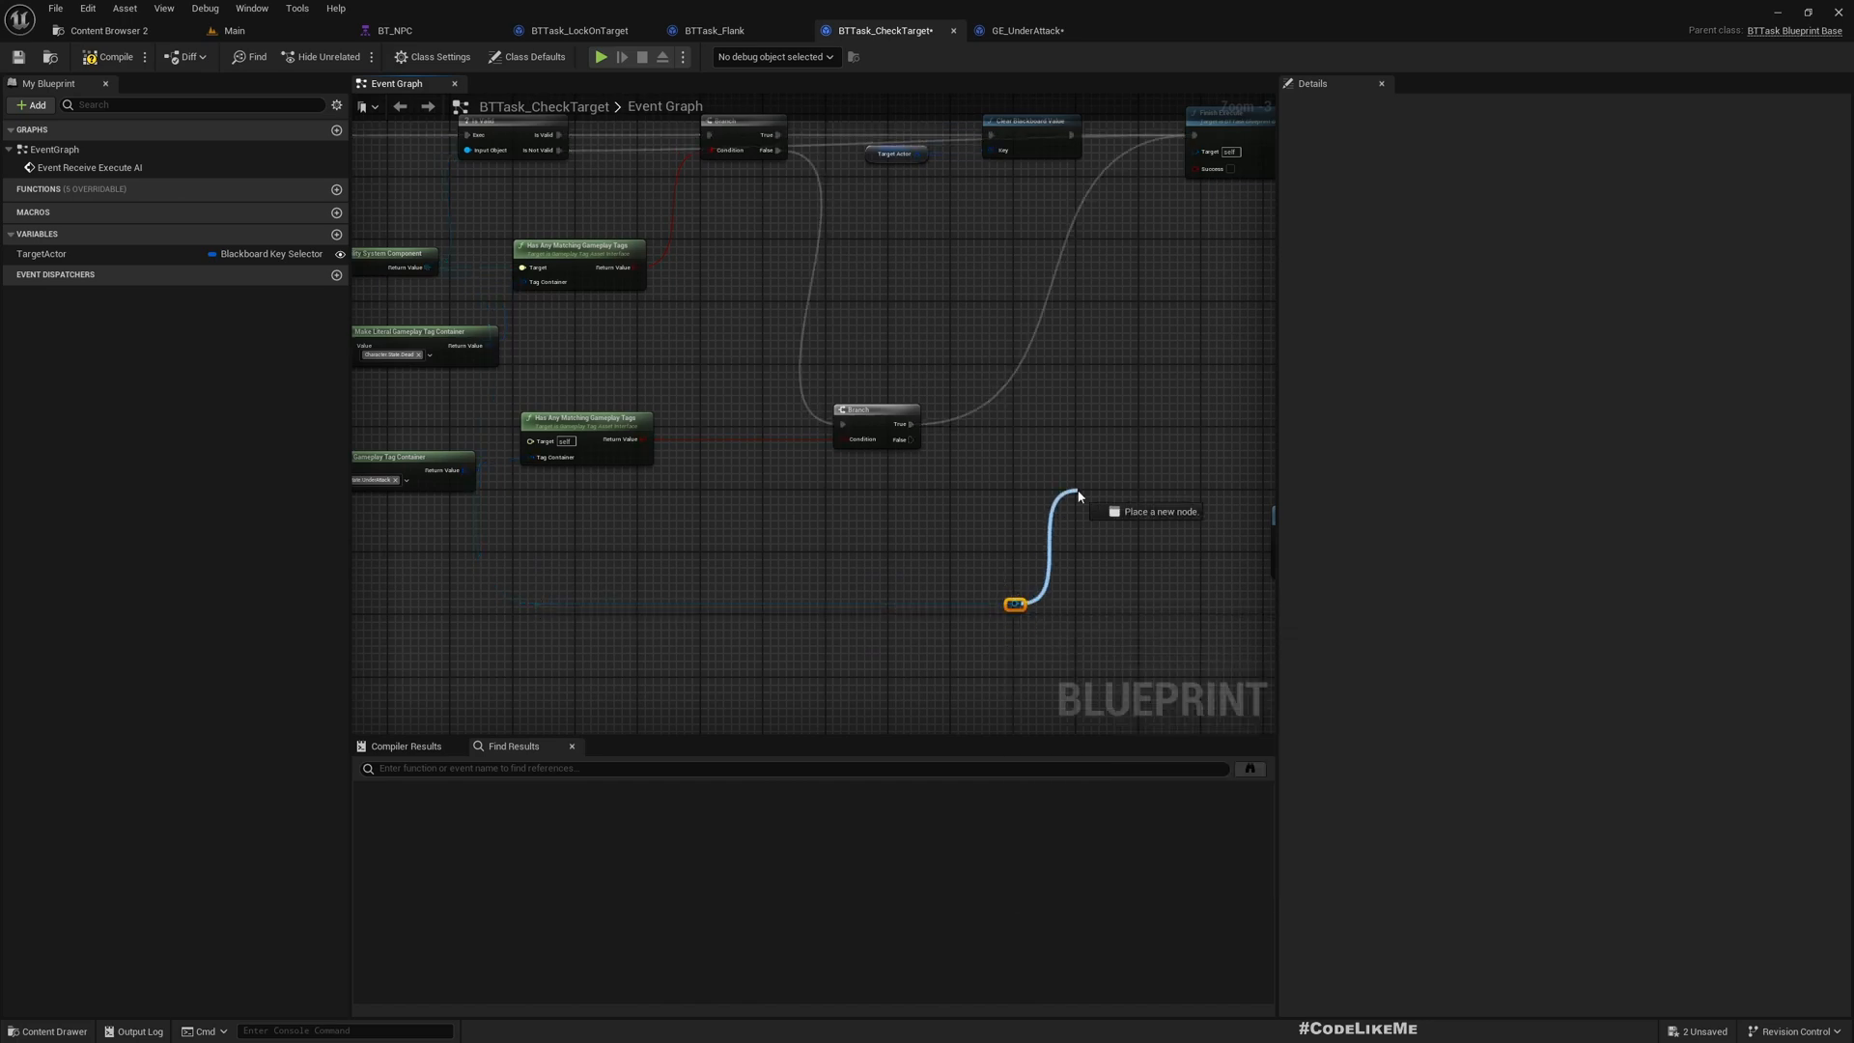
text(applygame)
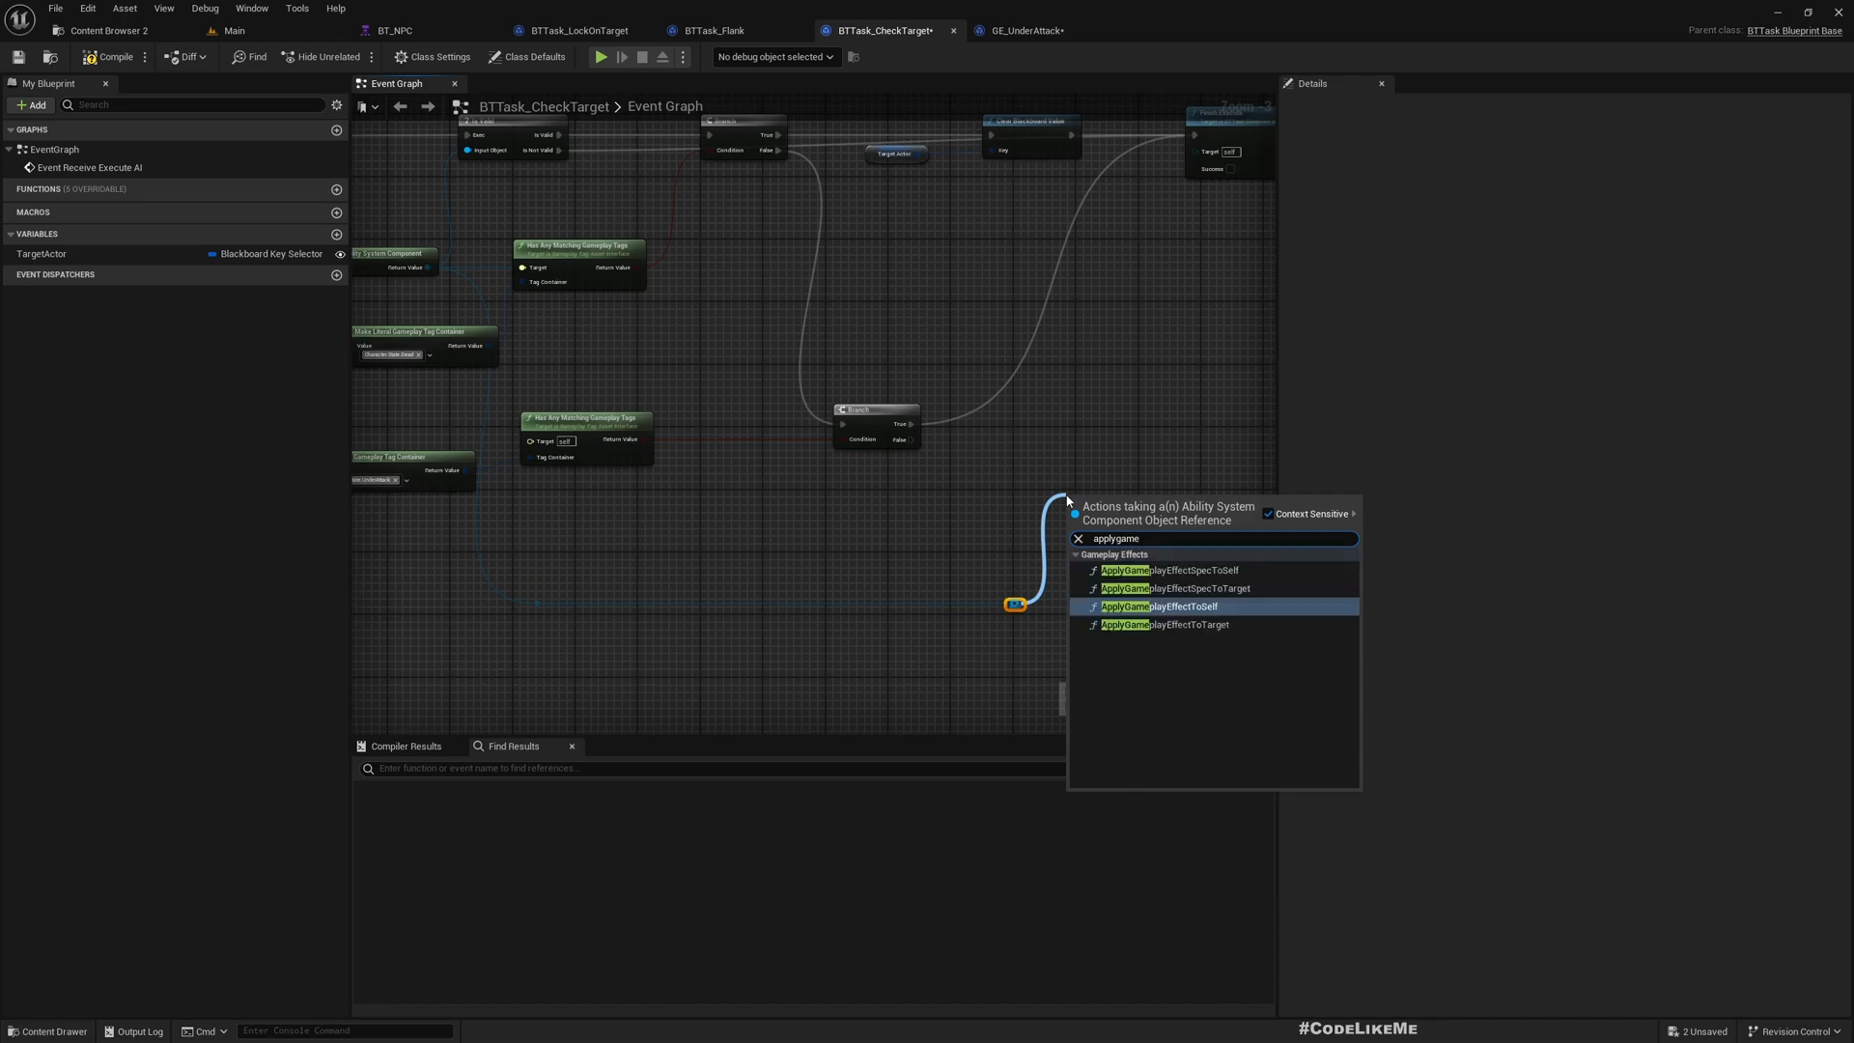
click(1159, 606)
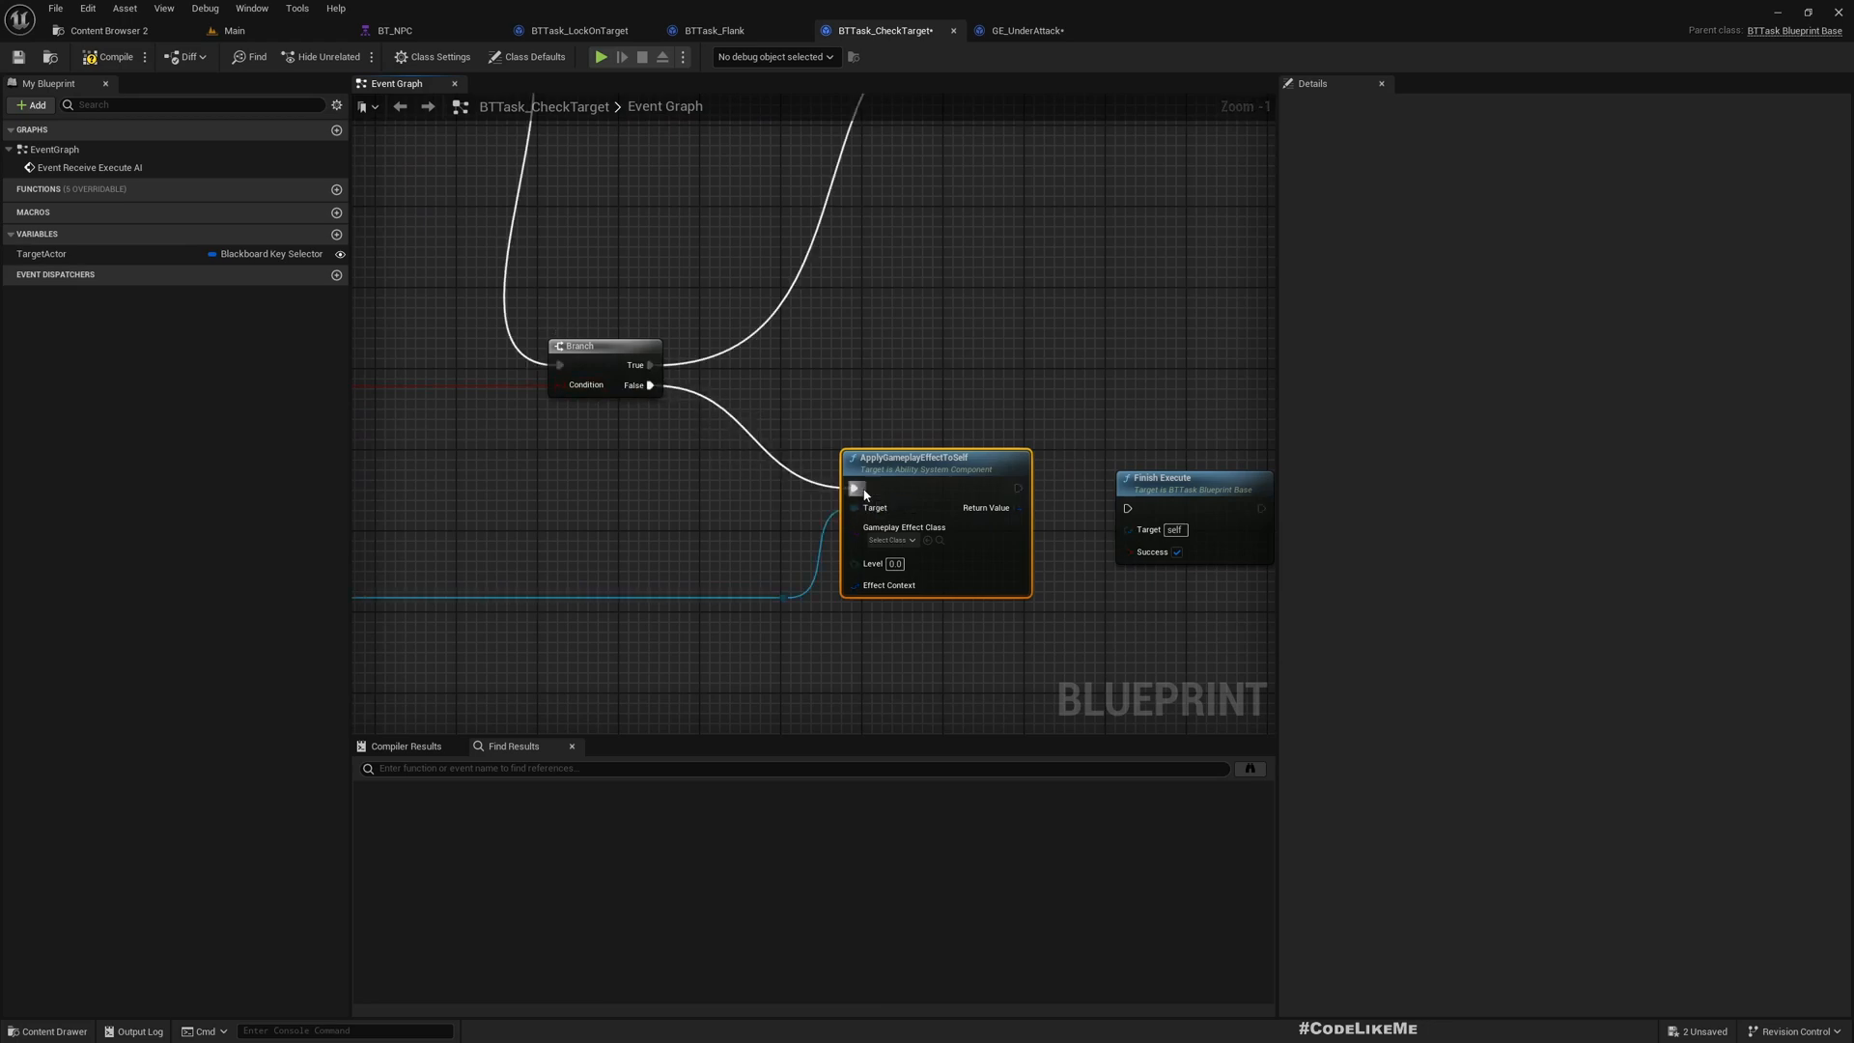
click(887, 538)
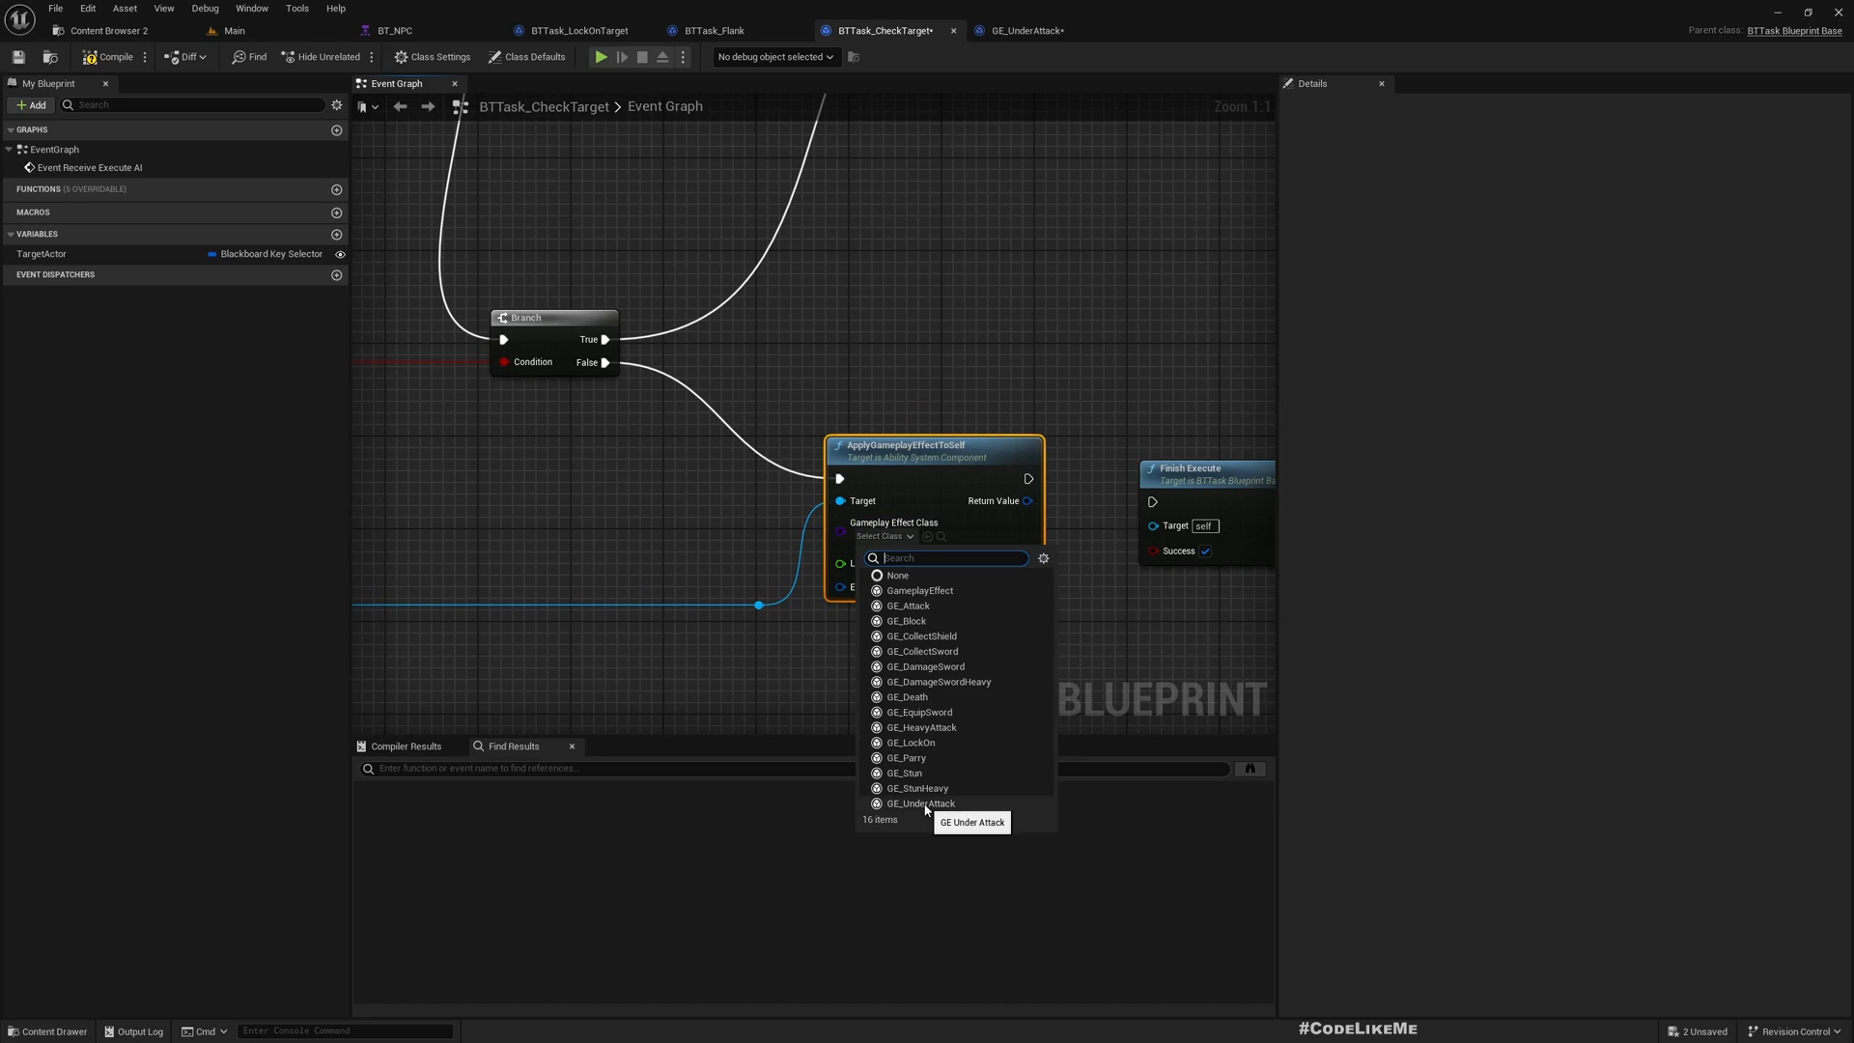
click(921, 802)
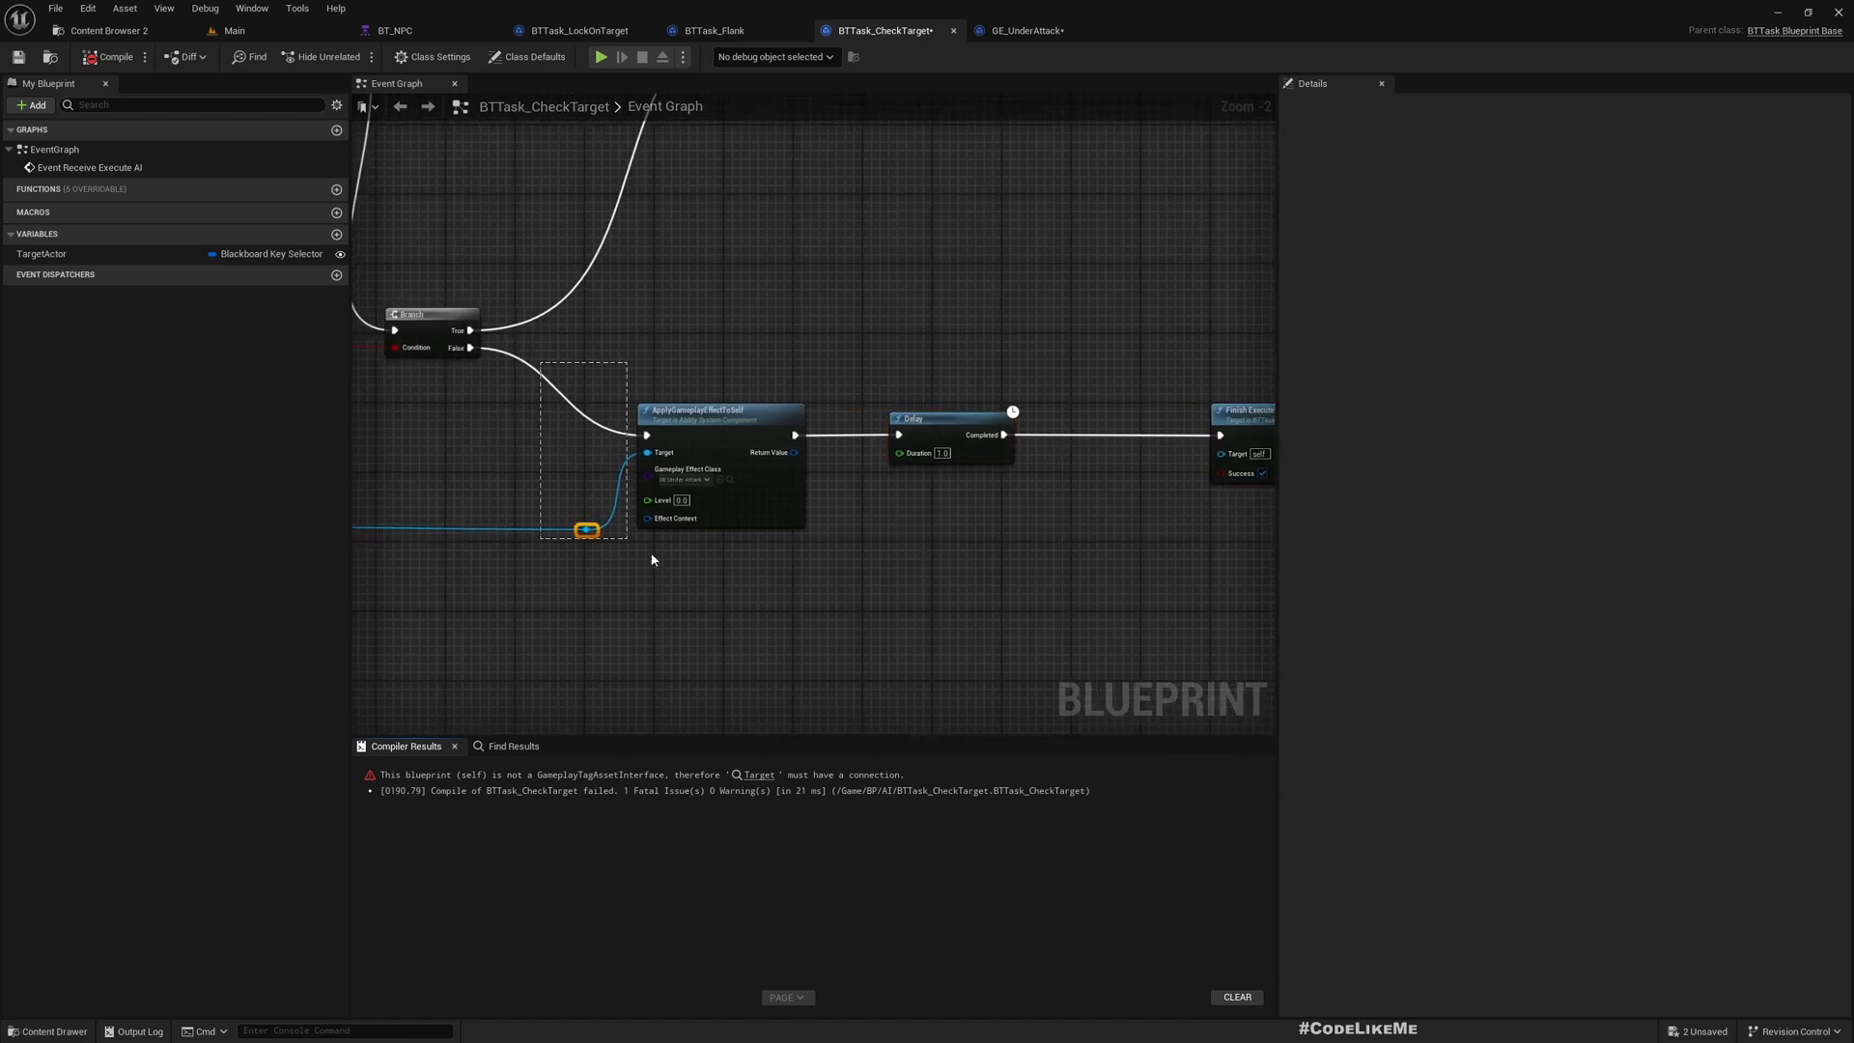
click(721, 411)
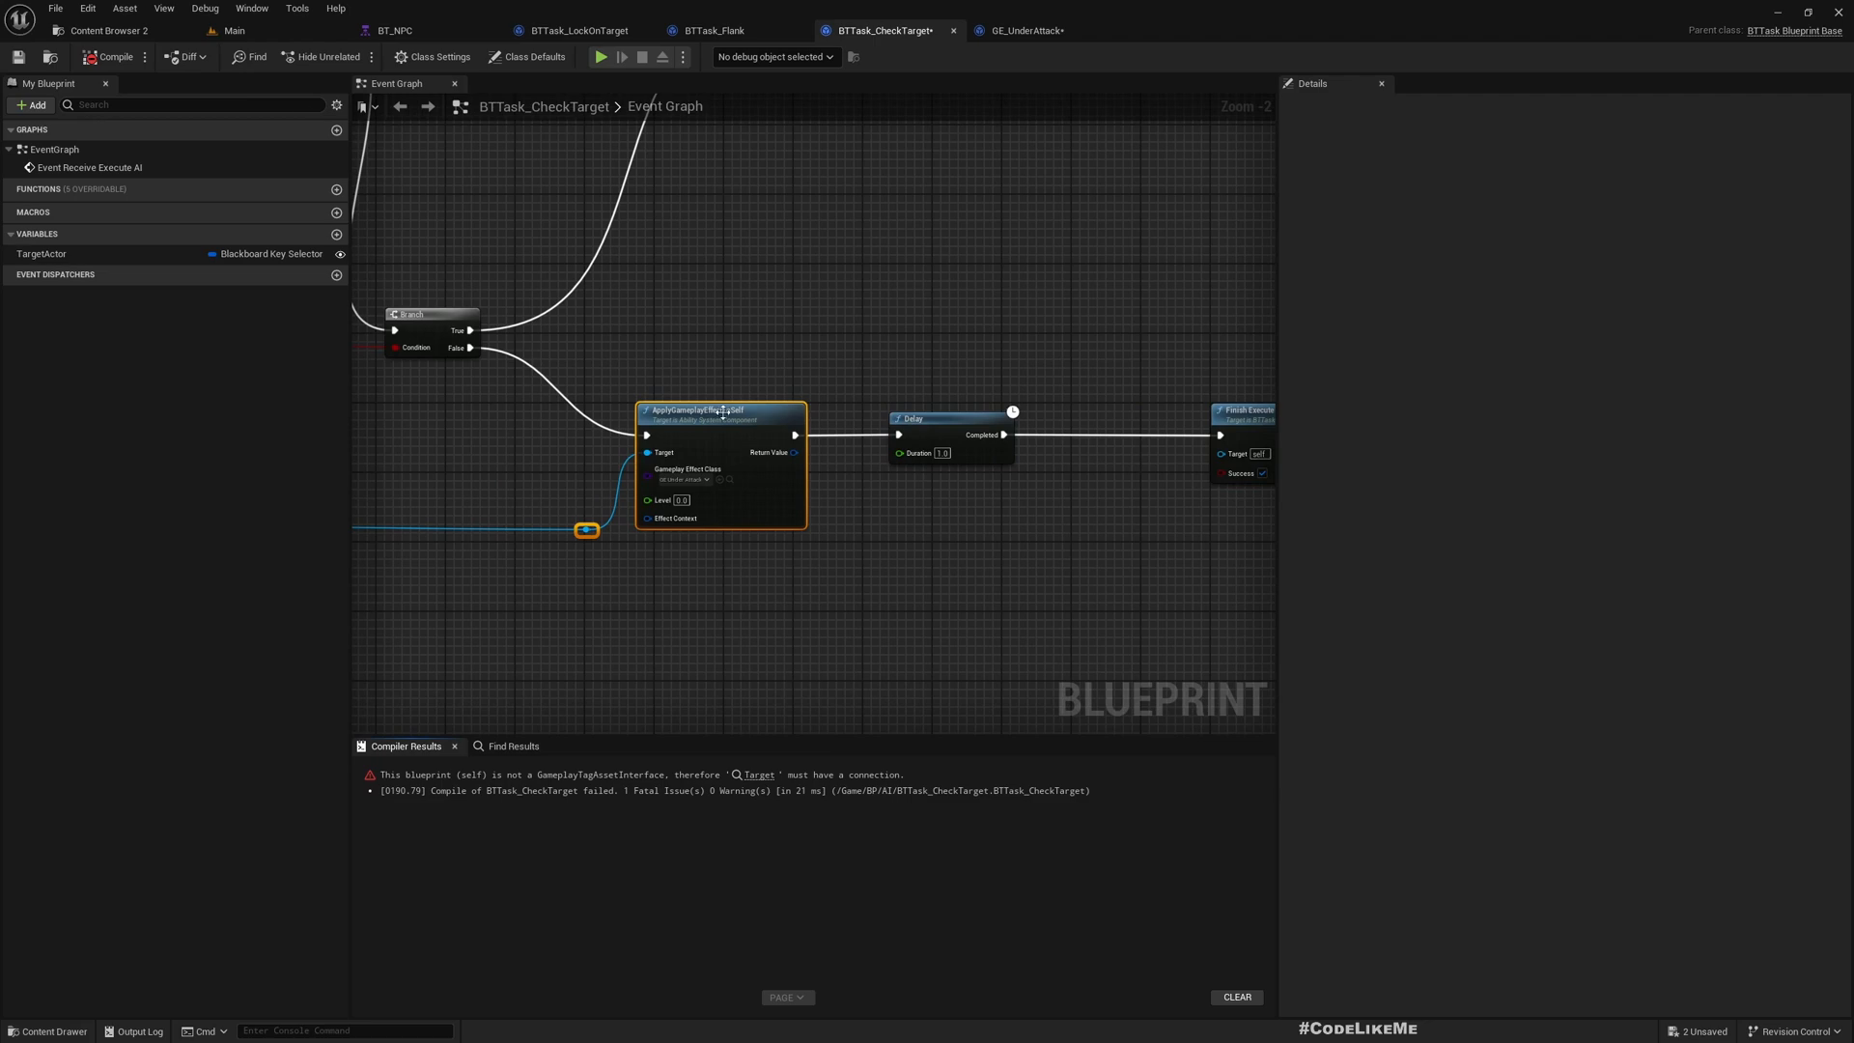
scroll(down, 3)
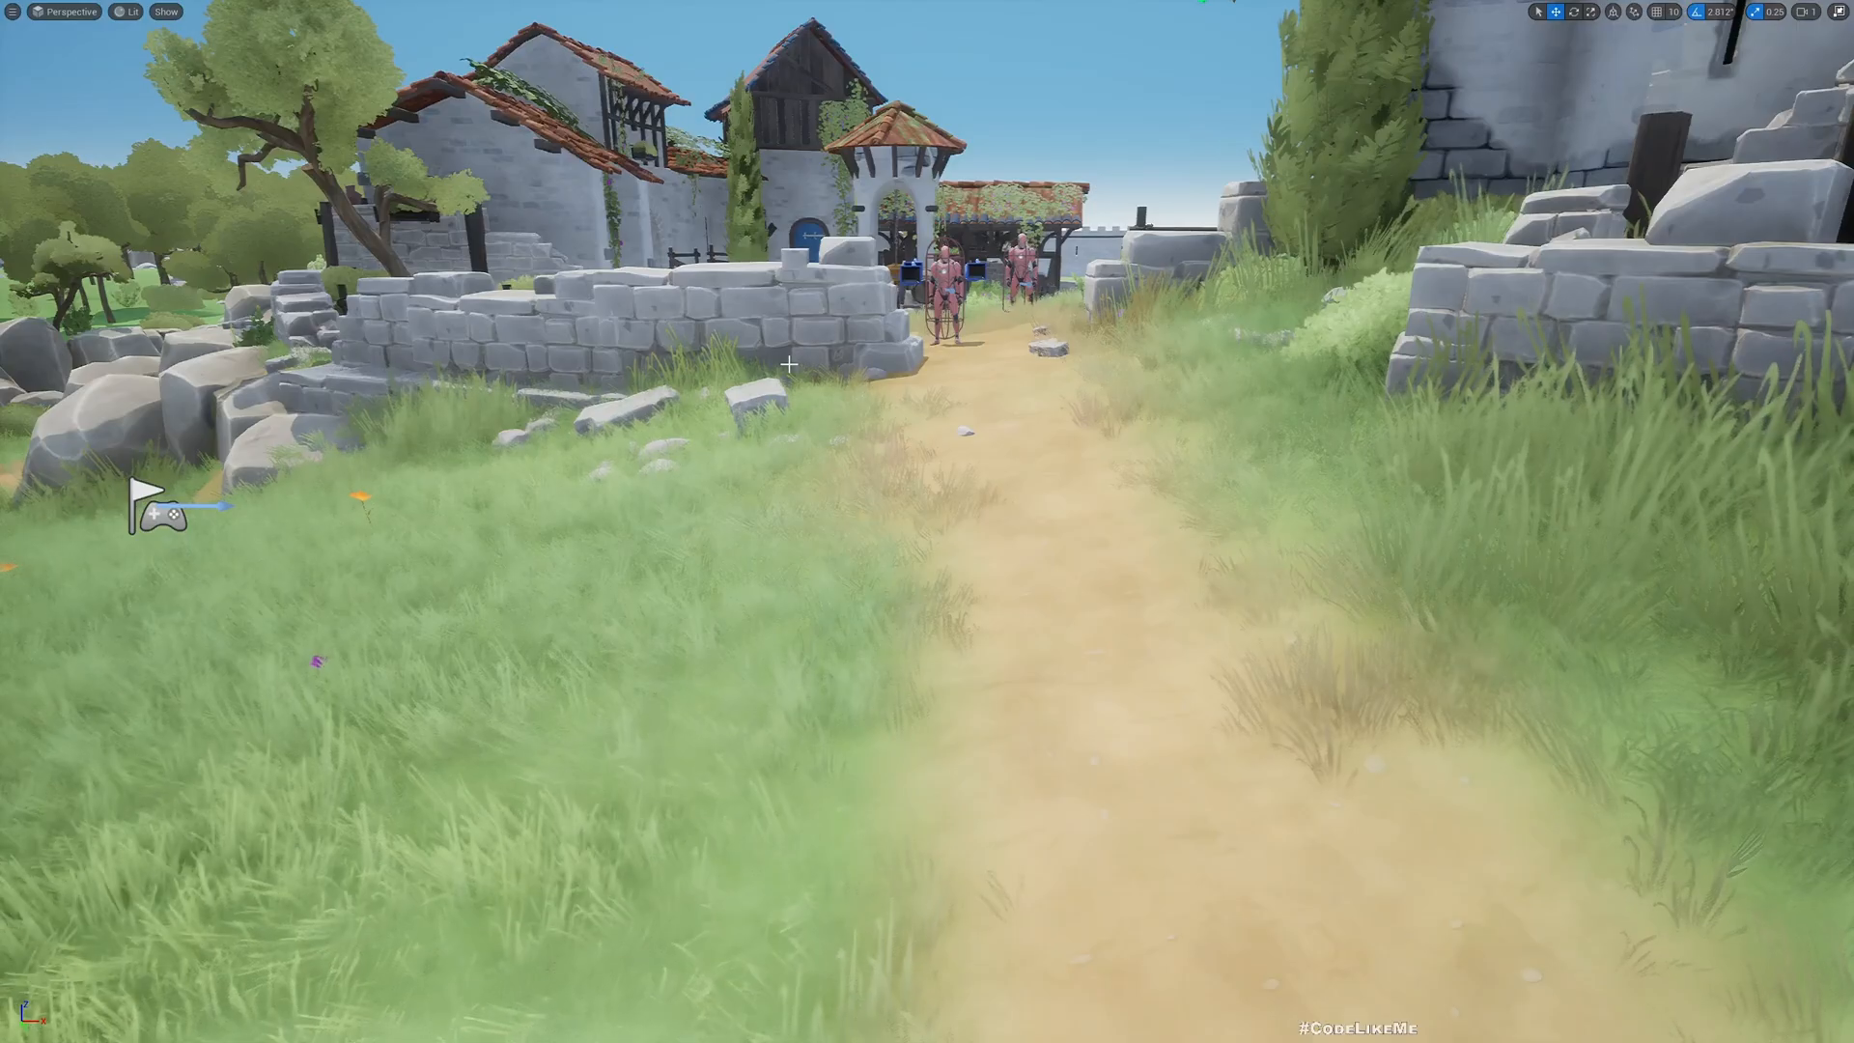
Click into the running Play In Editor session to control the player character
click(1541, 12)
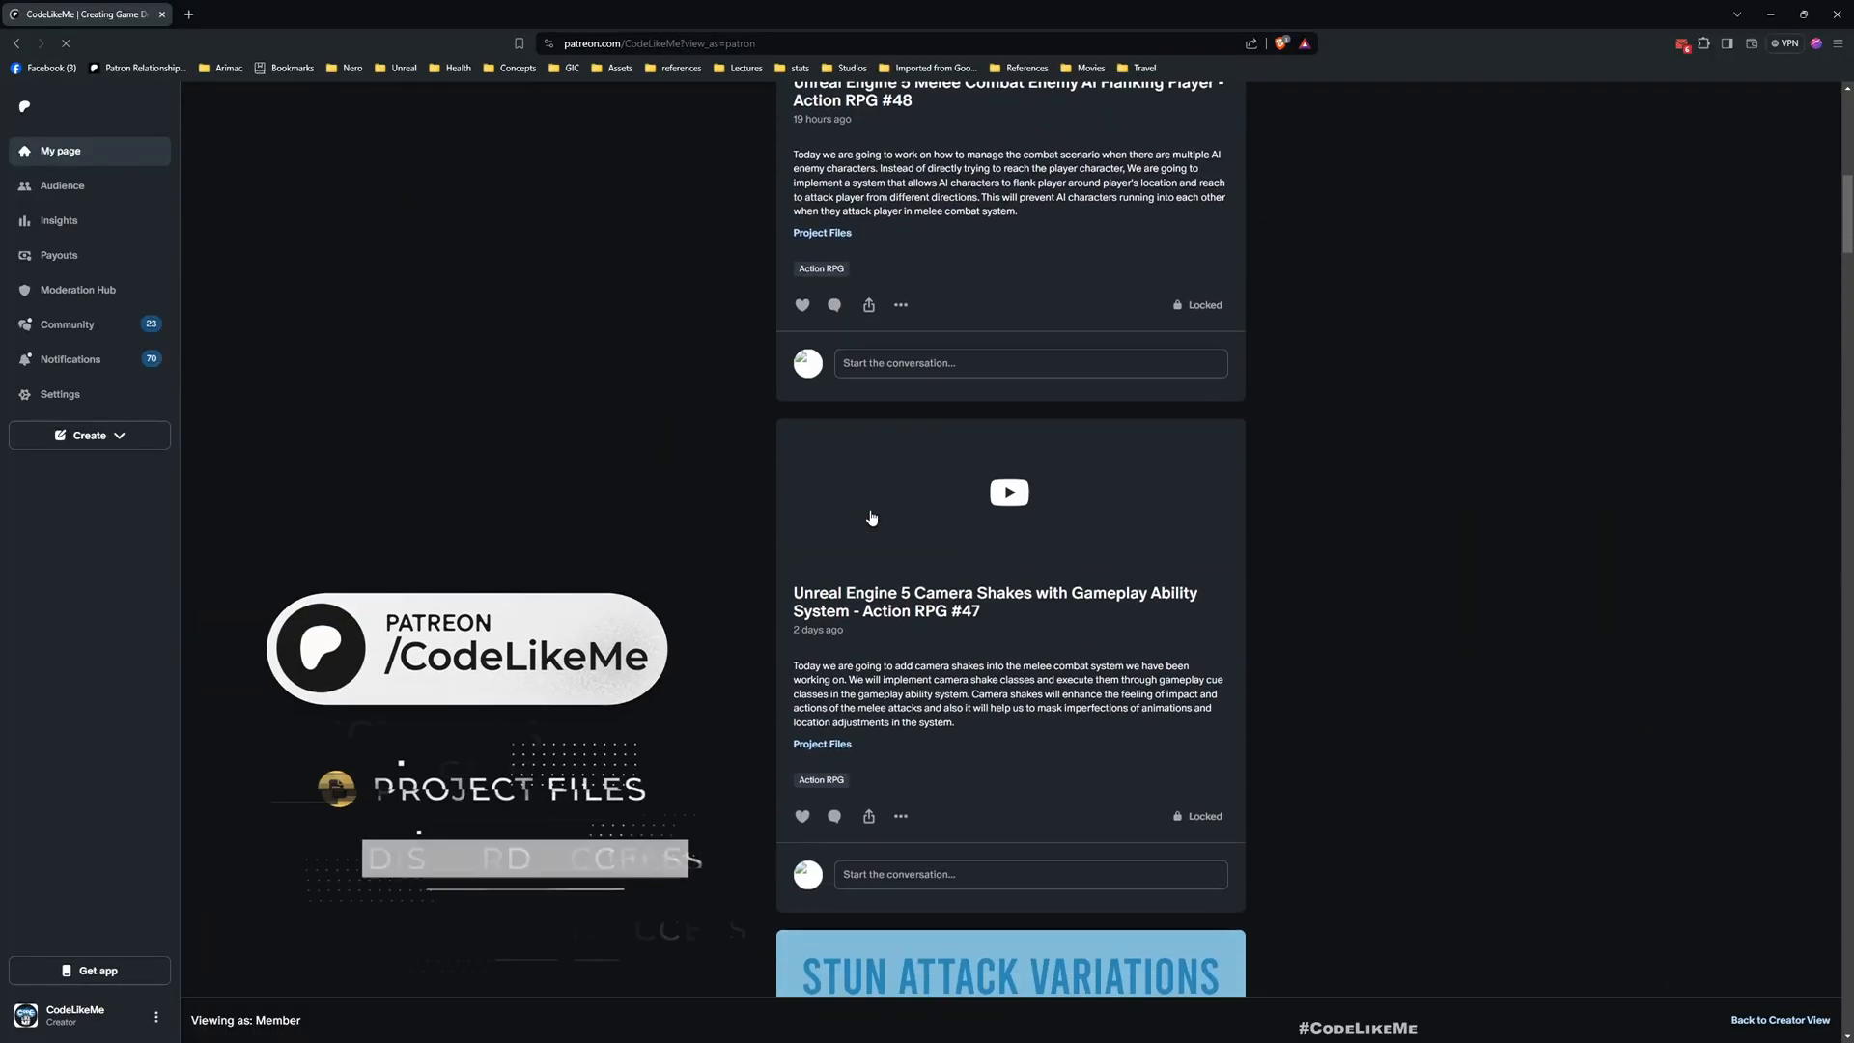
Scroll the CodeLikeMe Patreon feed down to older Action RPG posts, reaching #41 Heavy Attack Damage
scroll(down, 3)
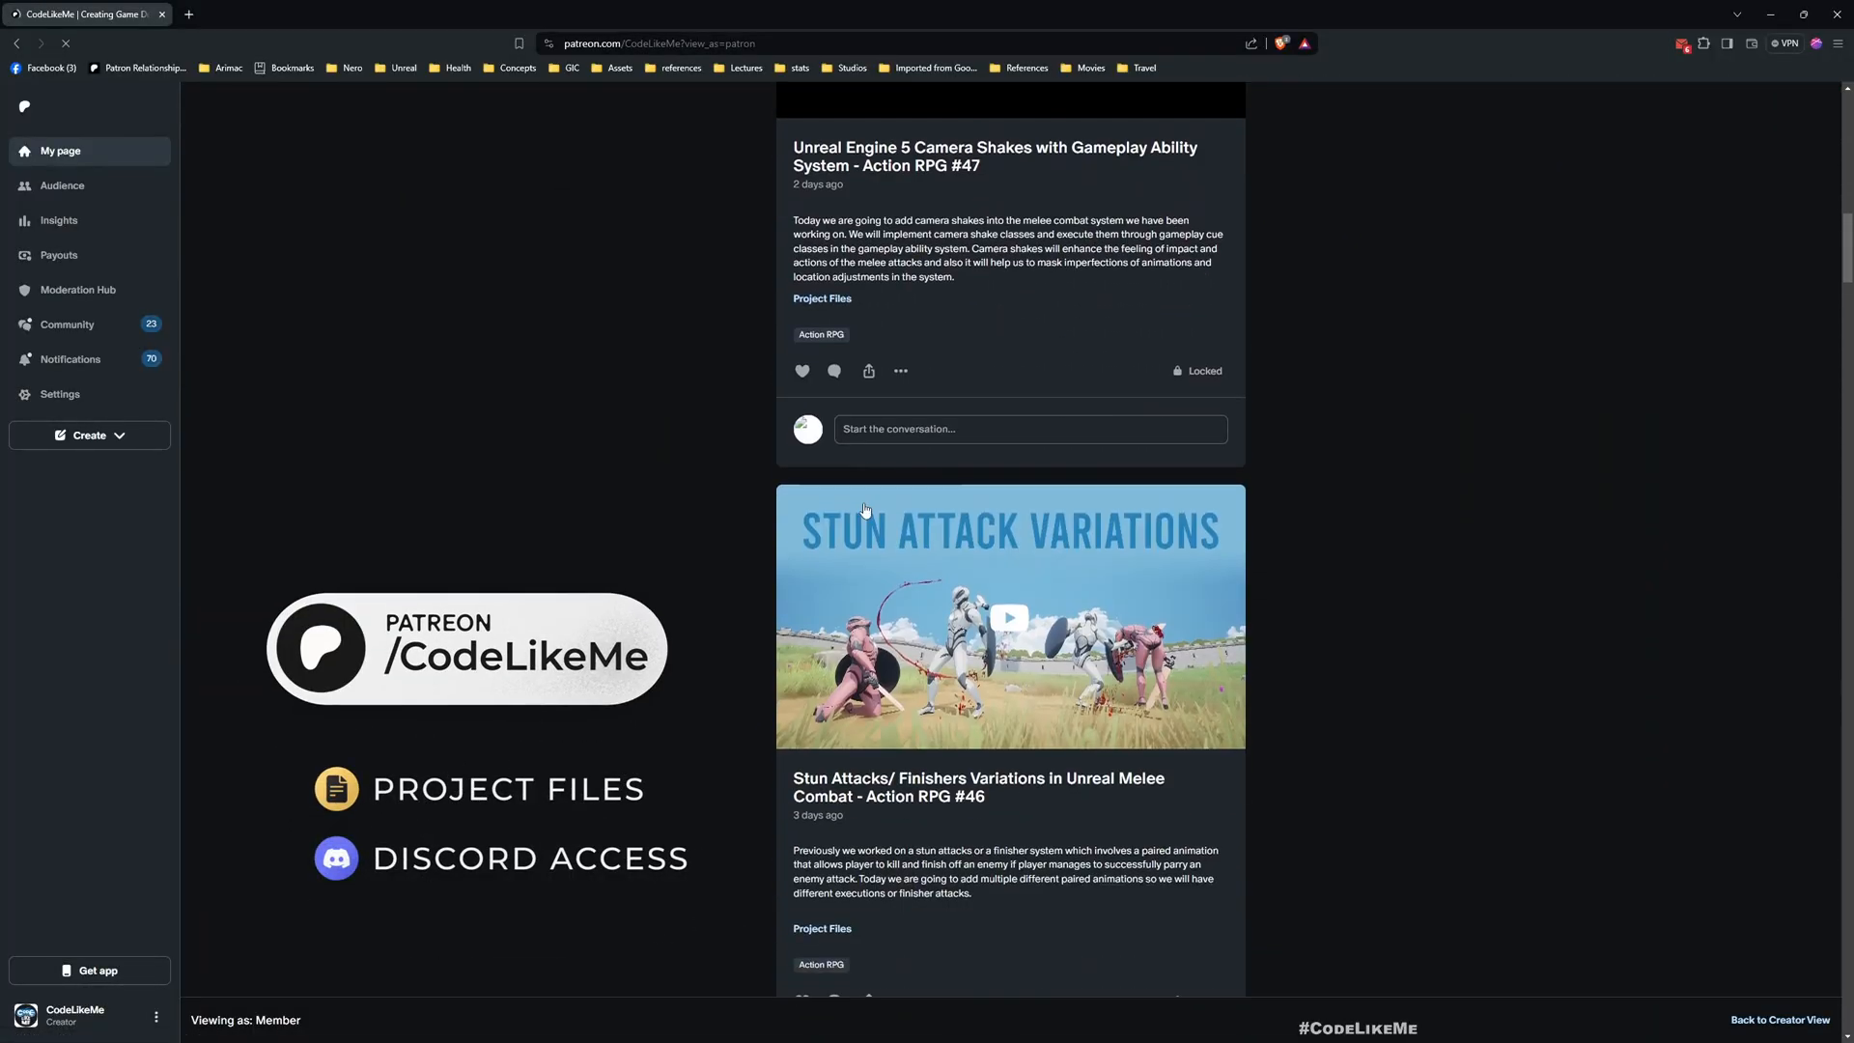
scroll(down, 3)
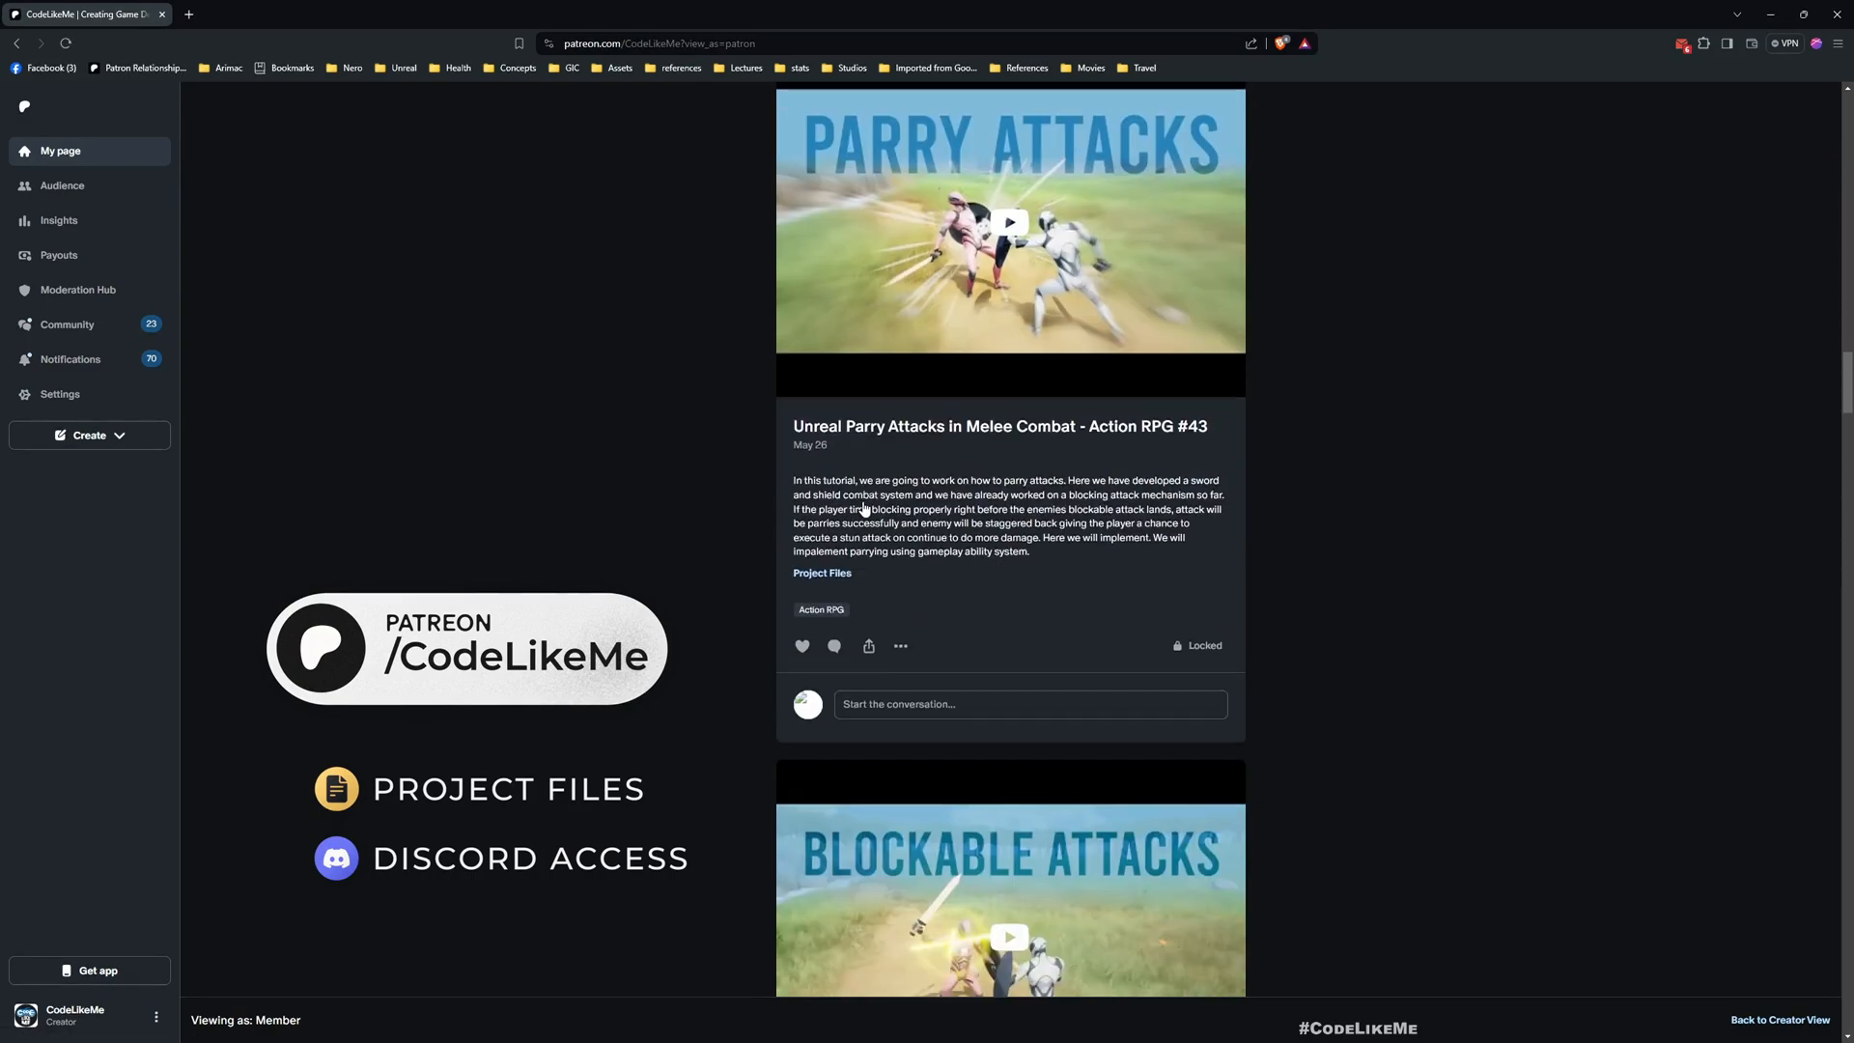
scroll(down, 3)
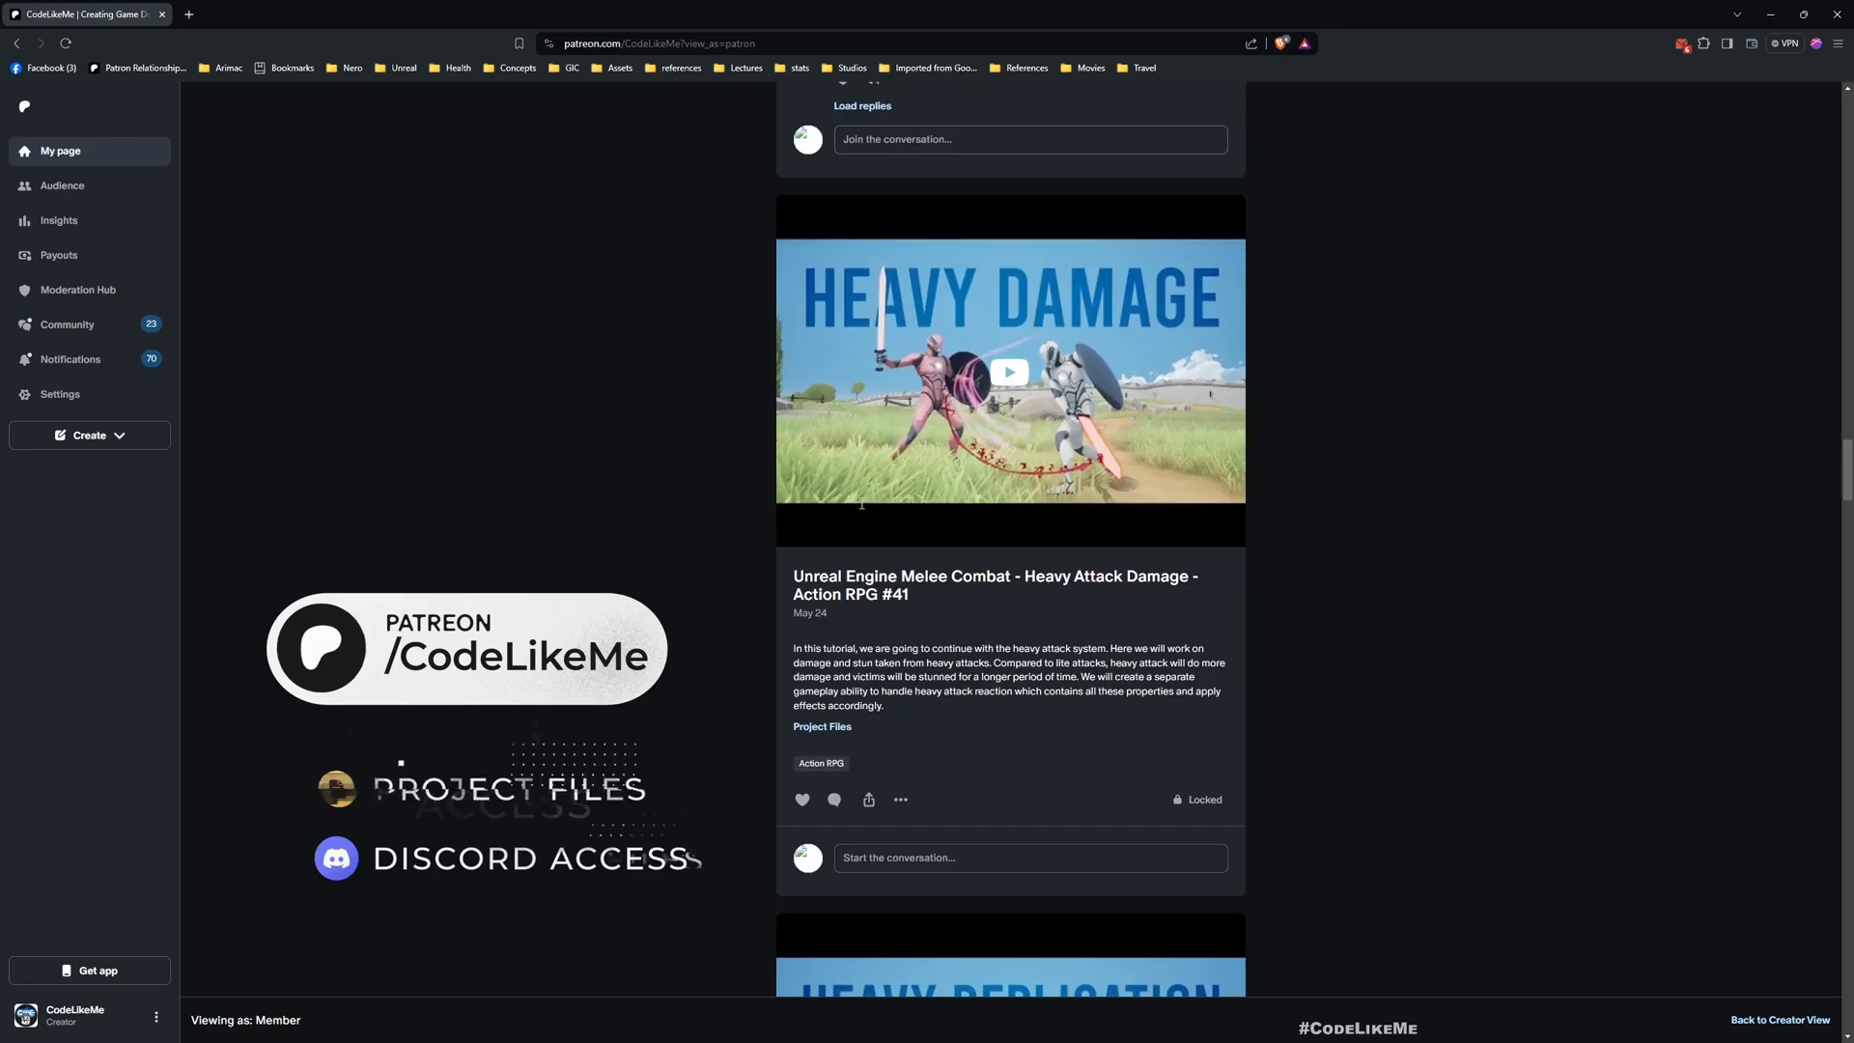